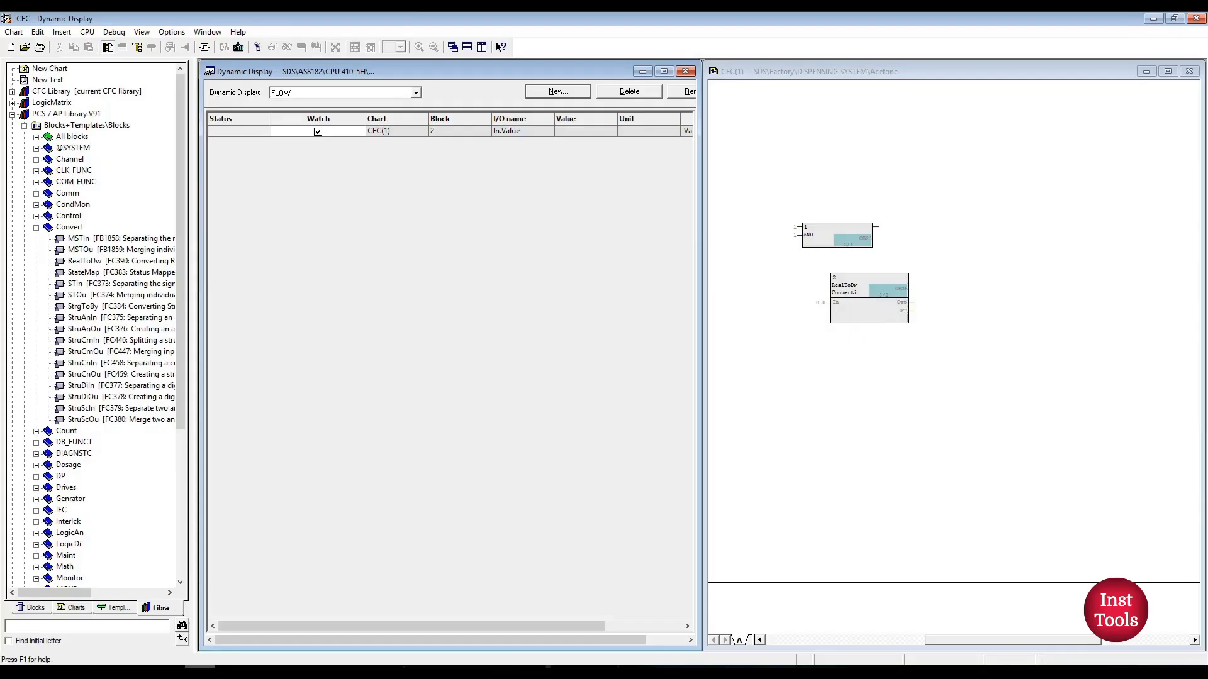
- Close the Dynamic Display and place a NAND block (no. 3) below the RealToDw block
{"action": "left_click", "coordinate": [685, 70]}
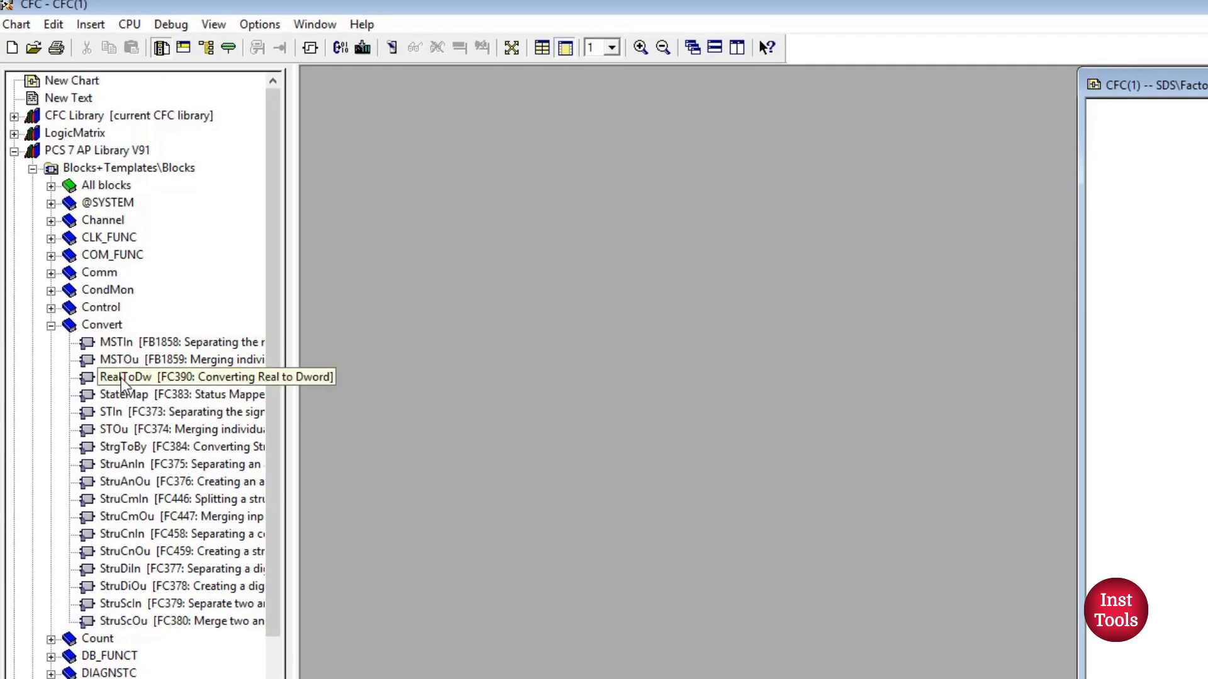
{"action": "mouse_move", "coordinate": [113, 429]}
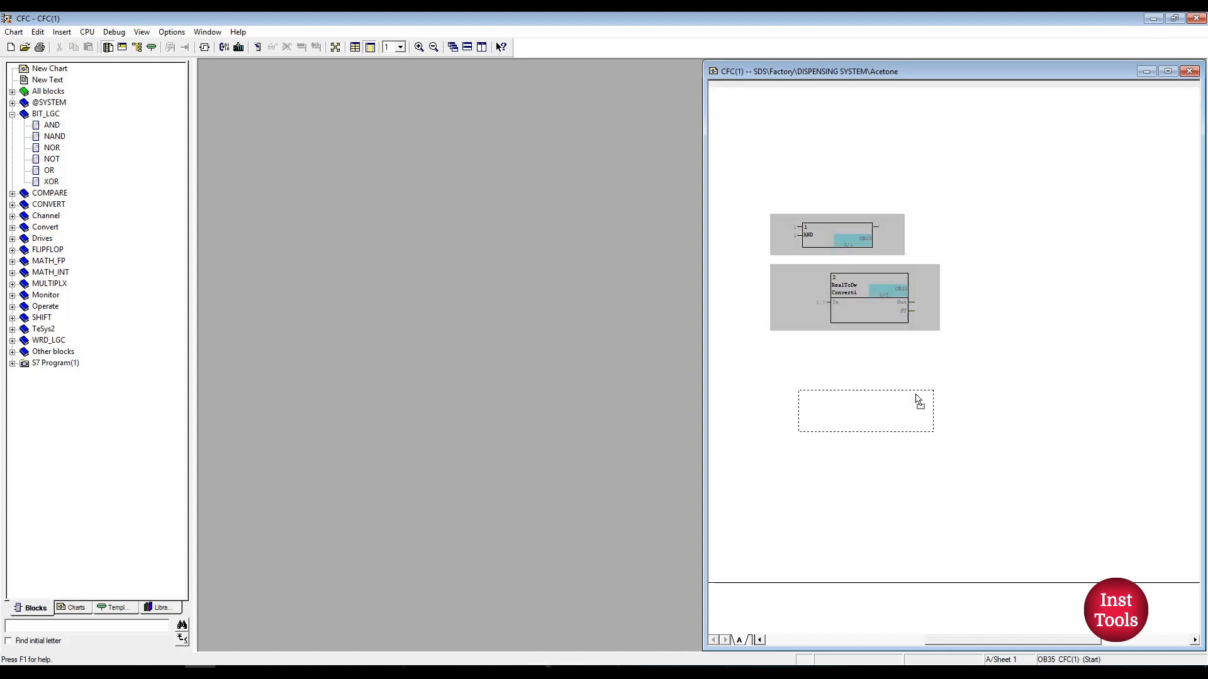
{"action": "left_click", "coordinate": [865, 410]}
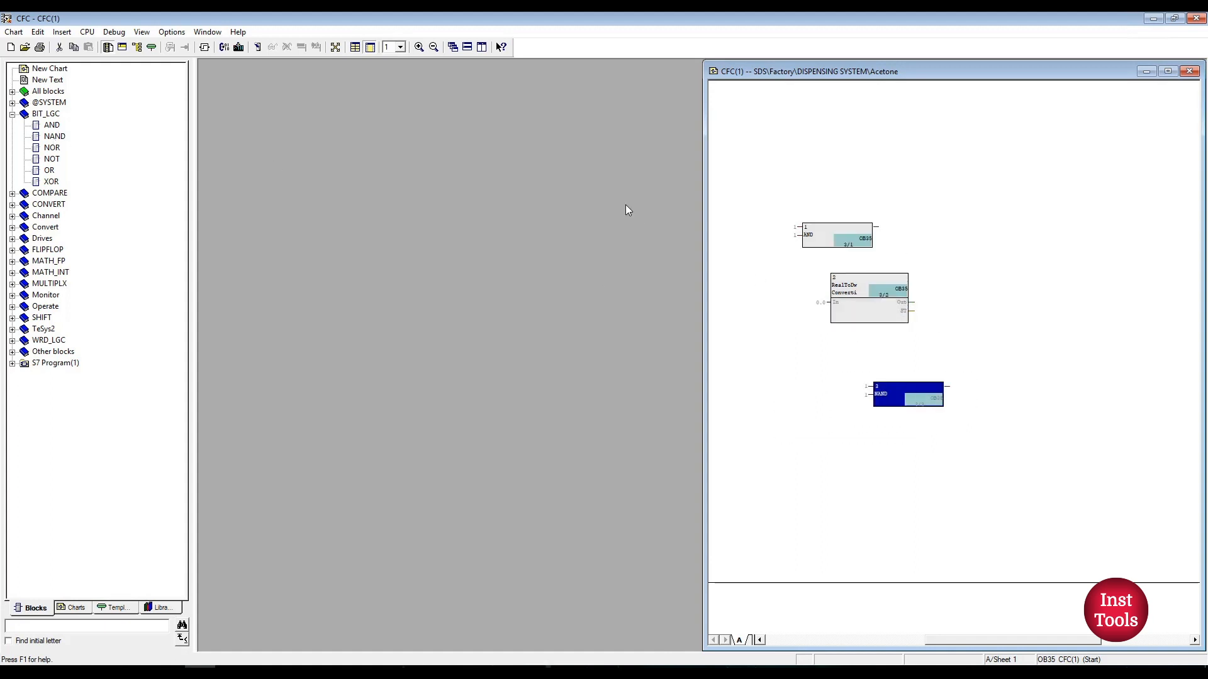
{"action": "mouse_move", "coordinate": [182, 92]}
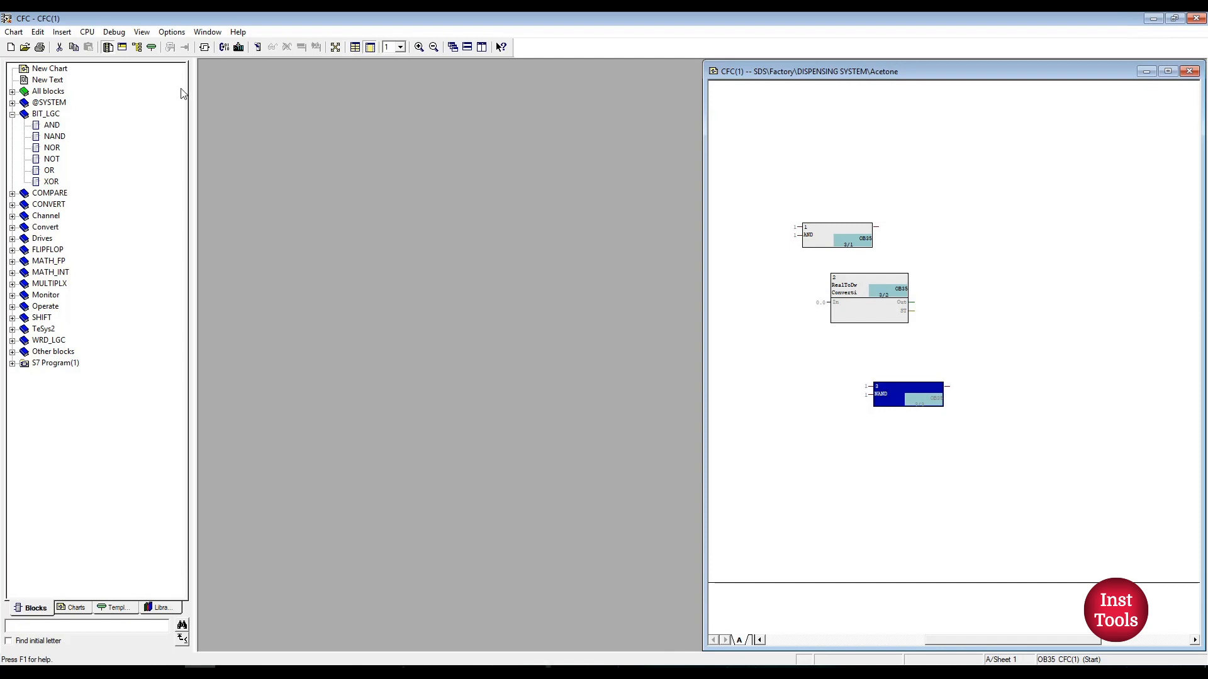
{"action": "mouse_move", "coordinate": [139, 348]}
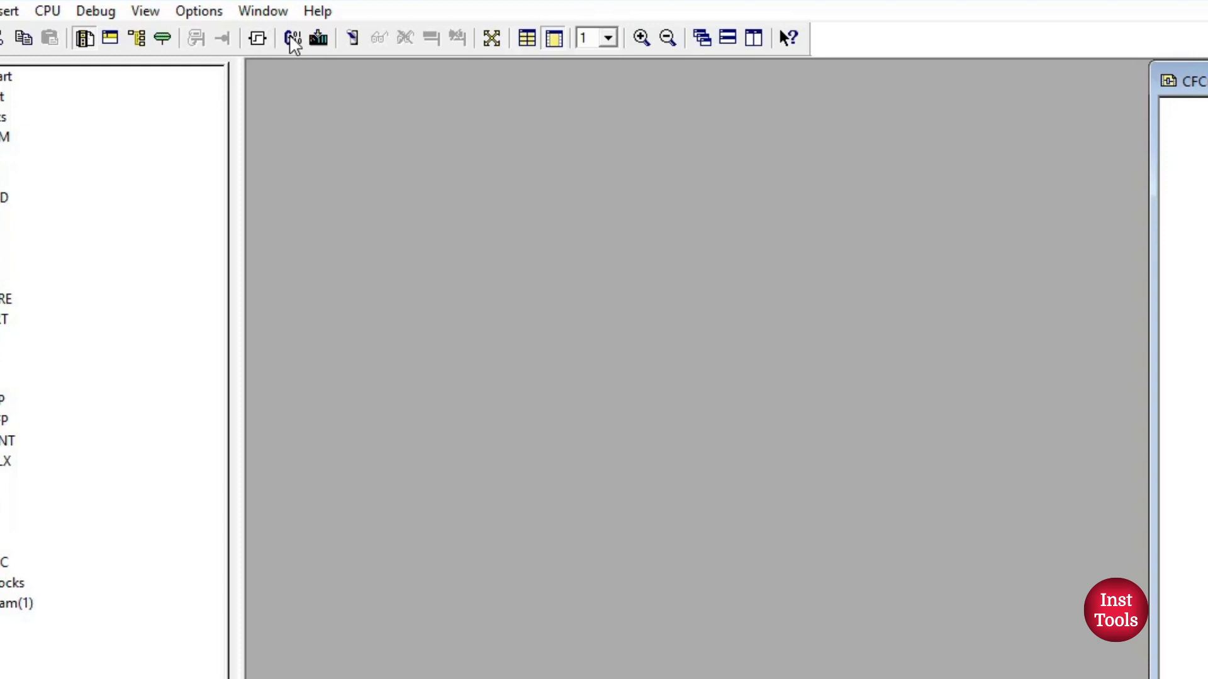
{"action": "mouse_move", "coordinate": [300, 49]}
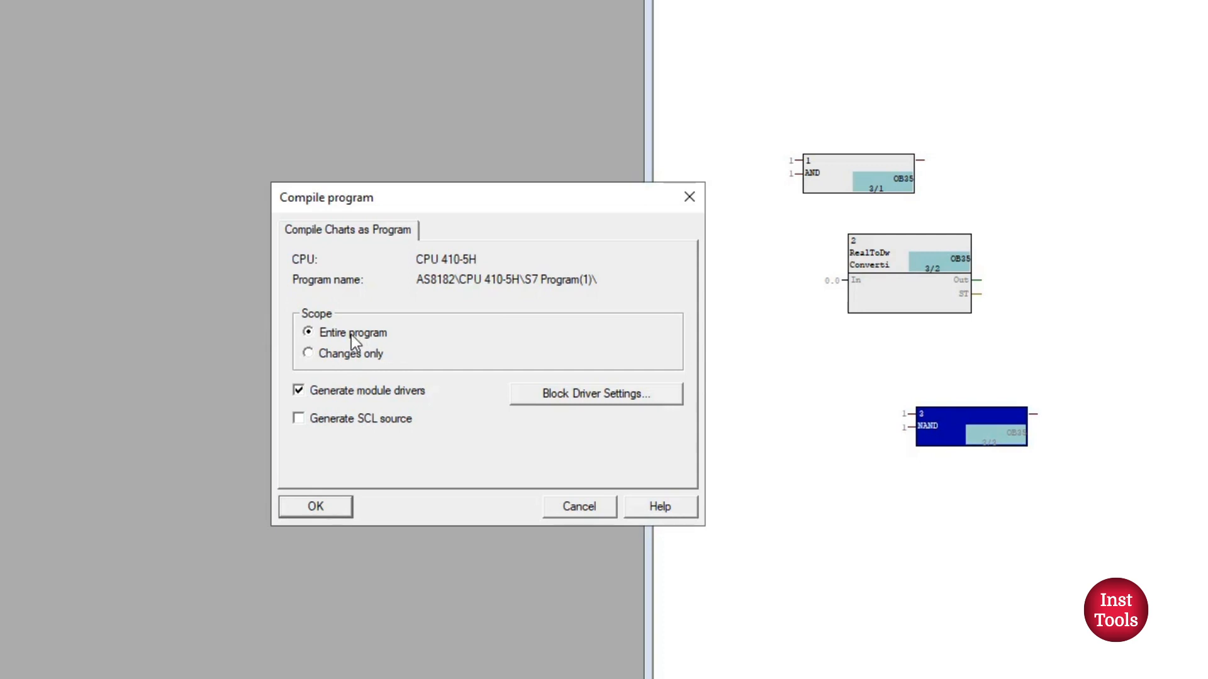
{"action": "mouse_move", "coordinate": [362, 366]}
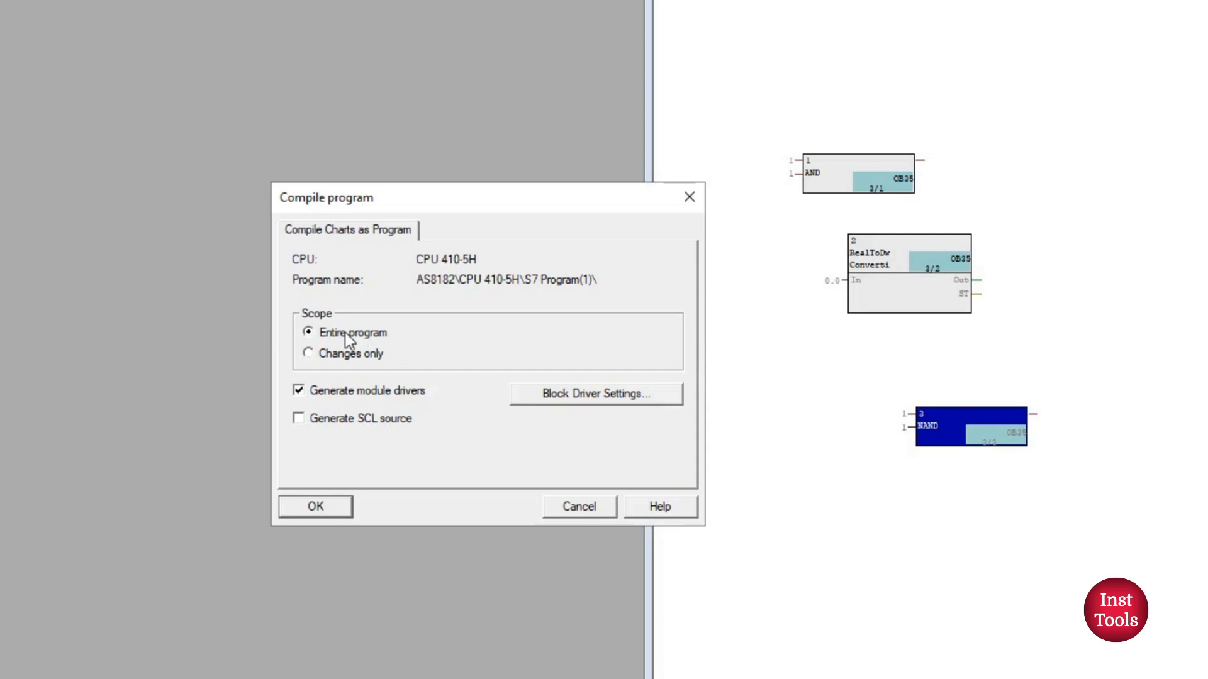
{"action": "mouse_move", "coordinate": [845, 312]}
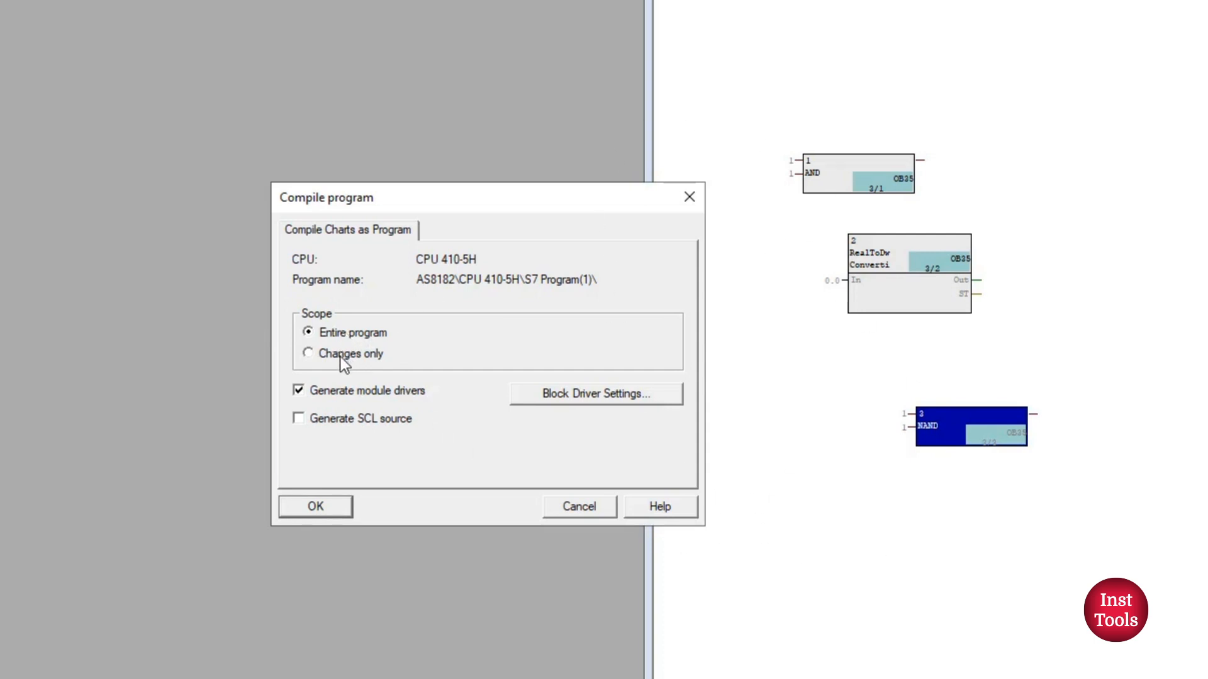
{"action": "mouse_move", "coordinate": [953, 427]}
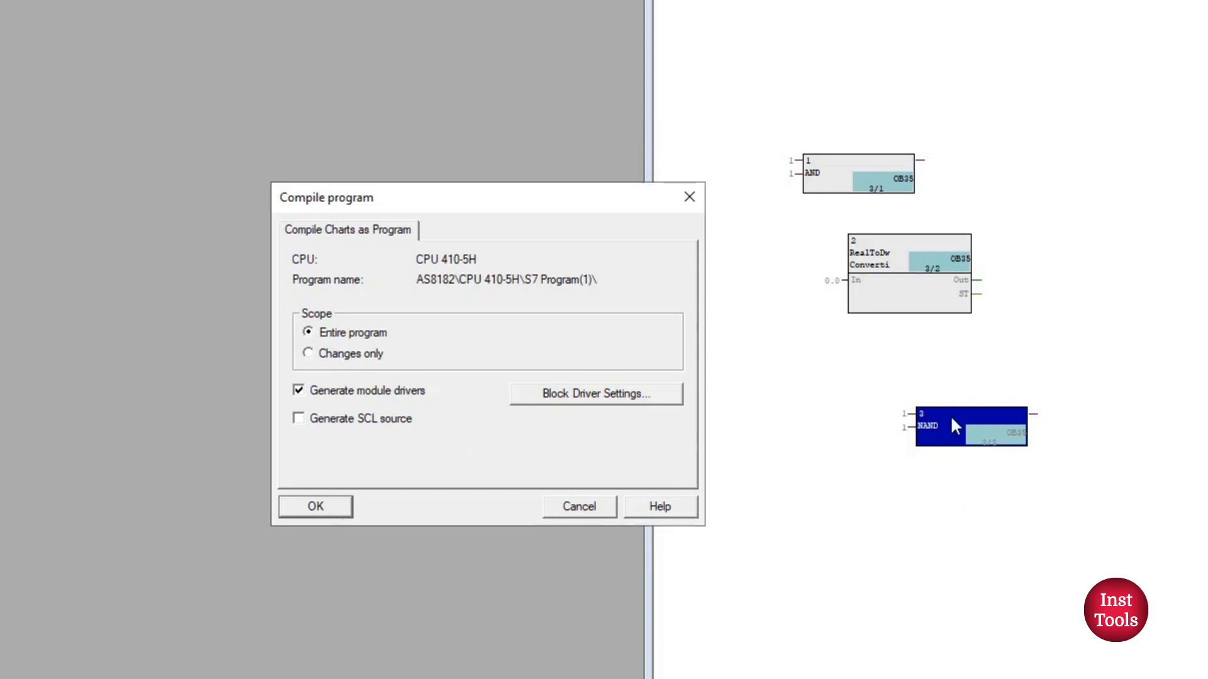
{"action": "mouse_move", "coordinate": [556, 392]}
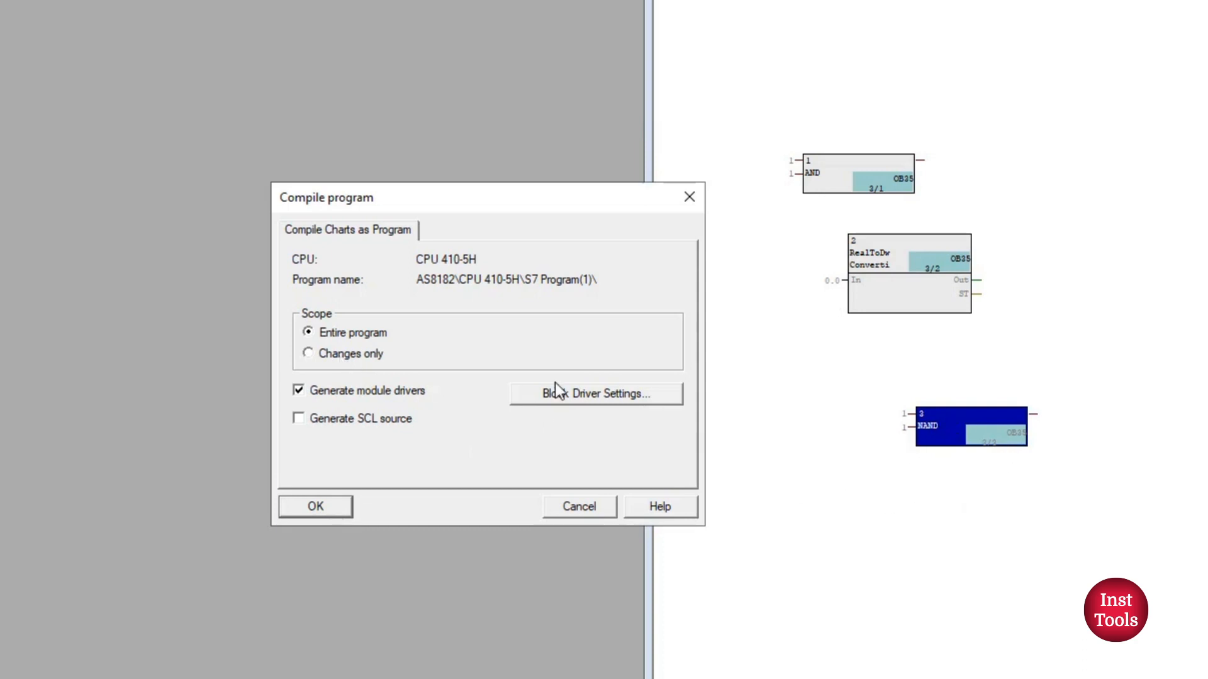
- Set the Compile program scope to 'Changes only'
{"action": "left_click", "coordinate": [306, 353]}
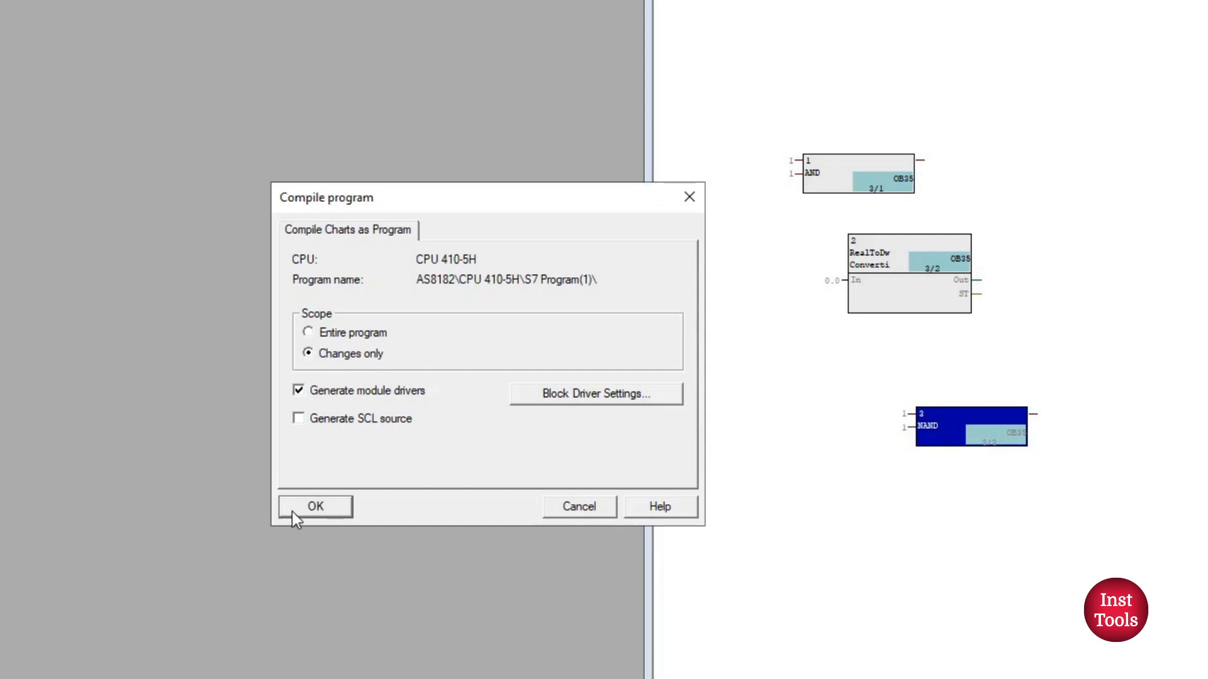
- Compile the chart changes (0 errors, 1 warning) and close the compile log
{"action": "left_click", "coordinate": [314, 505]}
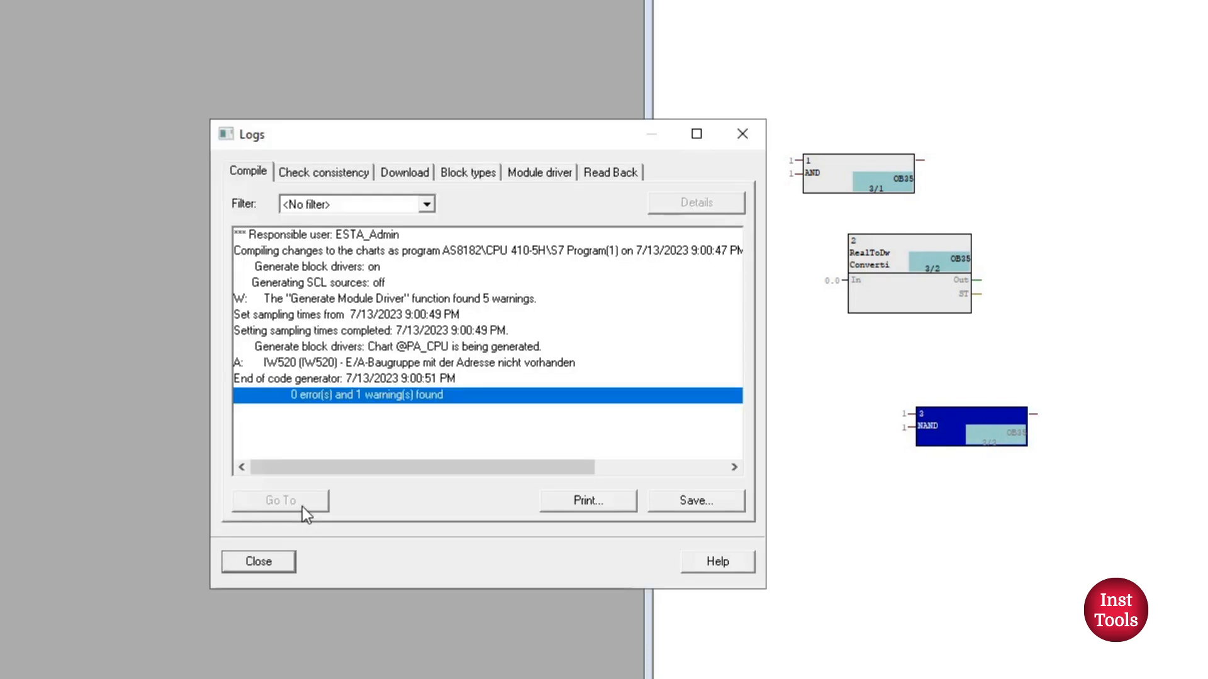
{"action": "mouse_move", "coordinate": [323, 419]}
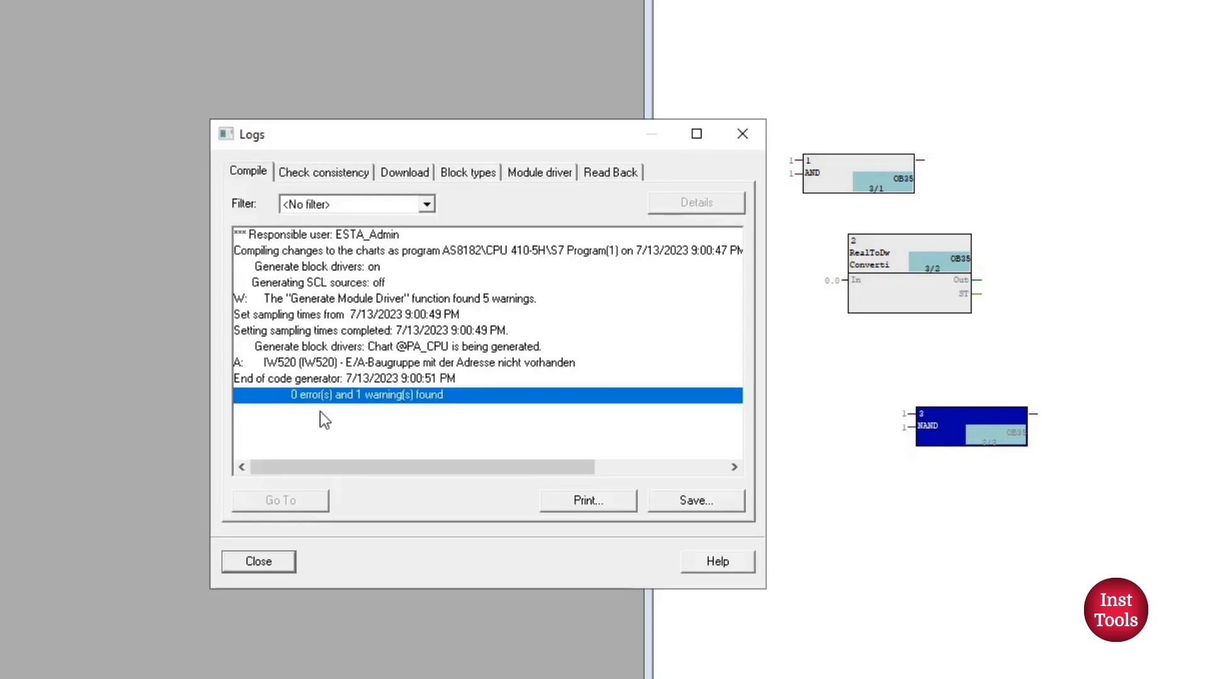
{"action": "mouse_move", "coordinate": [377, 294]}
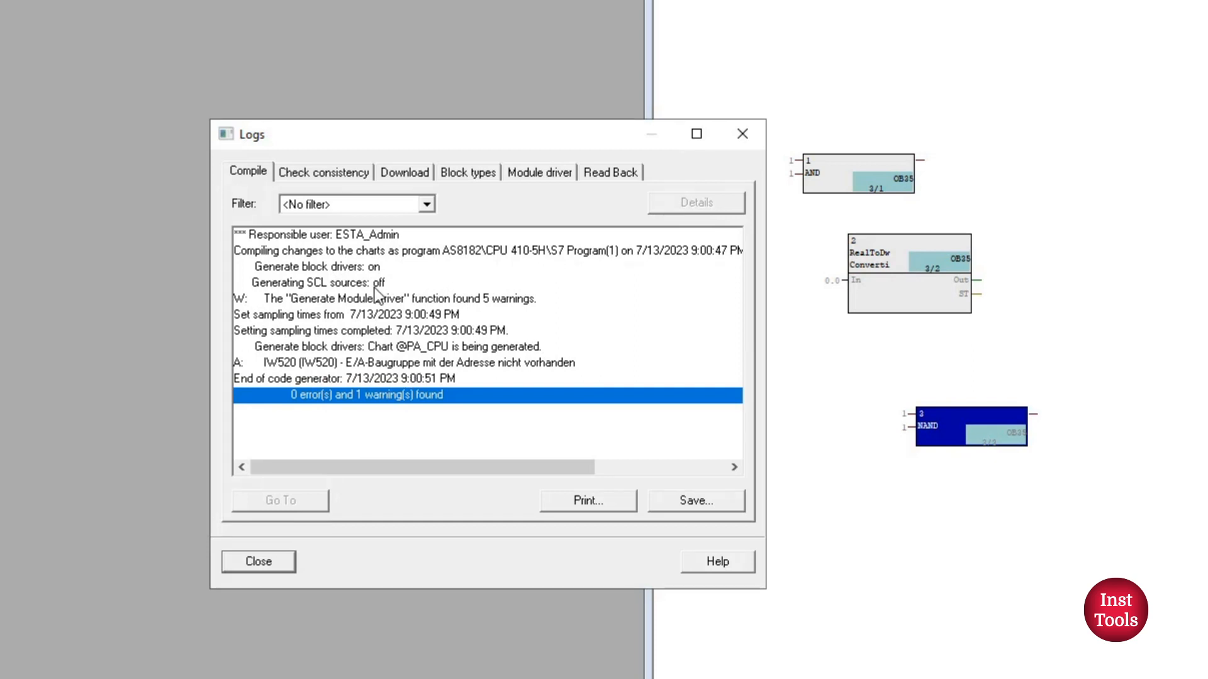
{"action": "mouse_move", "coordinate": [331, 389]}
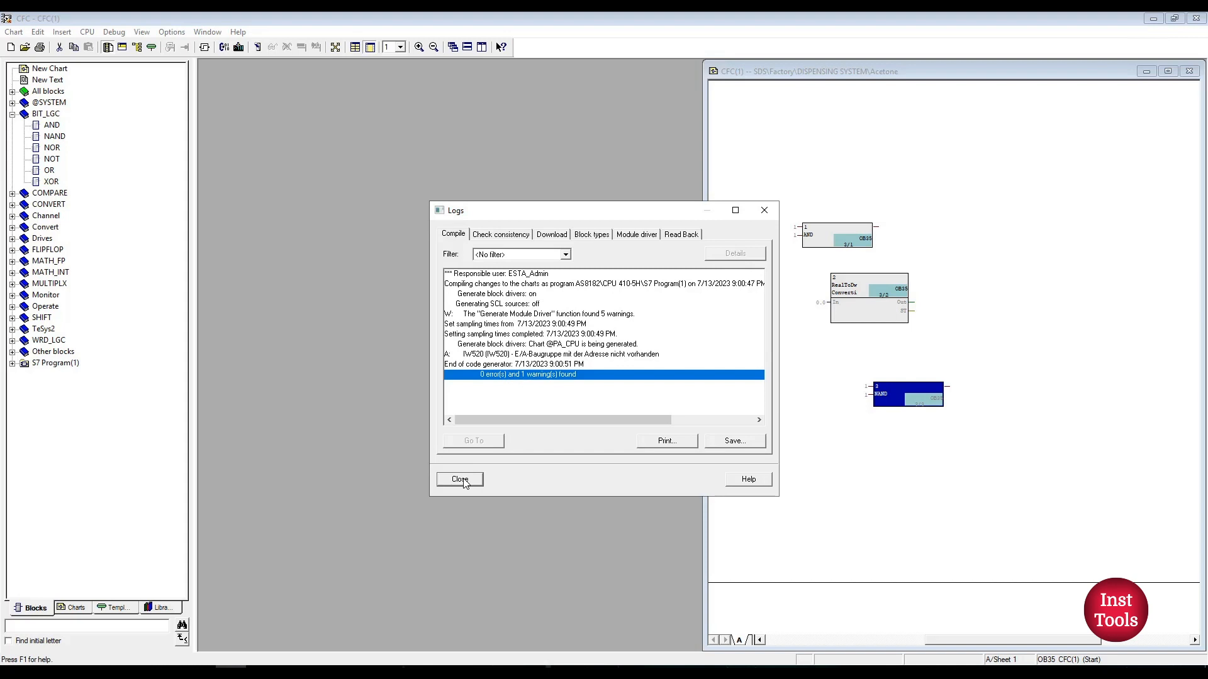
{"action": "left_click", "coordinate": [459, 480]}
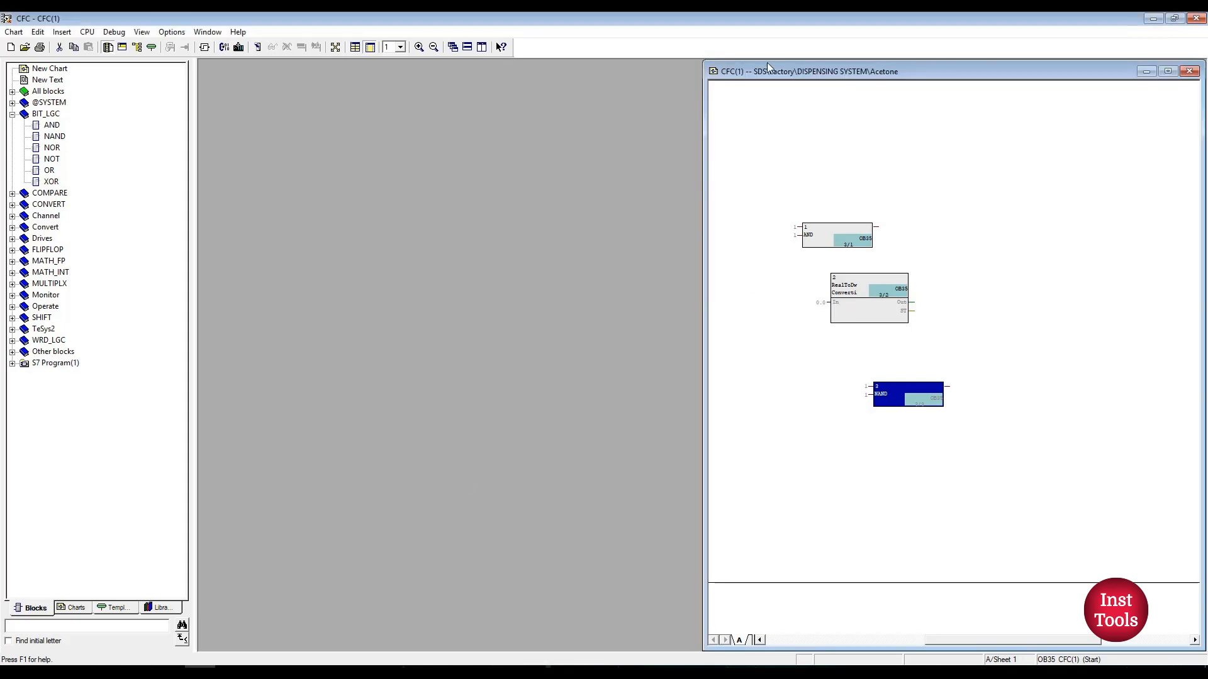
{"action": "mouse_move", "coordinate": [882, 446]}
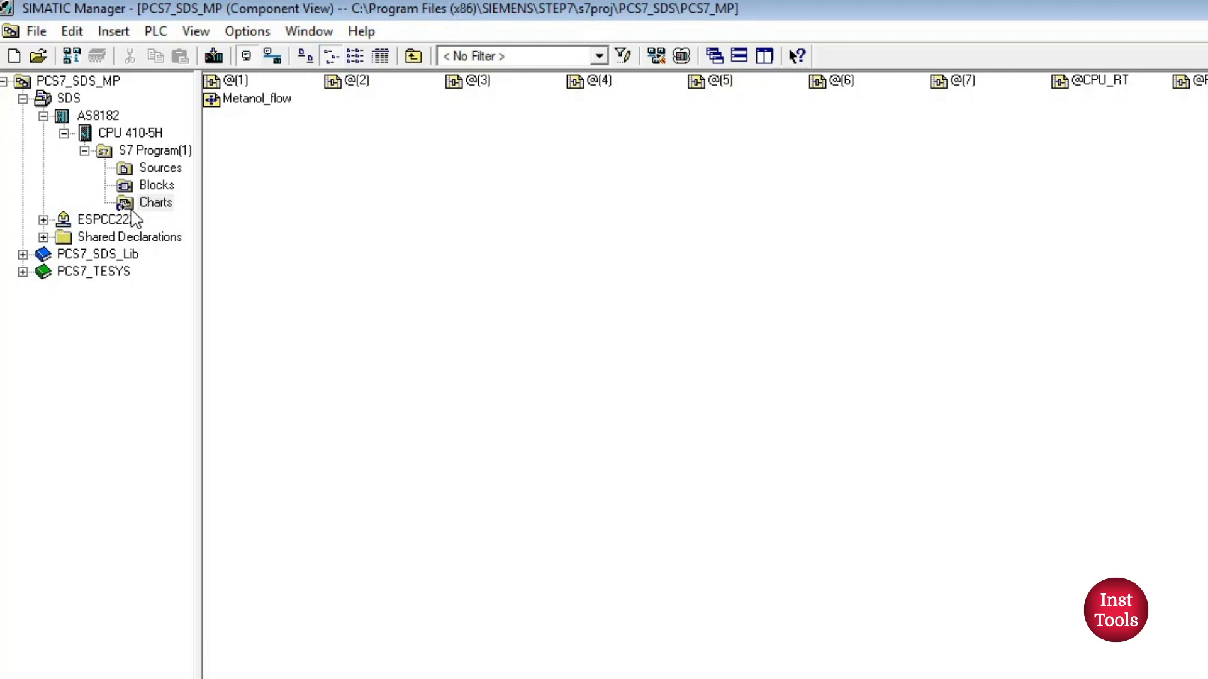
- Start a PLC download of the Charts folder of S7 Program(1)
{"action": "left_click", "coordinate": [156, 203]}
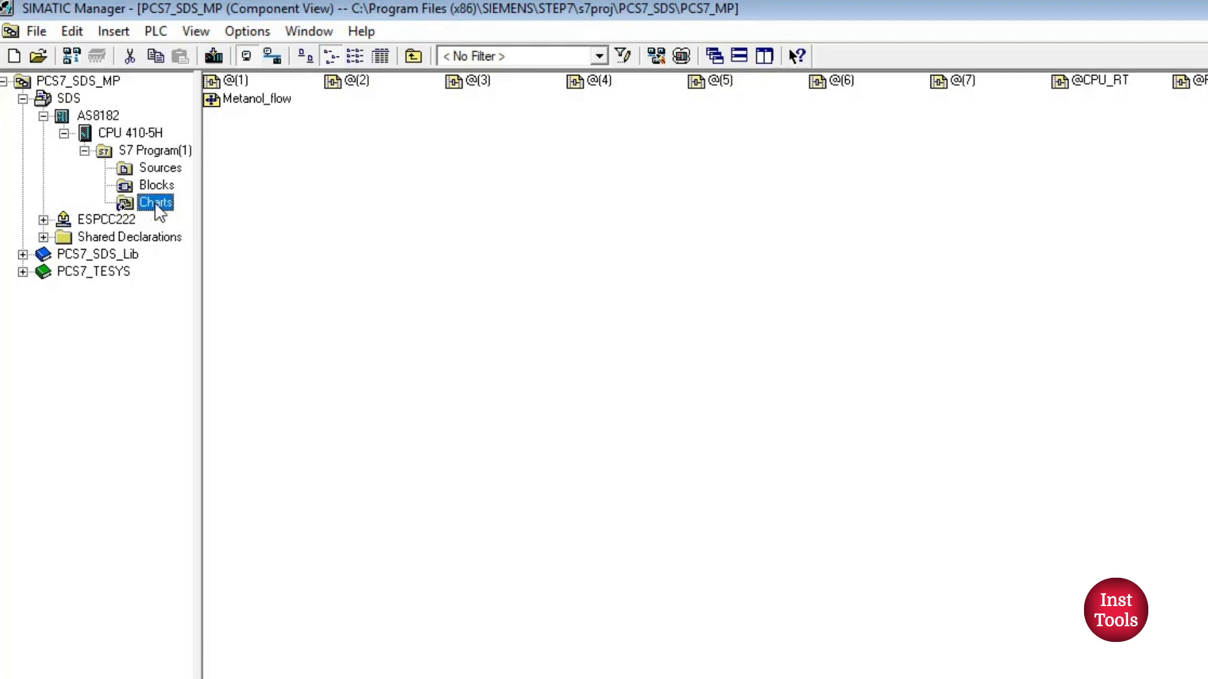
{"action": "right_click", "coordinate": [156, 203]}
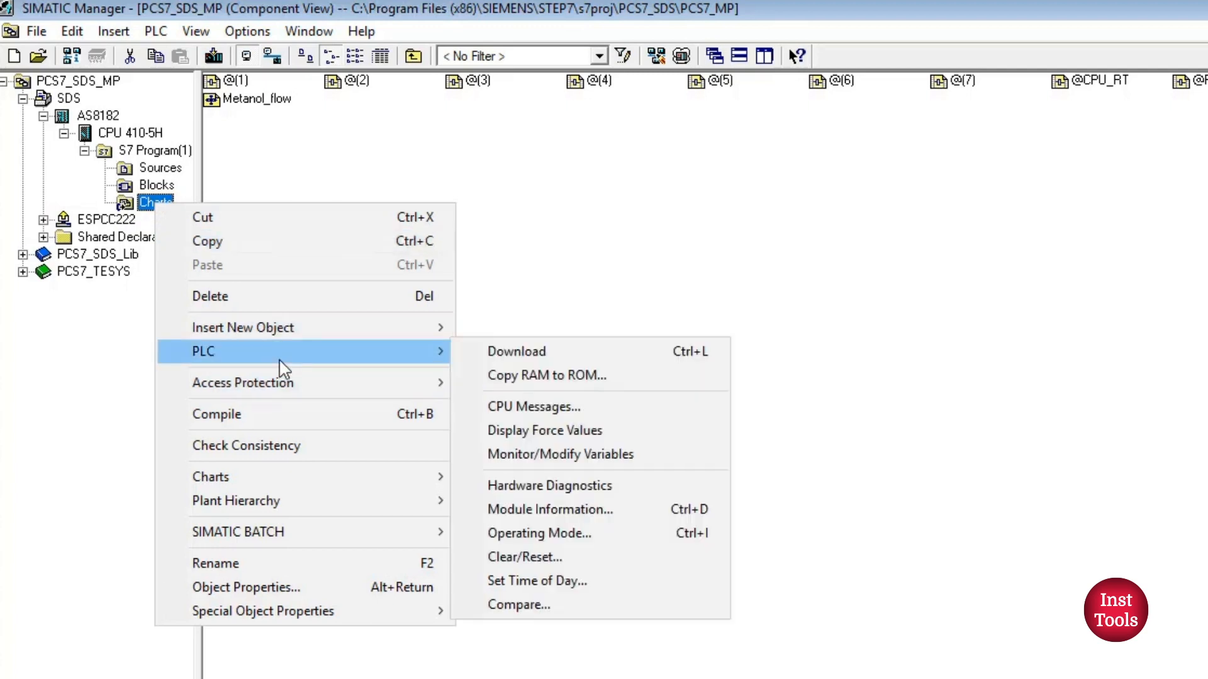
{"action": "mouse_move", "coordinate": [516, 352]}
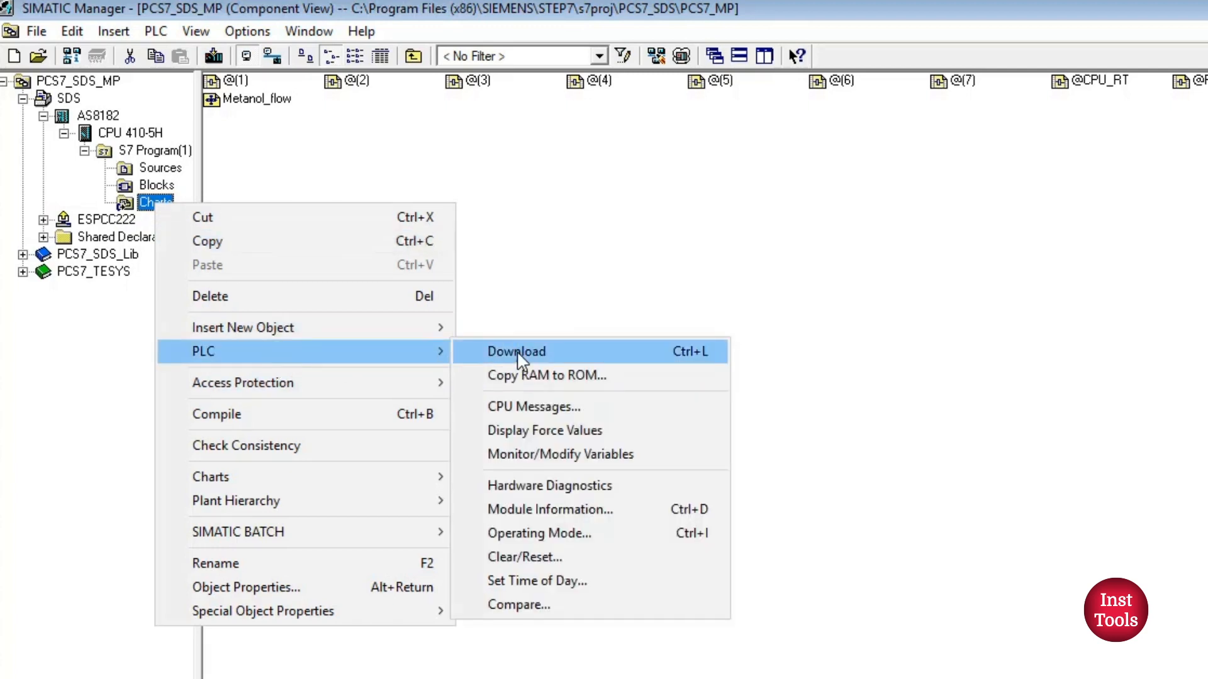
{"action": "left_click", "coordinate": [516, 351]}
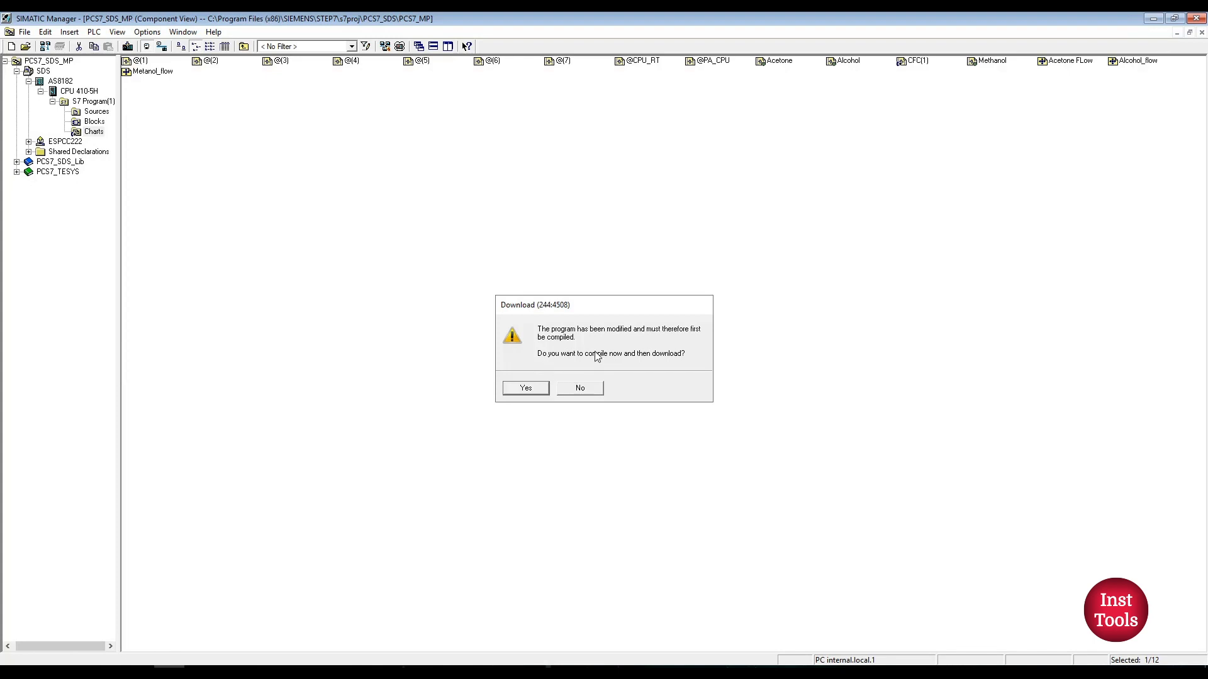
{"action": "mouse_move", "coordinate": [573, 365]}
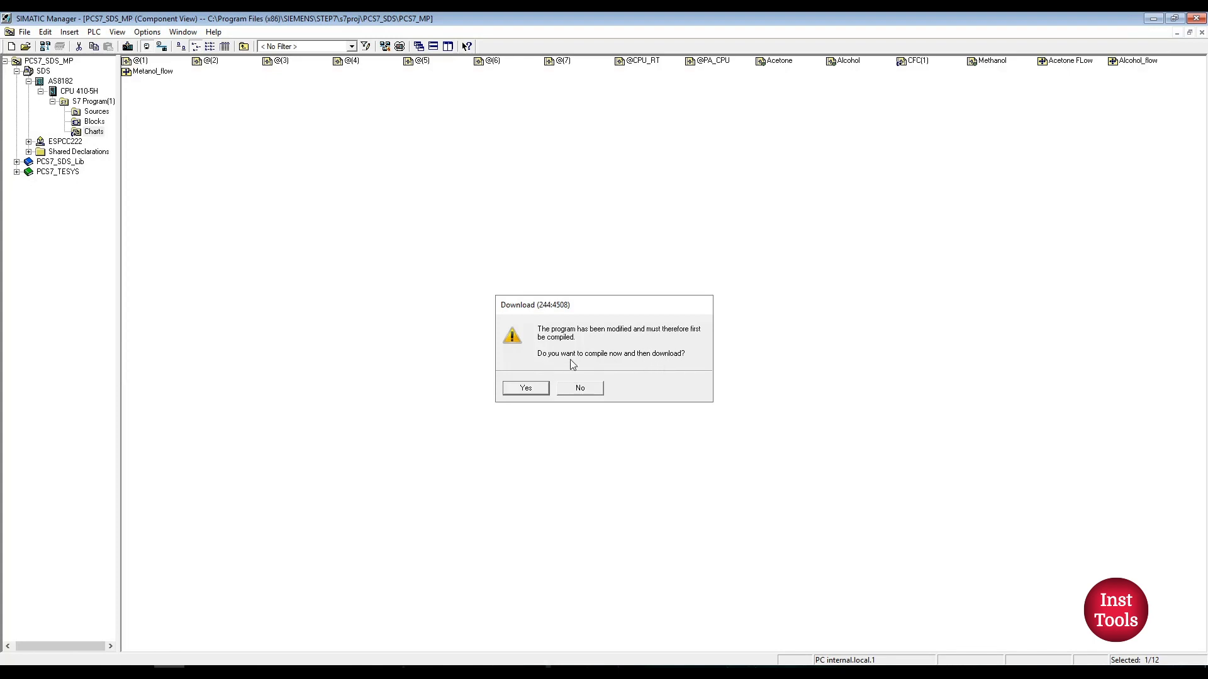
- Agree to compile first, set S7 Download to 'Changes only' and review the chart compile scope
{"action": "left_click", "coordinate": [525, 388]}
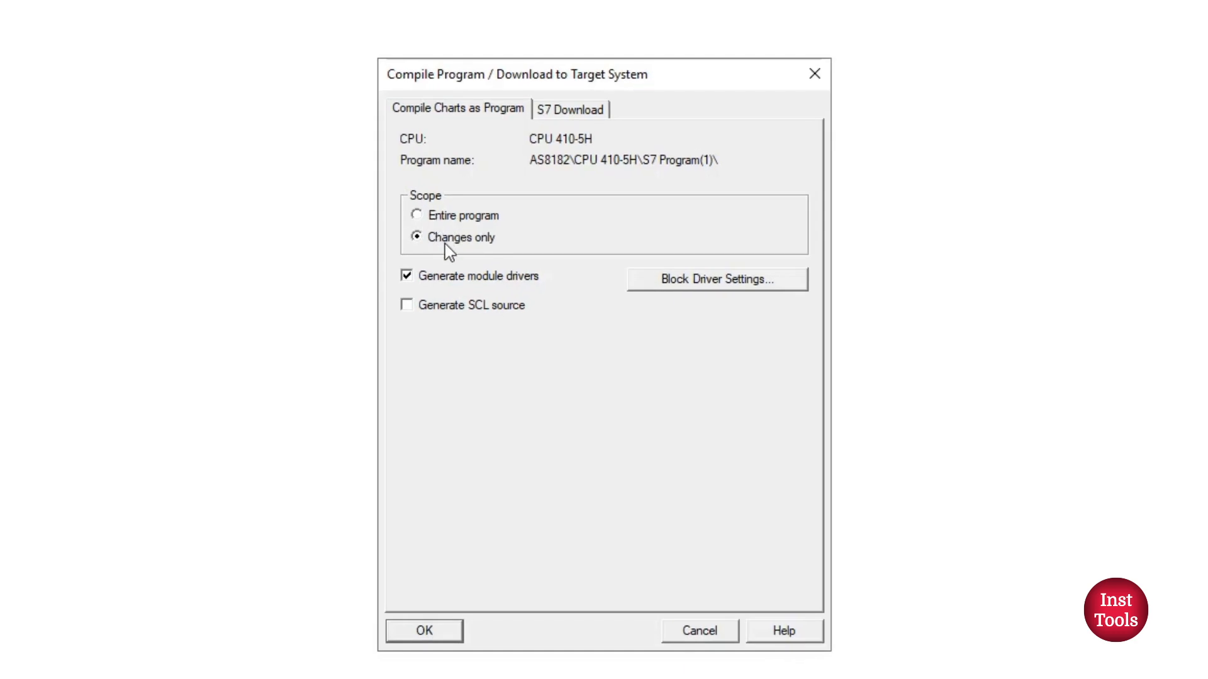
{"action": "mouse_move", "coordinate": [448, 219]}
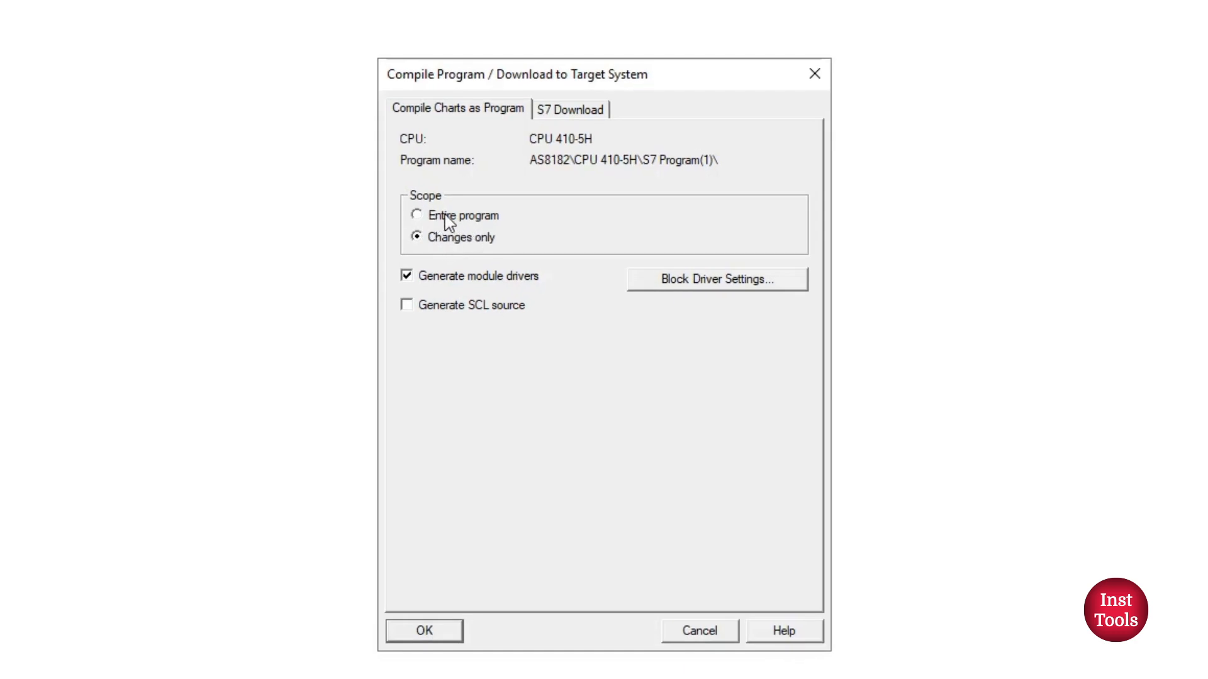
{"action": "mouse_move", "coordinate": [458, 246]}
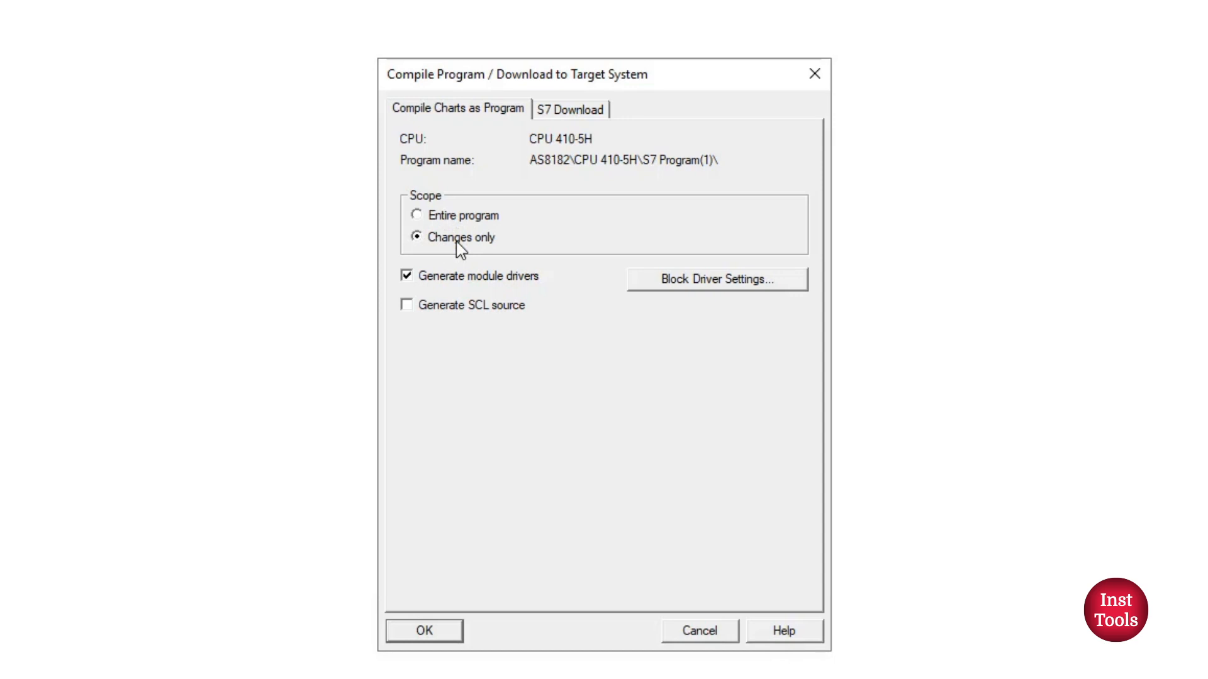
{"action": "mouse_move", "coordinate": [500, 162]}
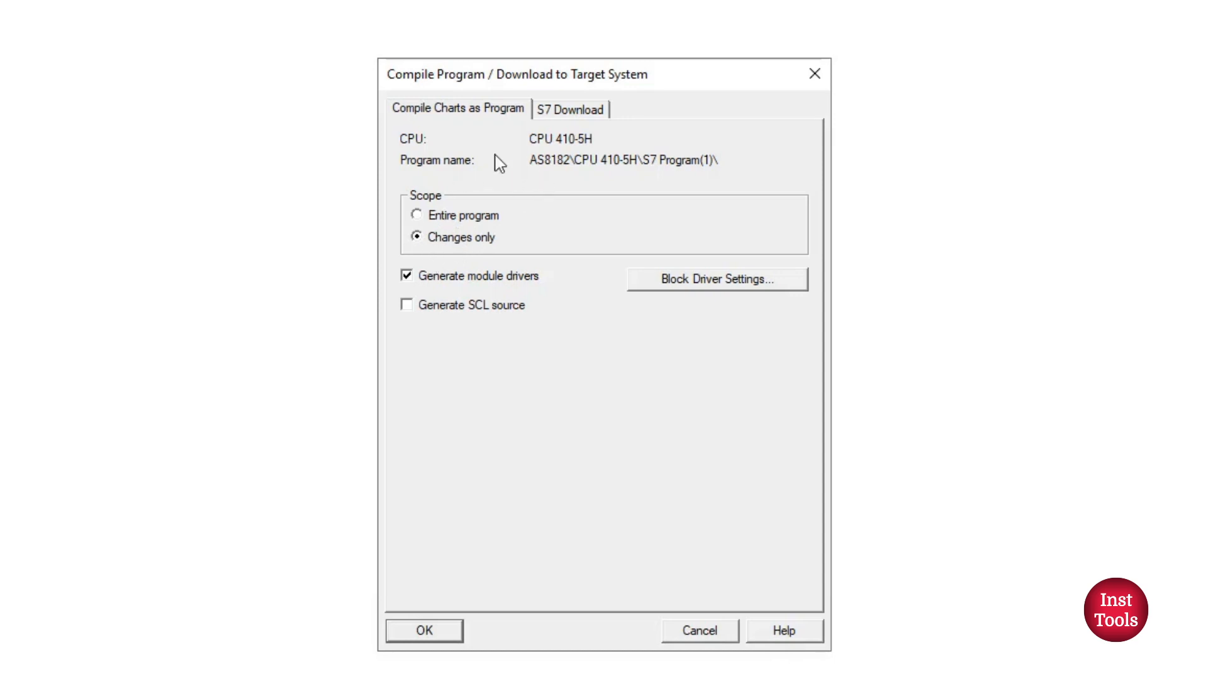
{"action": "left_click", "coordinate": [570, 108]}
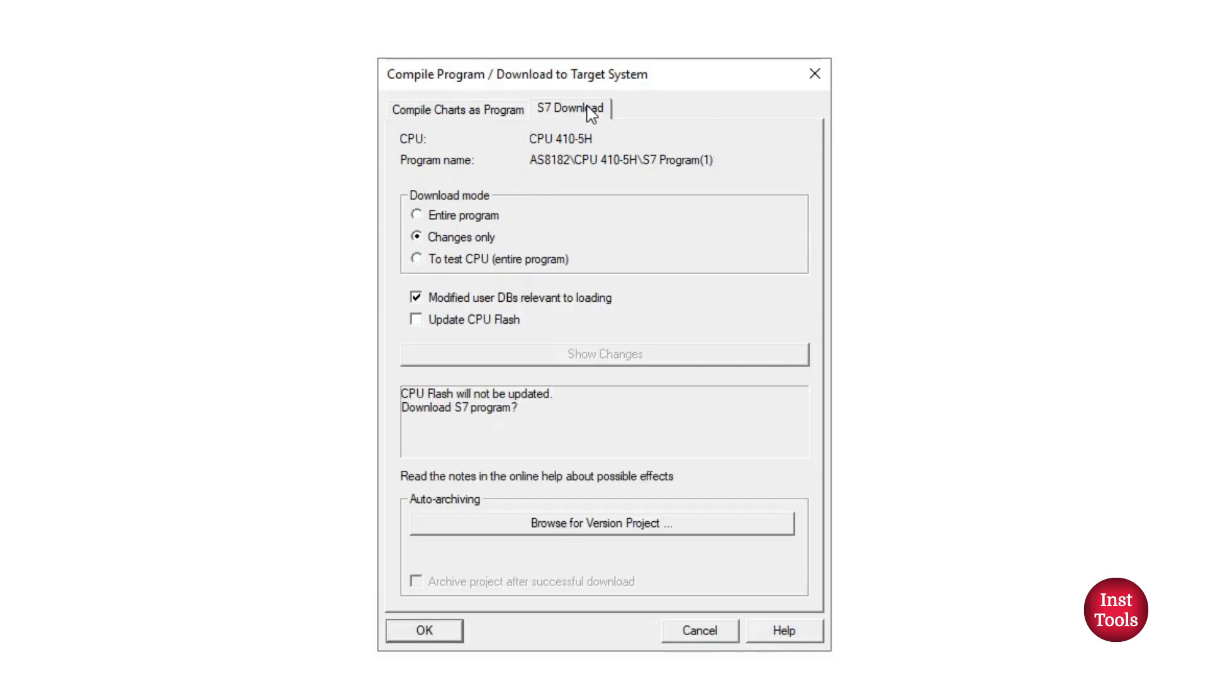
{"action": "mouse_move", "coordinate": [551, 153]}
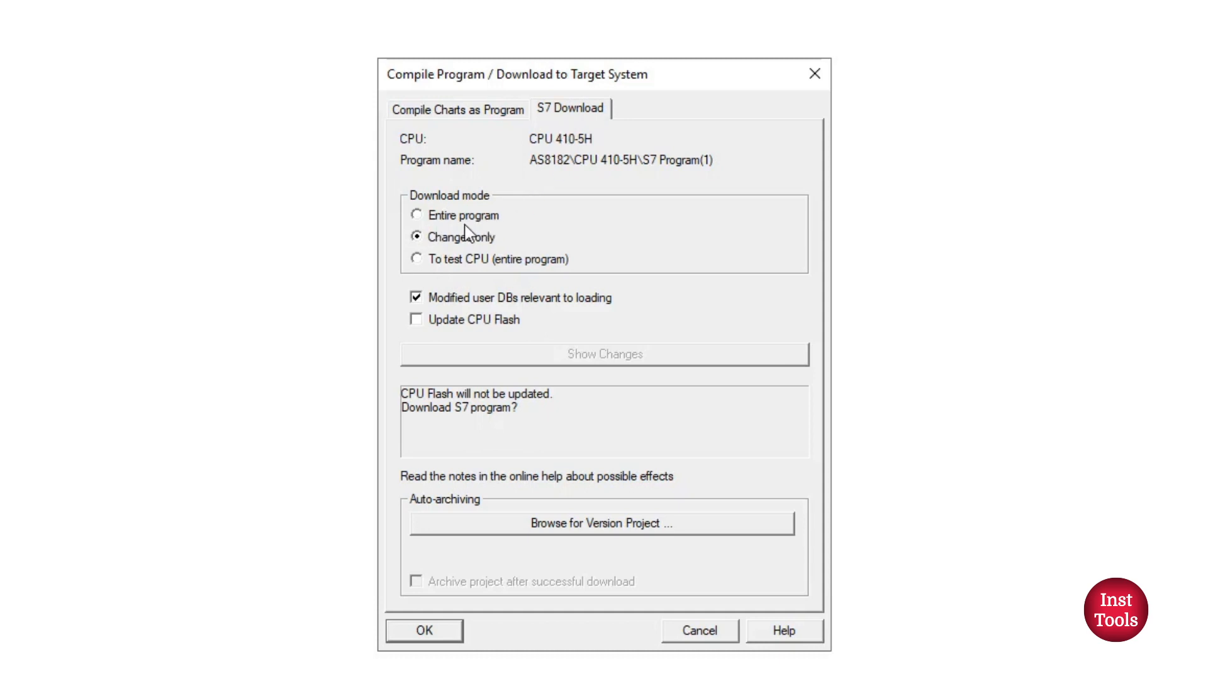
{"action": "mouse_move", "coordinate": [464, 233]}
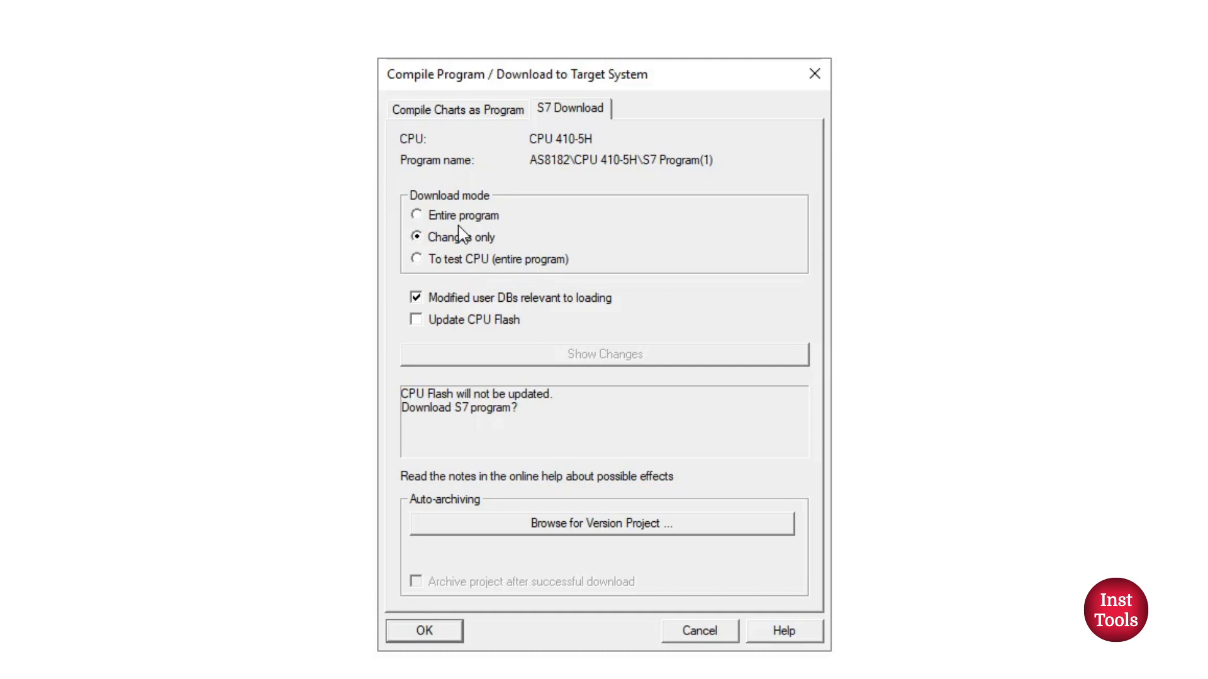
{"action": "mouse_move", "coordinate": [445, 229]}
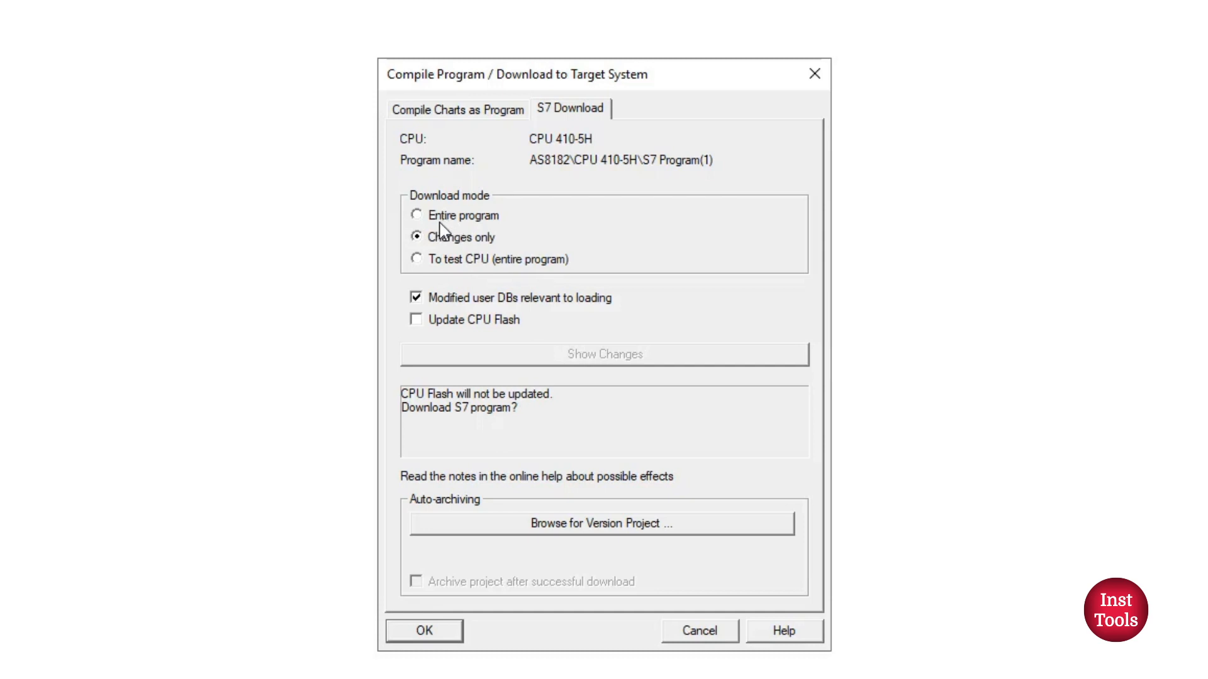
{"action": "mouse_move", "coordinate": [444, 259]}
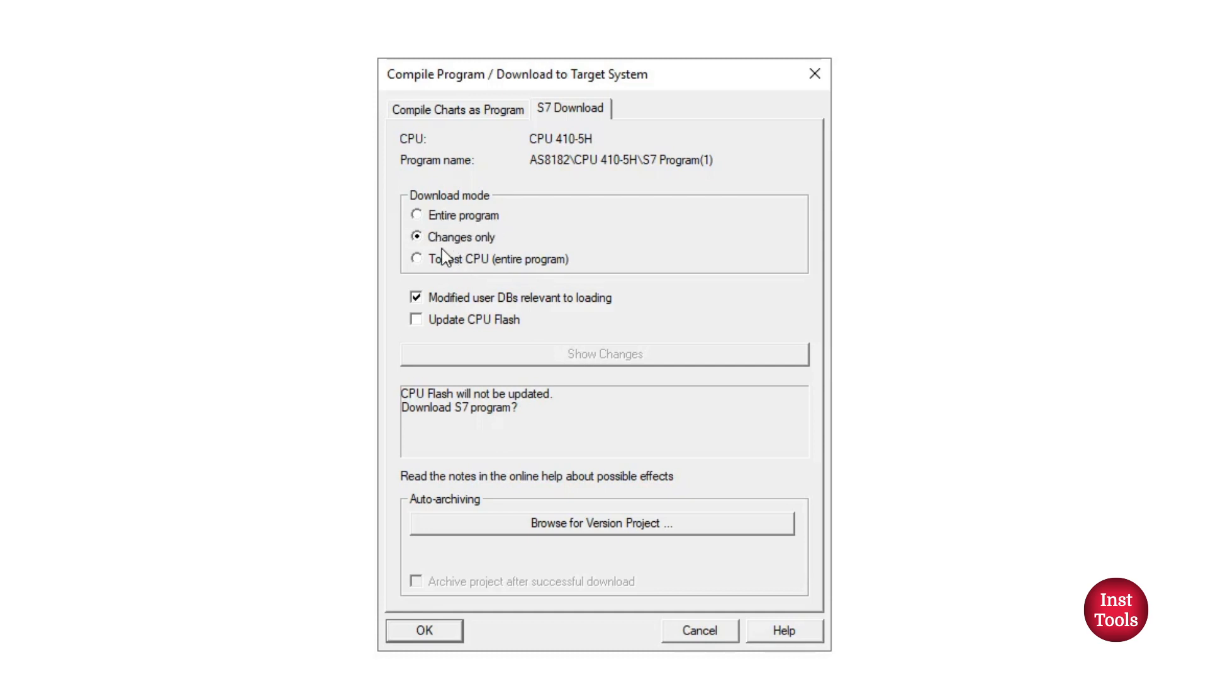
{"action": "mouse_move", "coordinate": [432, 277]}
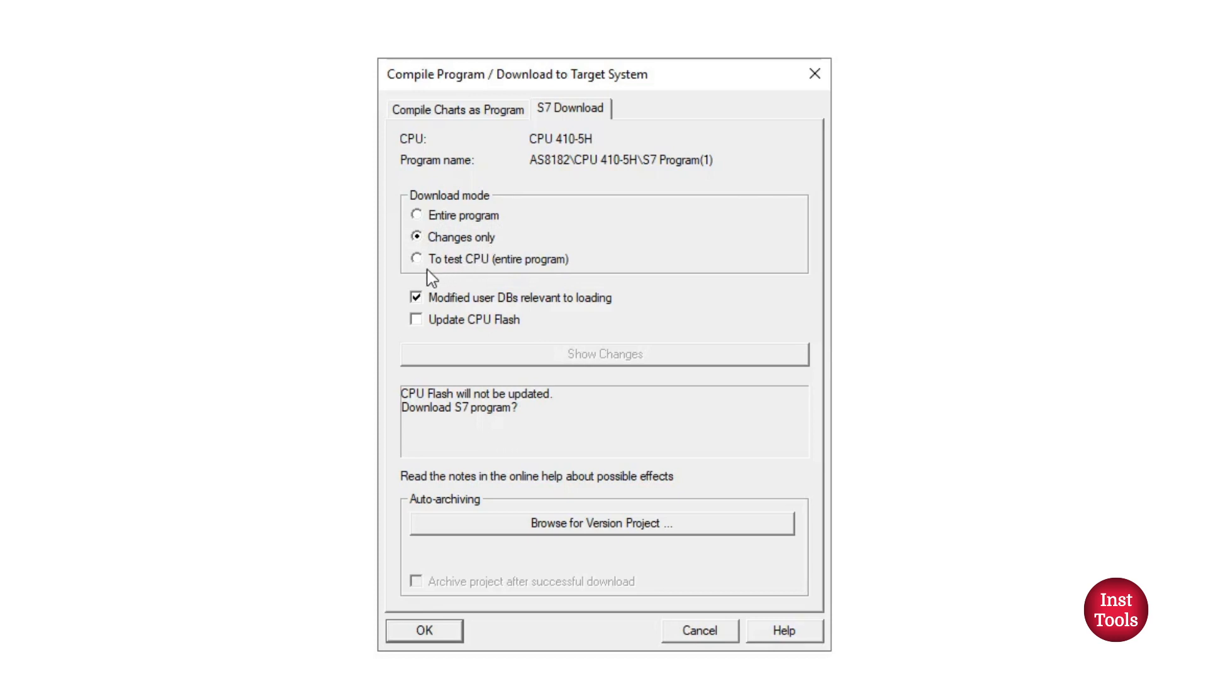
{"action": "mouse_move", "coordinate": [489, 274]}
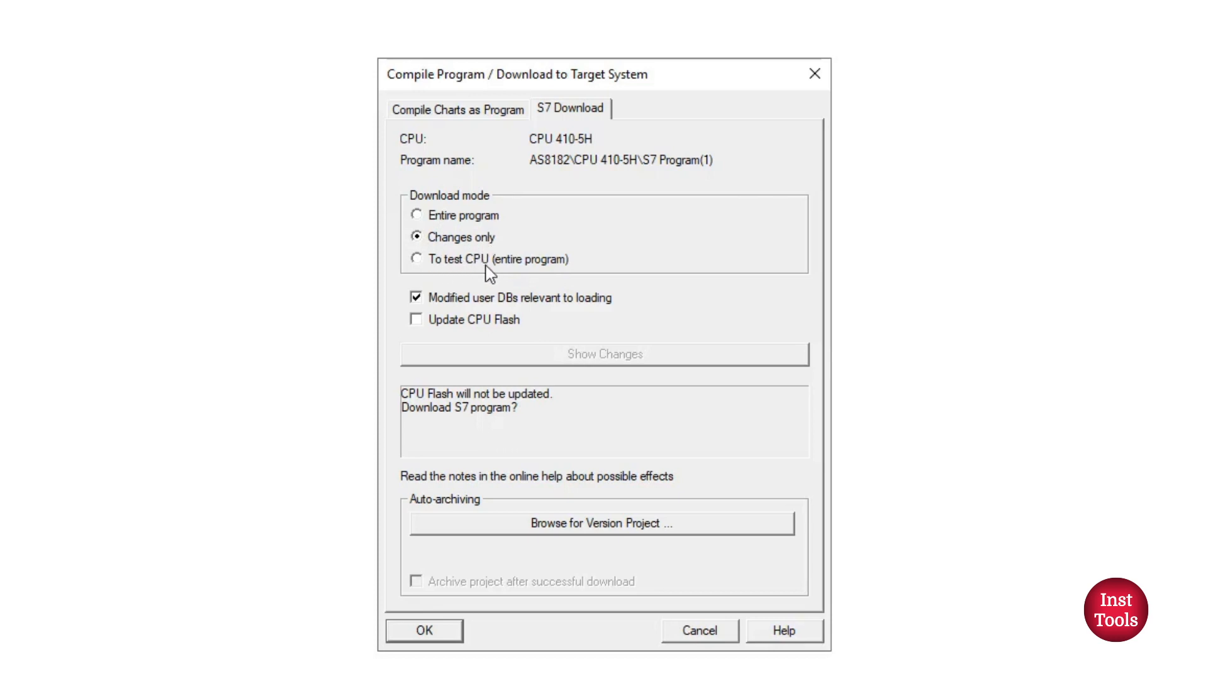
{"action": "mouse_move", "coordinate": [483, 273]}
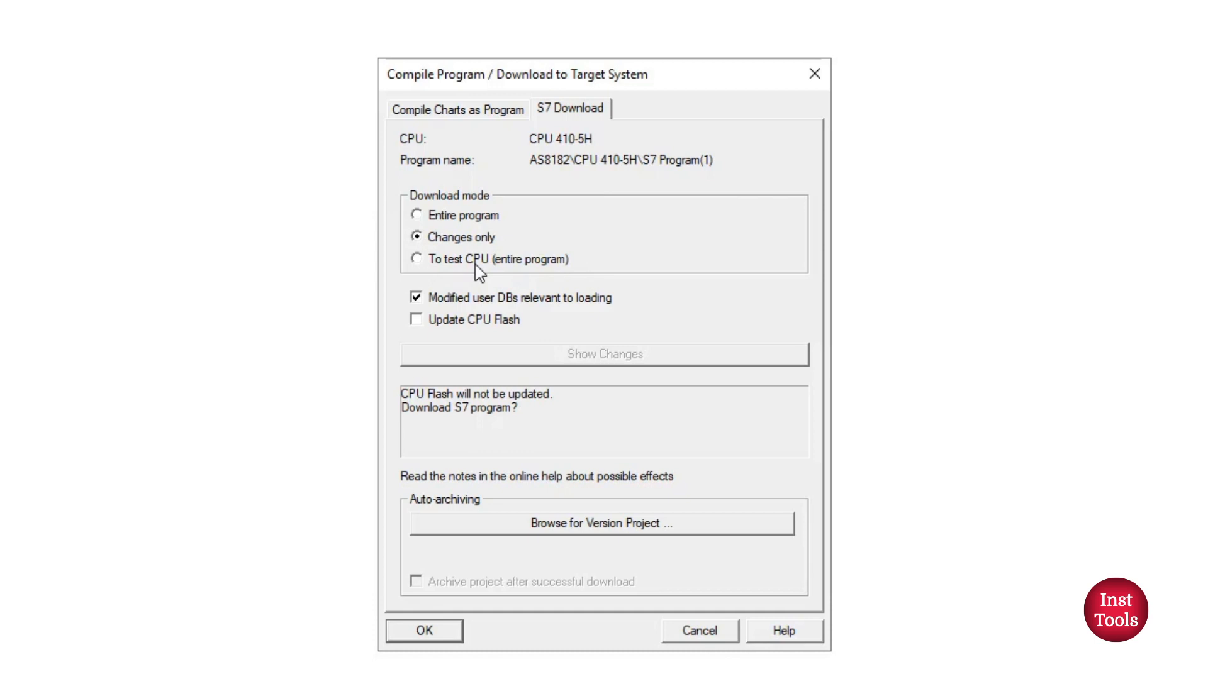
{"action": "mouse_move", "coordinate": [473, 169]}
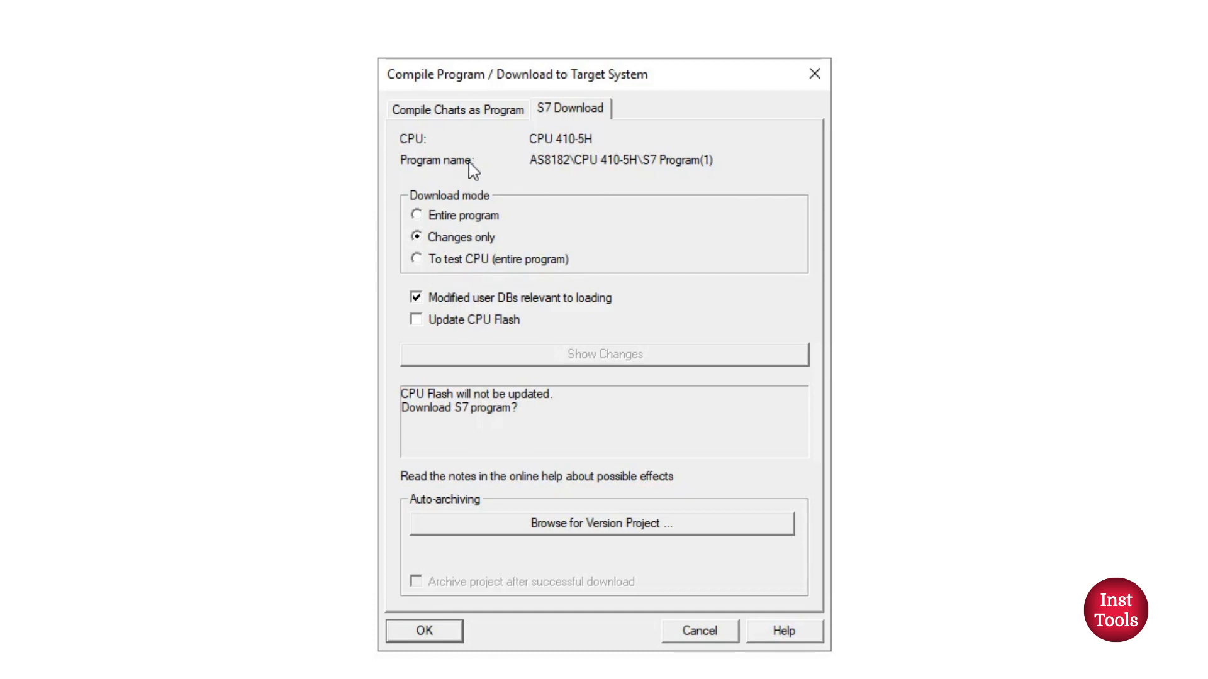
{"action": "left_click", "coordinate": [457, 108]}
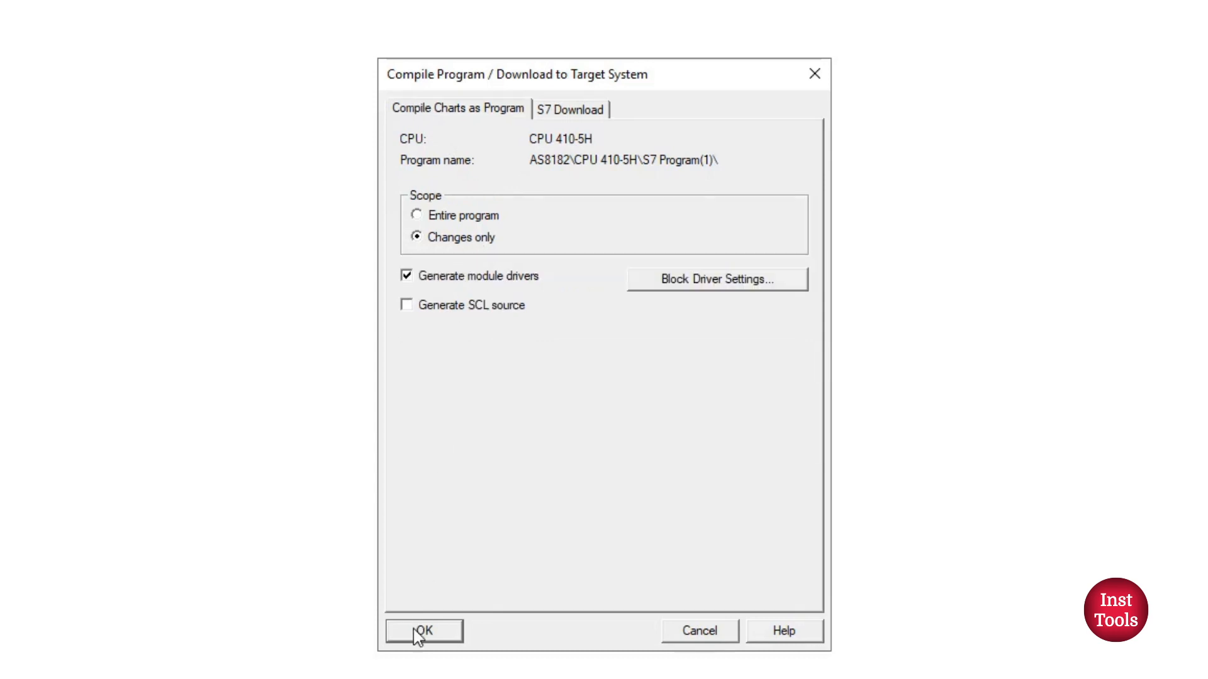
- Download the changes to the CPU despite the license warning, close the log and reopen chart CFC(1)
{"action": "left_click", "coordinate": [423, 630]}
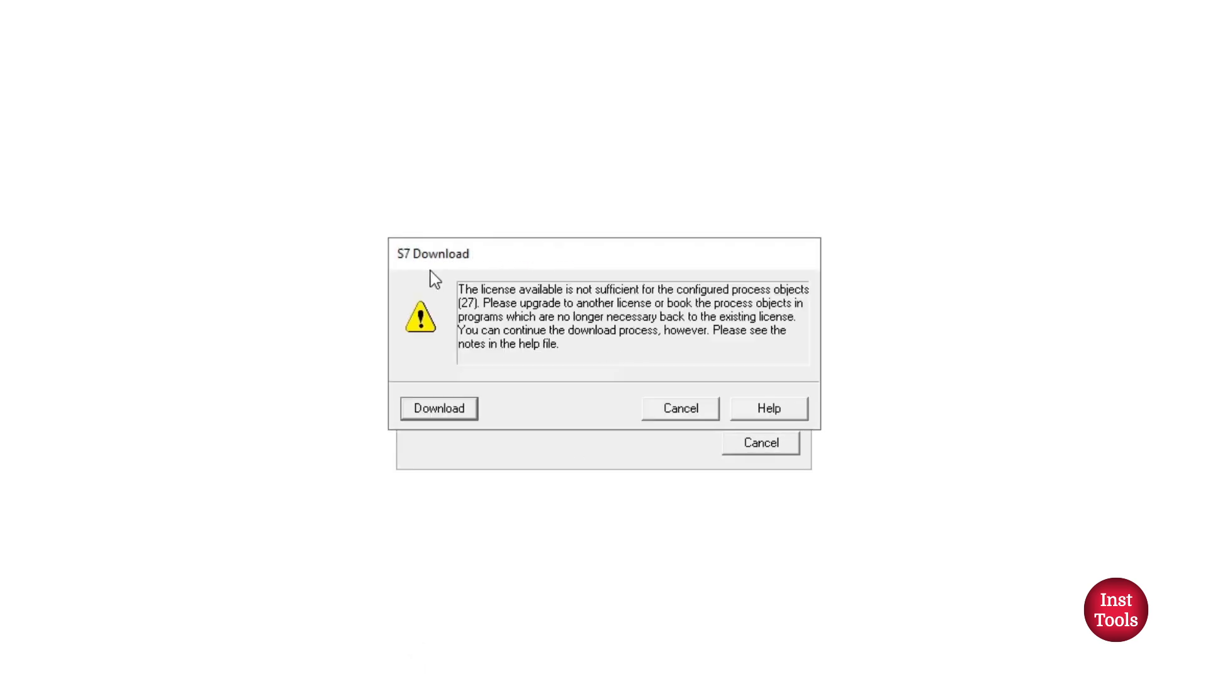
{"action": "mouse_move", "coordinate": [437, 417]}
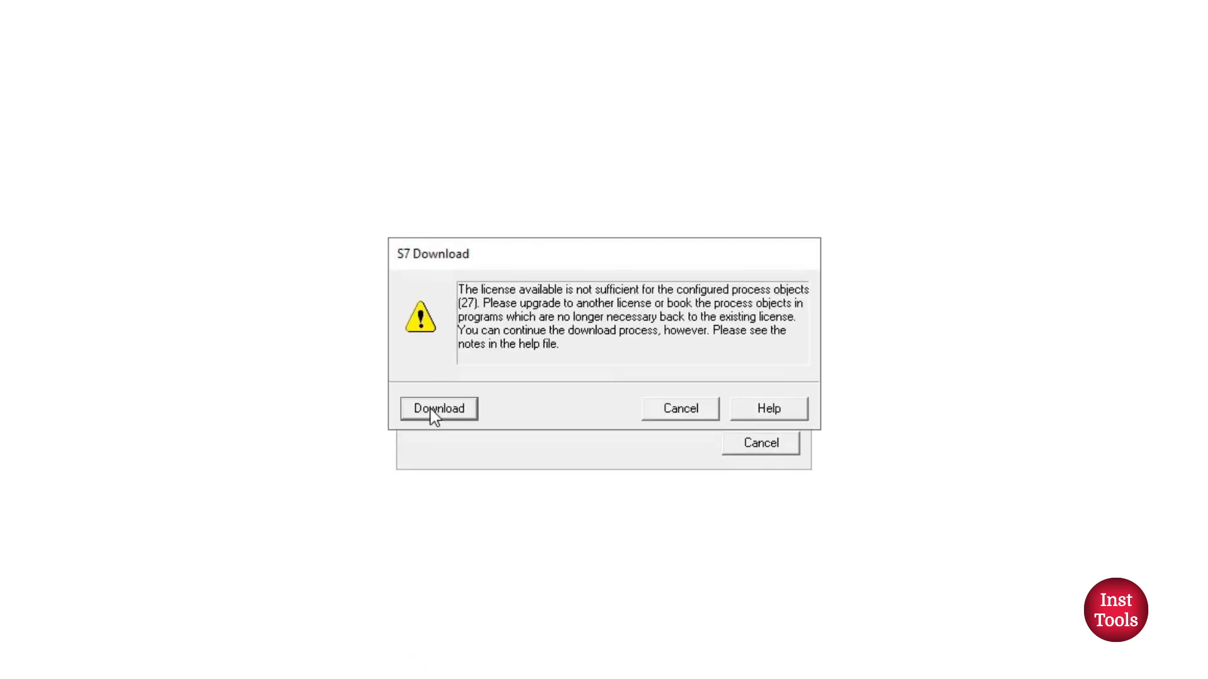
{"action": "left_click", "coordinate": [438, 408]}
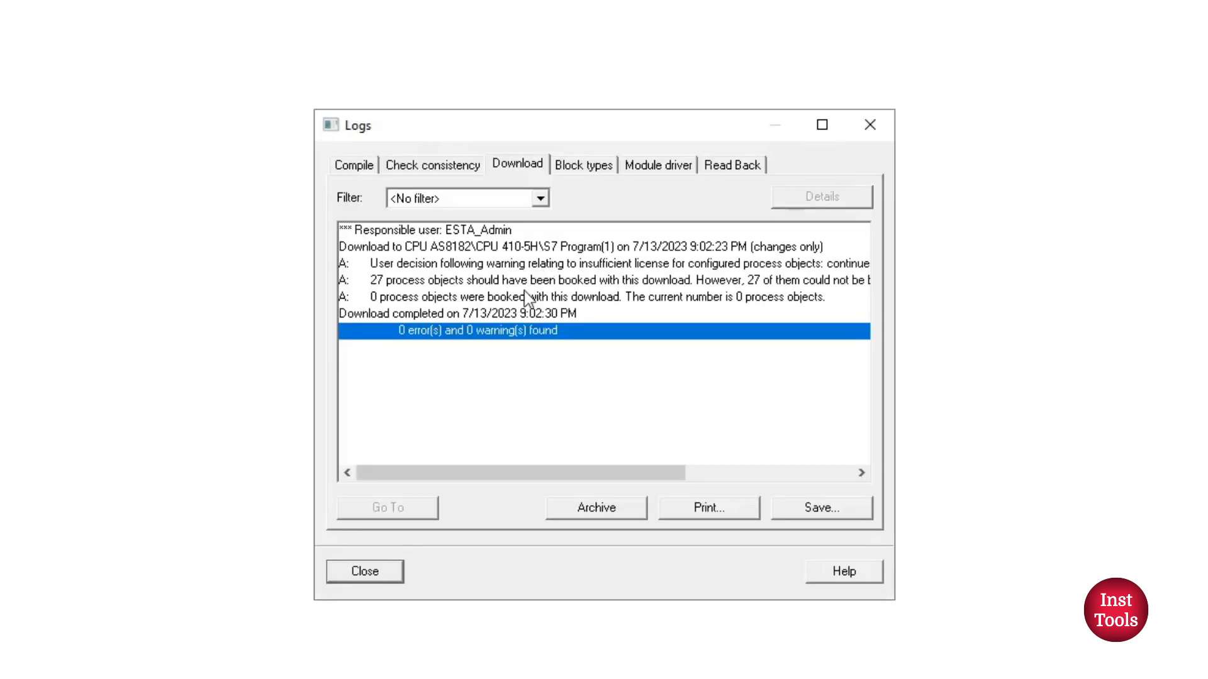
{"action": "mouse_move", "coordinate": [557, 355]}
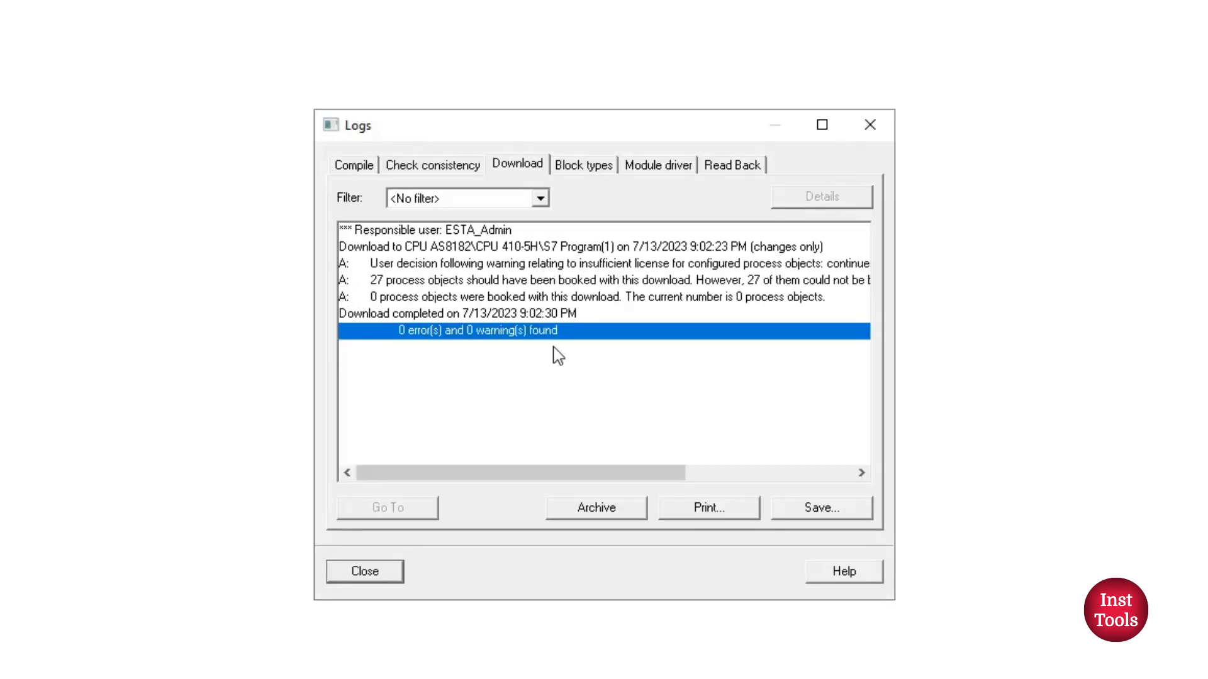
{"action": "mouse_move", "coordinate": [502, 347]}
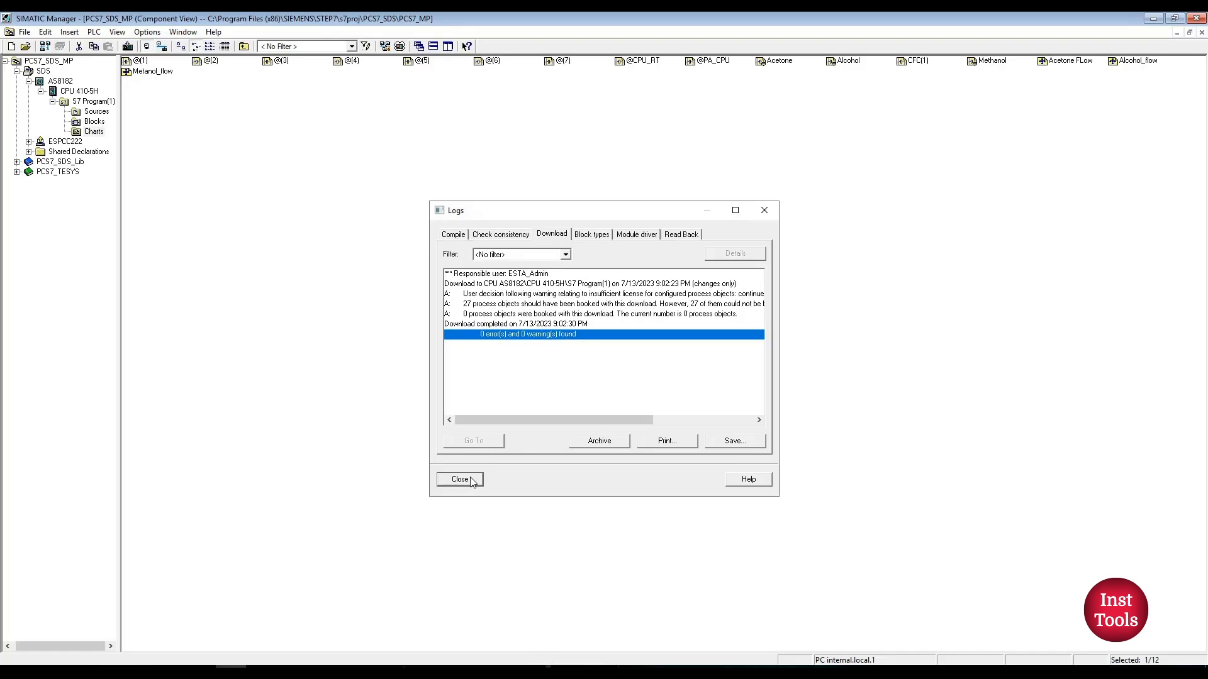
{"action": "left_click", "coordinate": [459, 479]}
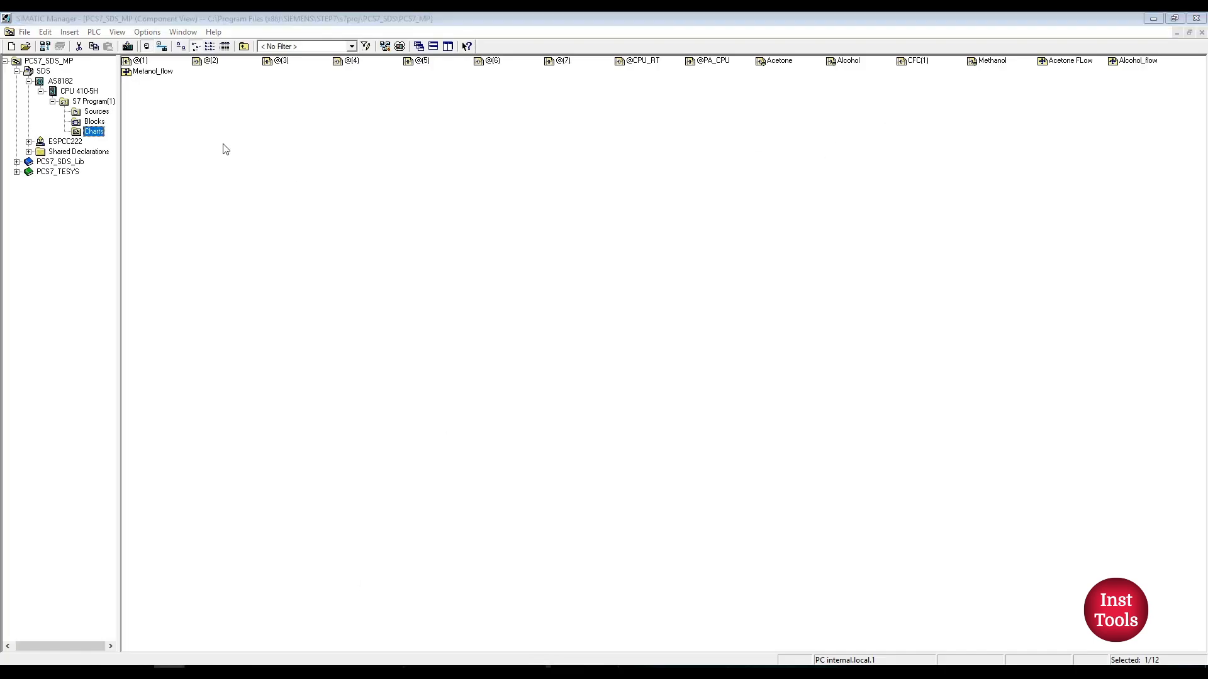
{"action": "mouse_move", "coordinate": [873, 93]}
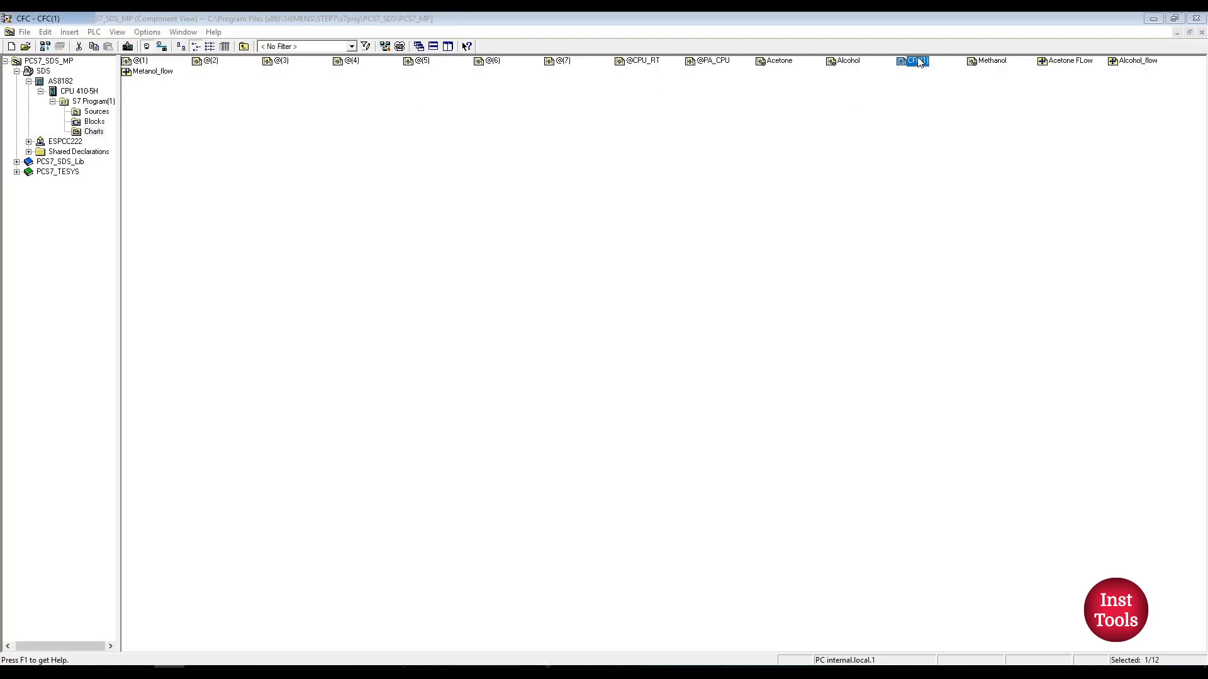
{"action": "double_click", "coordinate": [914, 60]}
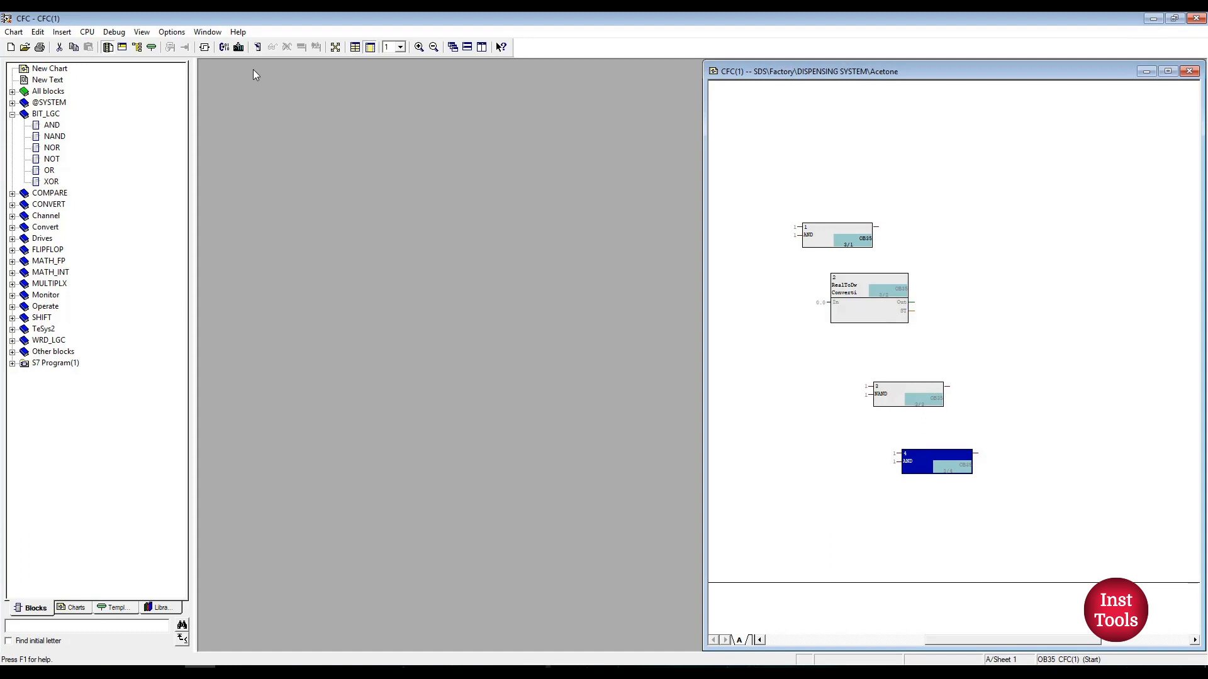
{"action": "mouse_move", "coordinate": [239, 46]}
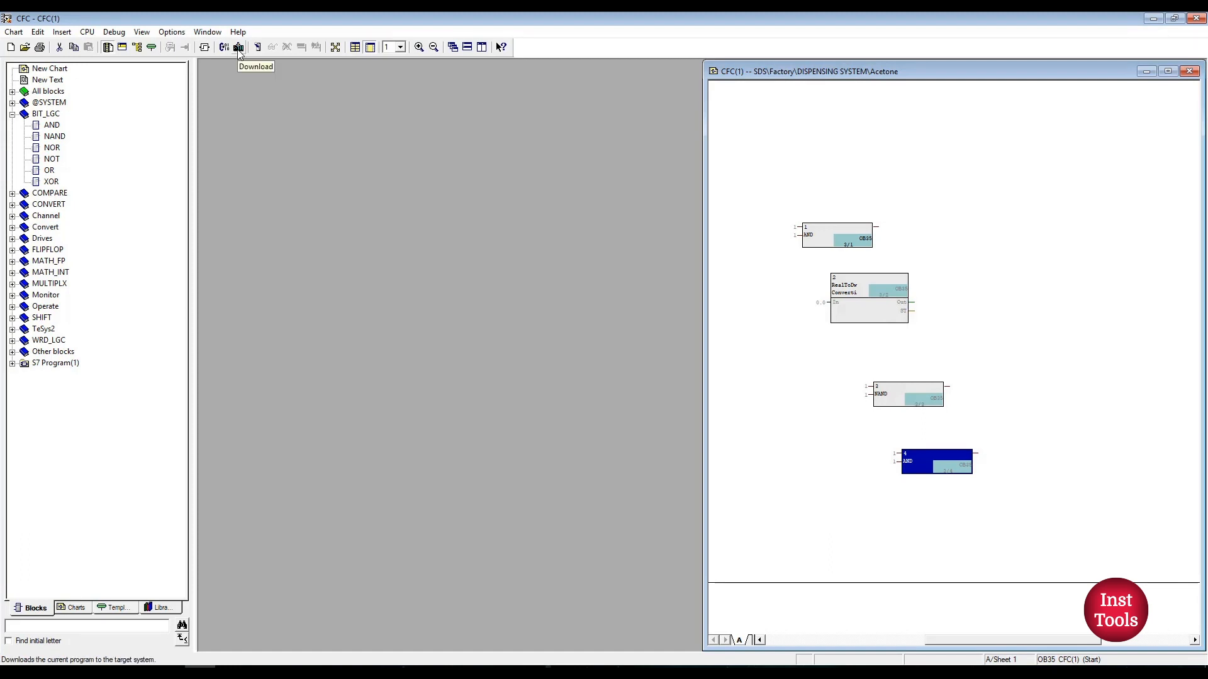
{"action": "mouse_move", "coordinate": [493, 261]}
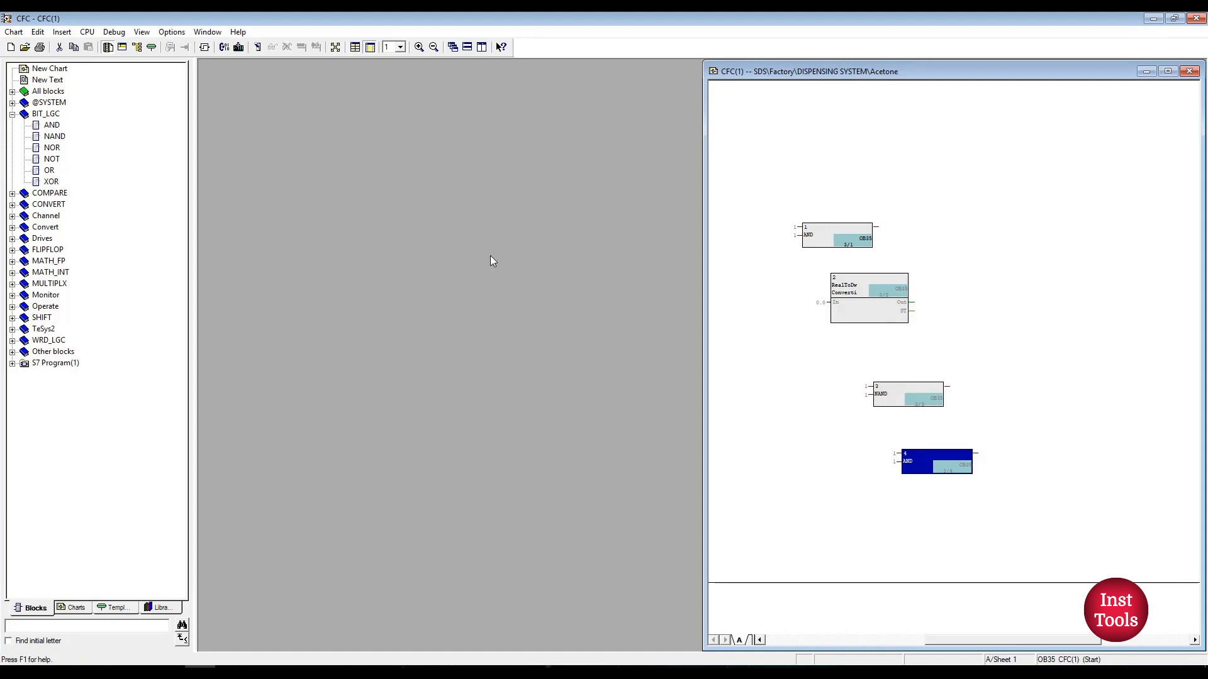
{"action": "mouse_move", "coordinate": [579, 366]}
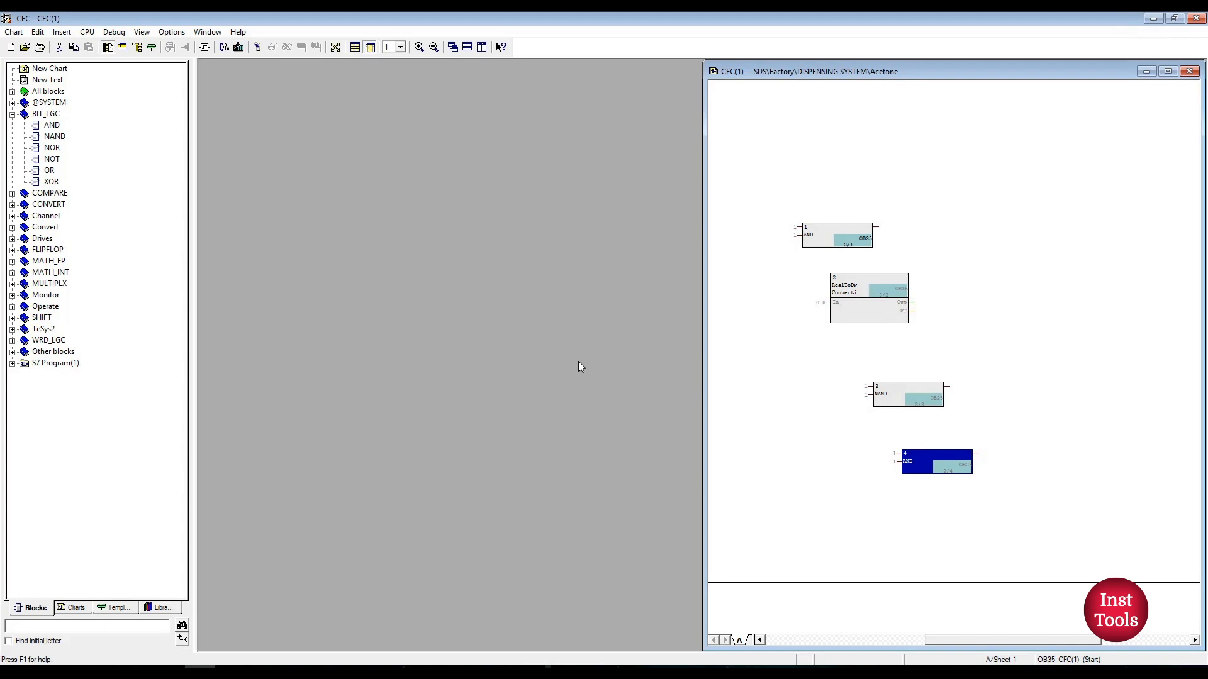
{"action": "mouse_move", "coordinate": [283, 86]}
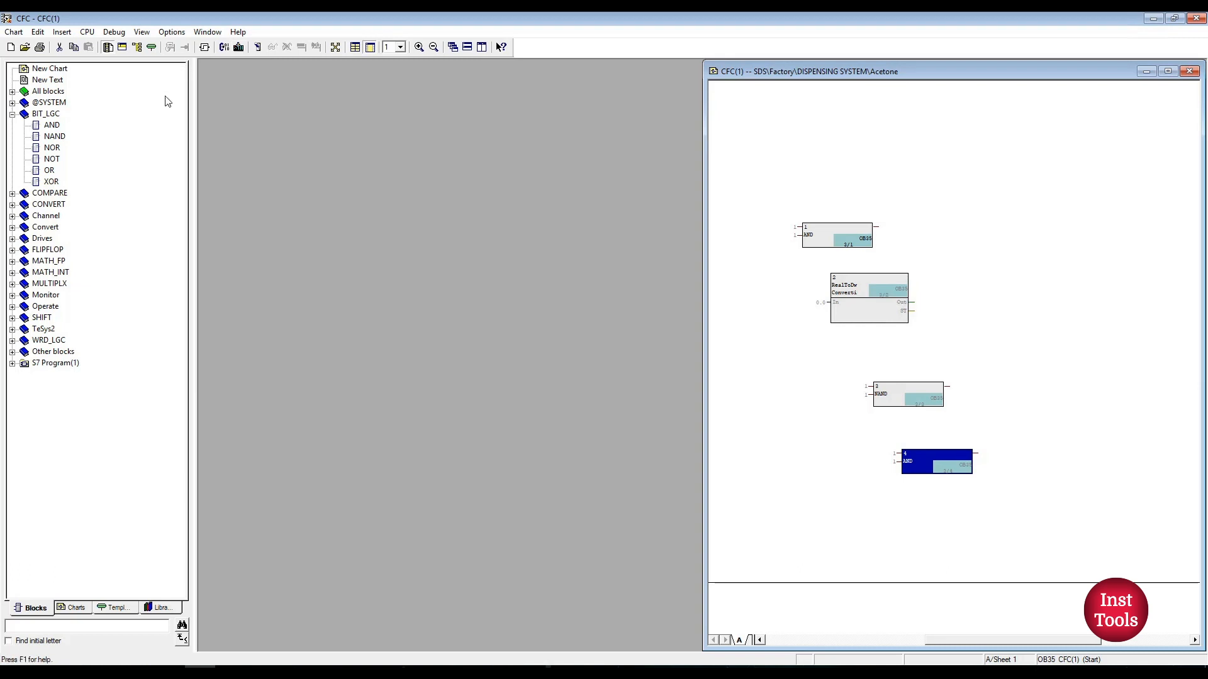
{"action": "mouse_move", "coordinate": [244, 64]}
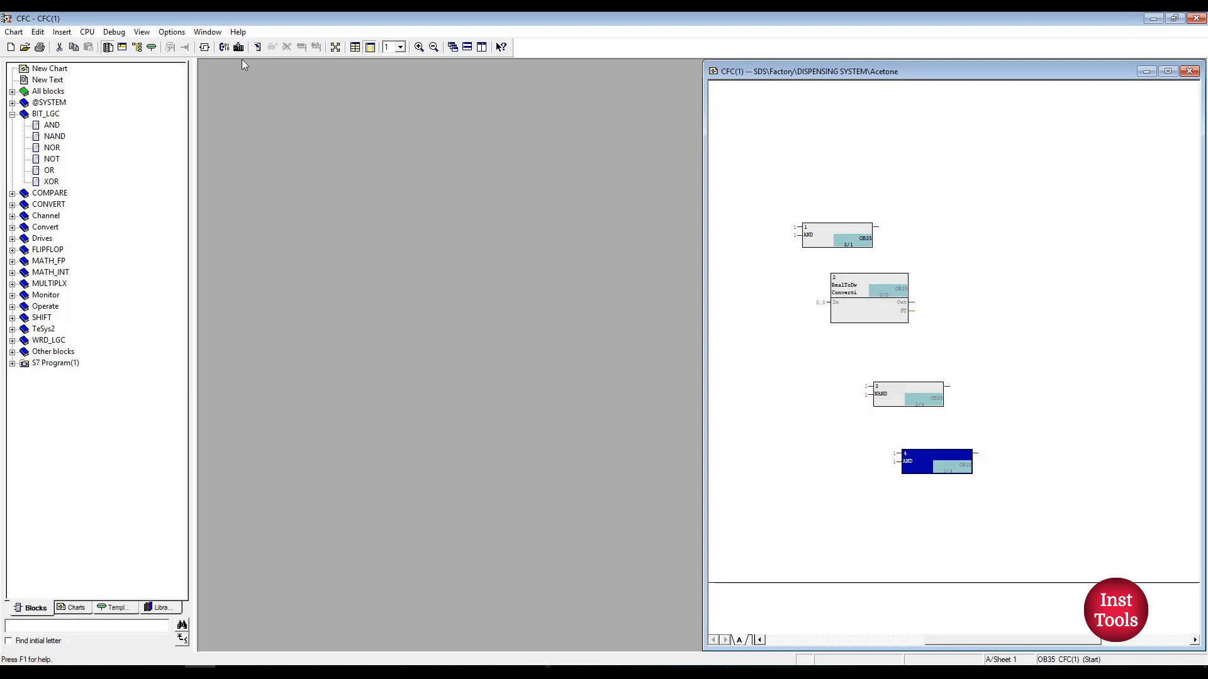
{"action": "mouse_move", "coordinate": [294, 212]}
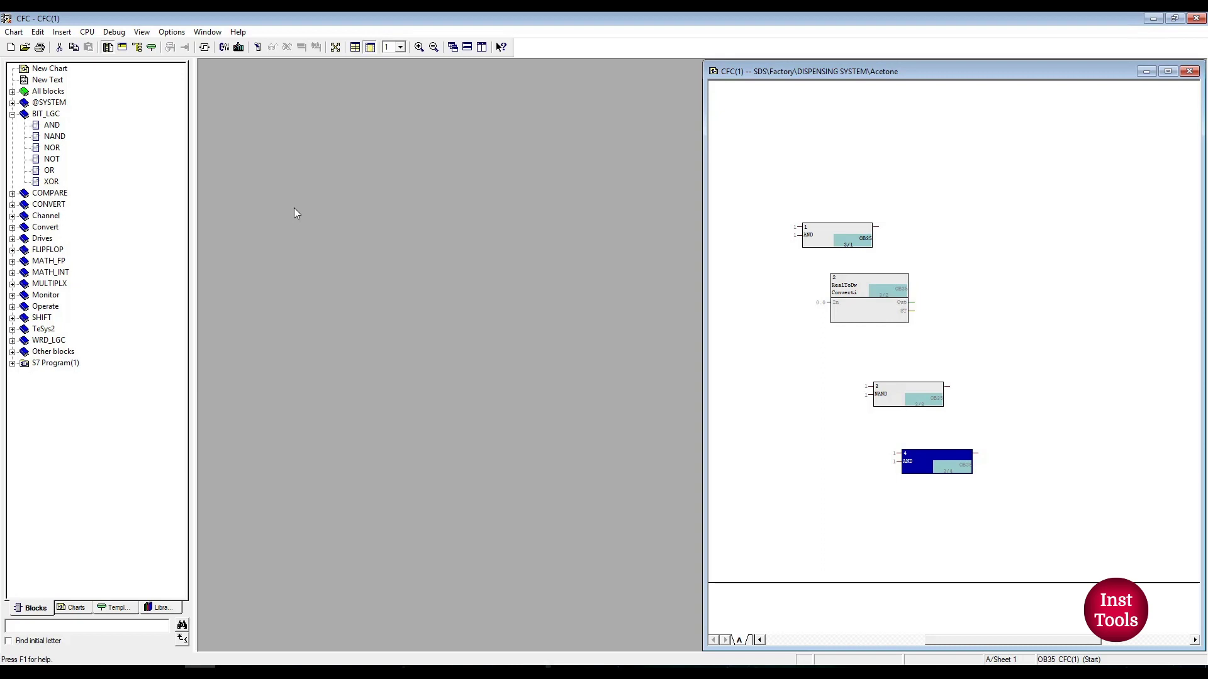
{"action": "mouse_move", "coordinate": [647, 302]}
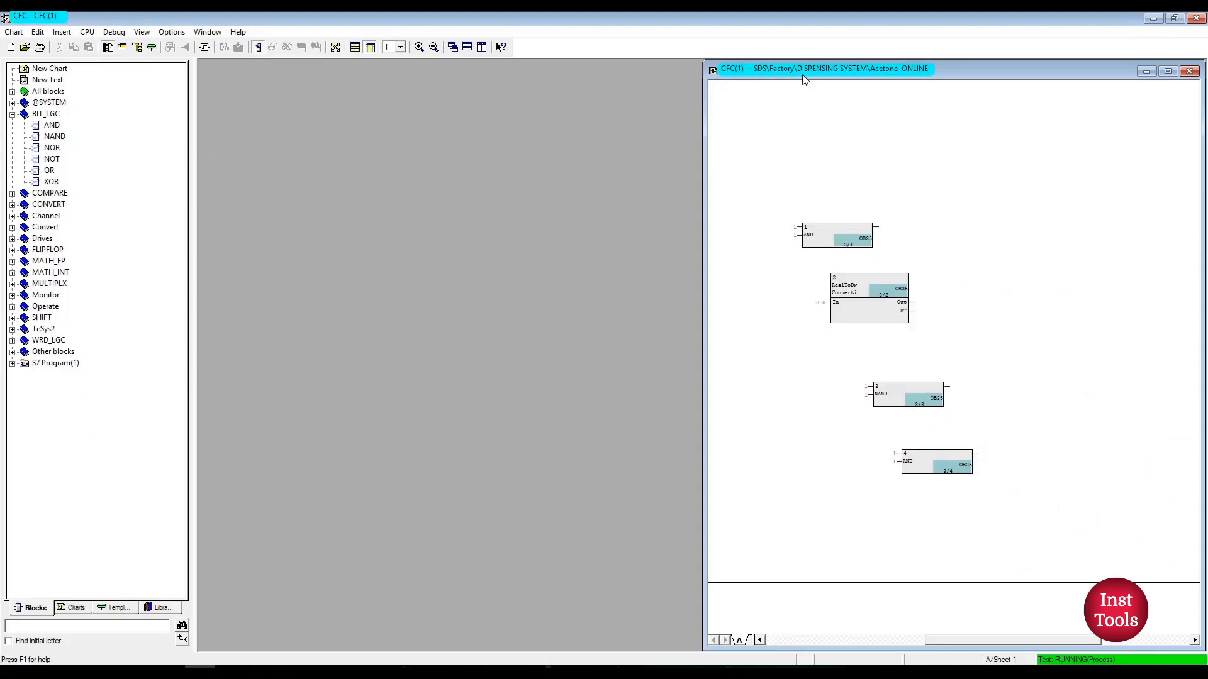
{"action": "mouse_move", "coordinate": [924, 77]}
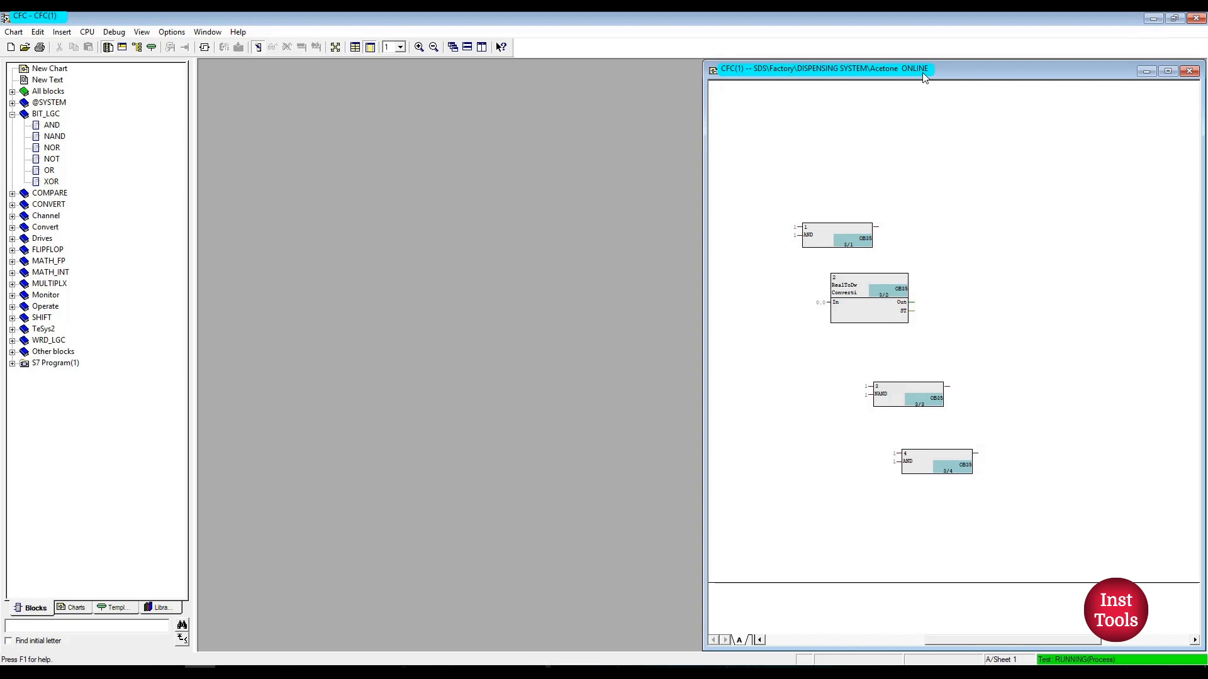
- Inspect the RealToDw block's live I/O values in online test mode
{"action": "double_click", "coordinate": [870, 297]}
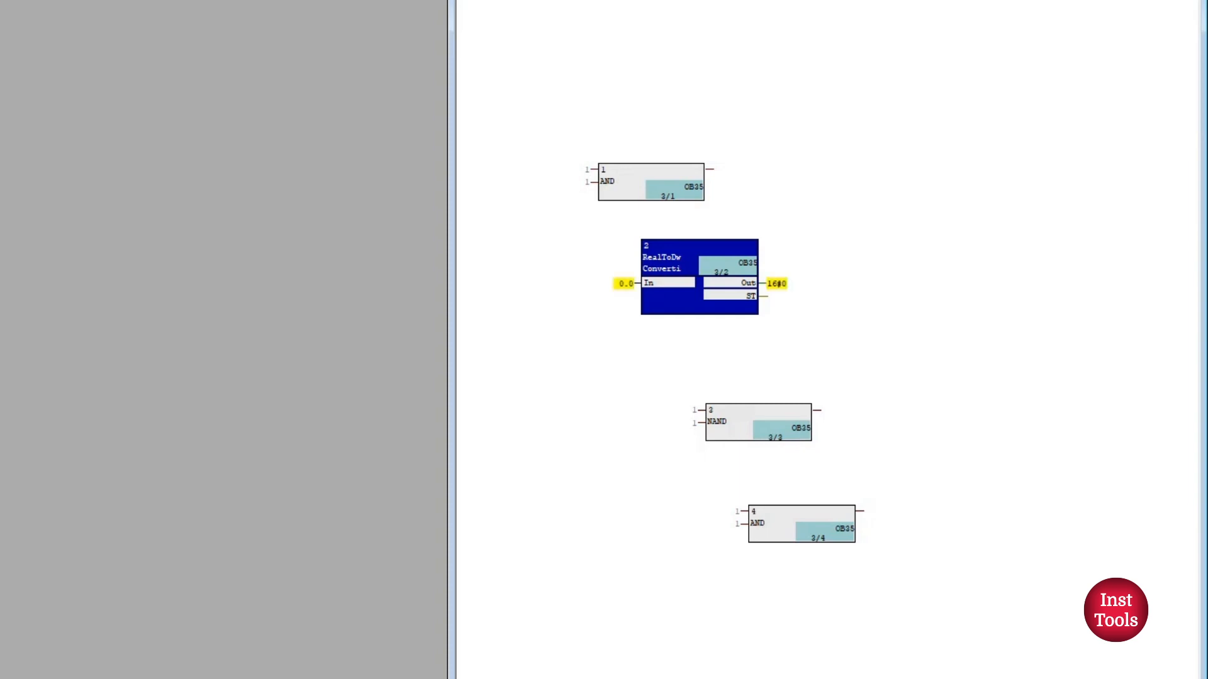
{"action": "mouse_move", "coordinate": [781, 293]}
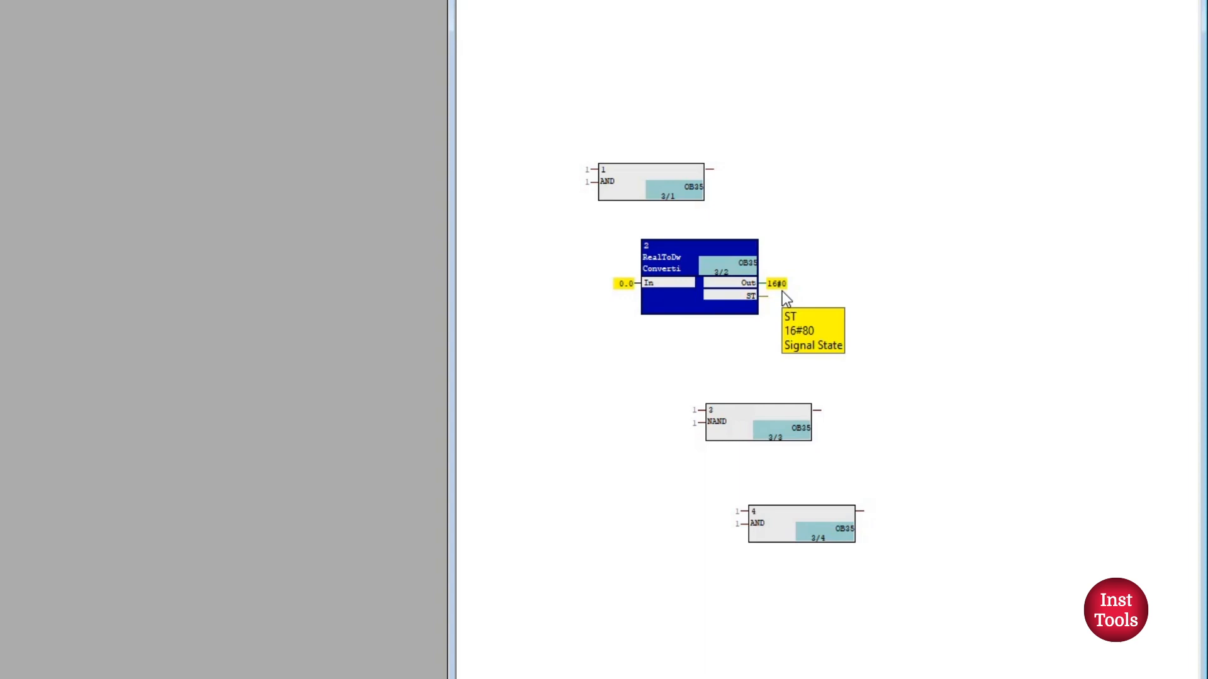
{"action": "mouse_move", "coordinate": [664, 317]}
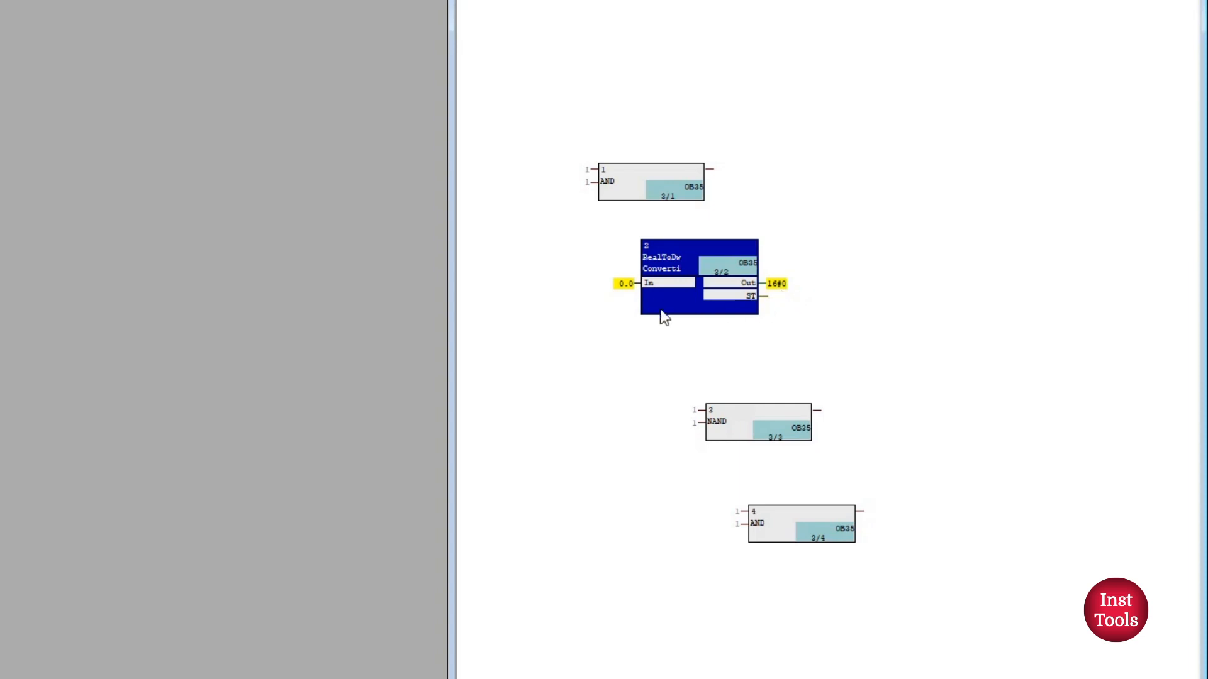
{"action": "mouse_move", "coordinate": [120, 166]}
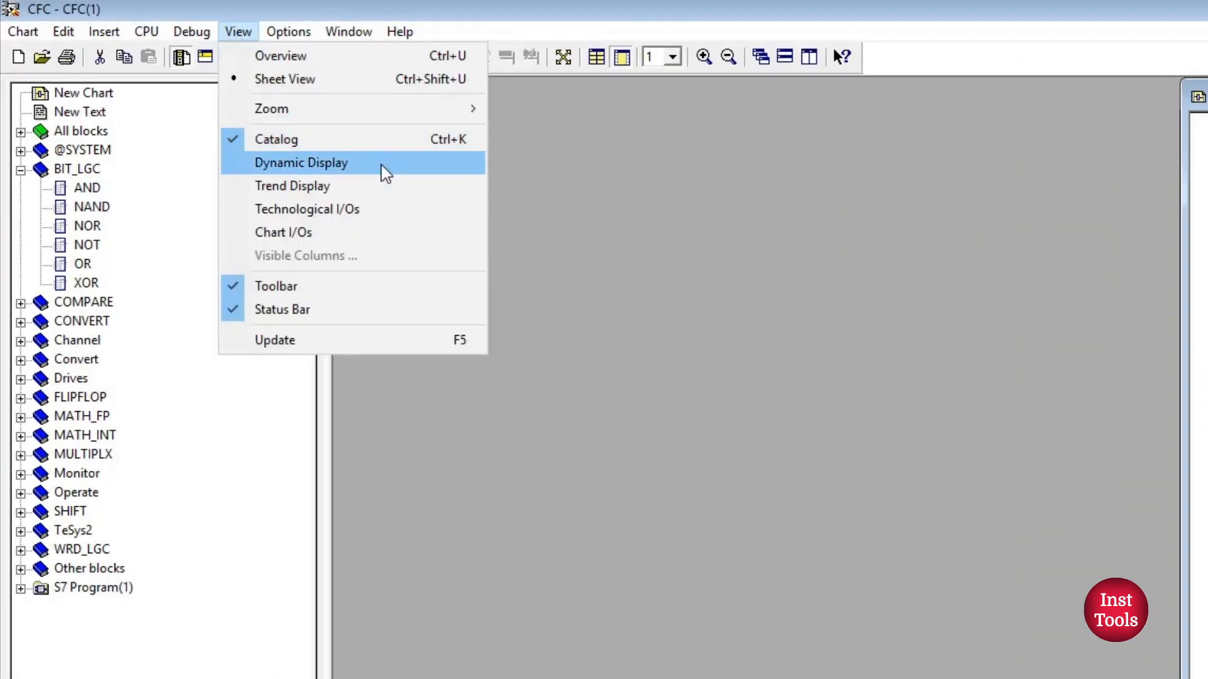
{"action": "mouse_move", "coordinate": [355, 186]}
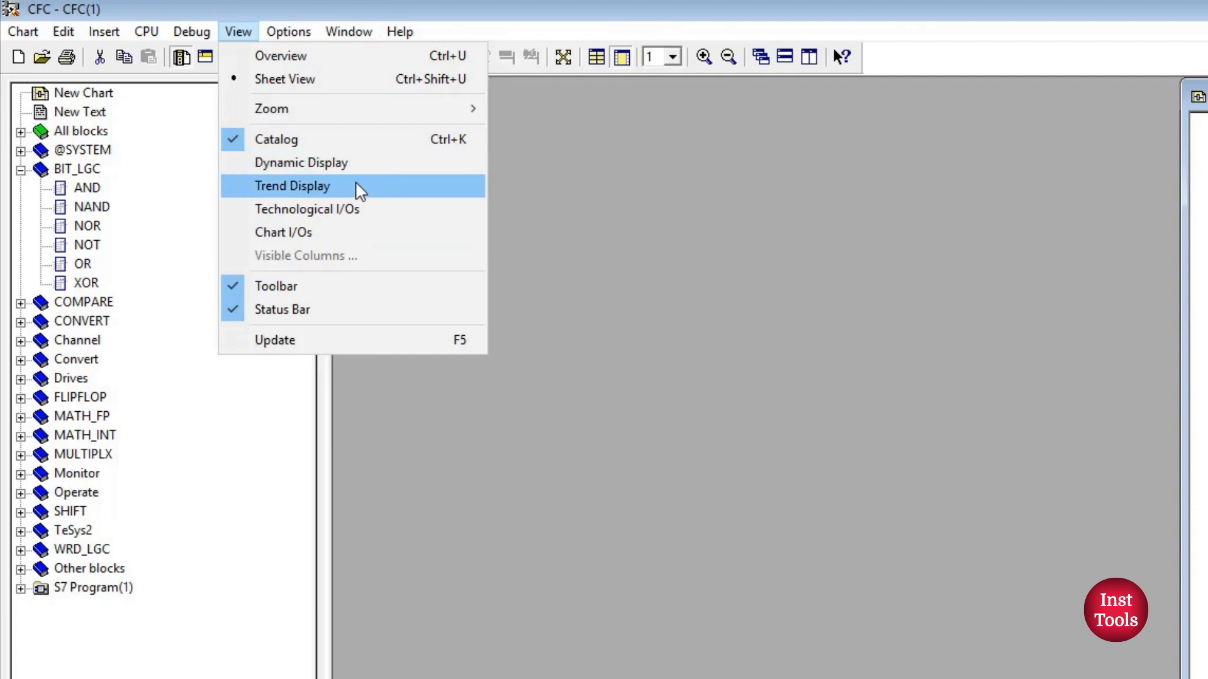
{"action": "mouse_move", "coordinate": [396, 163]}
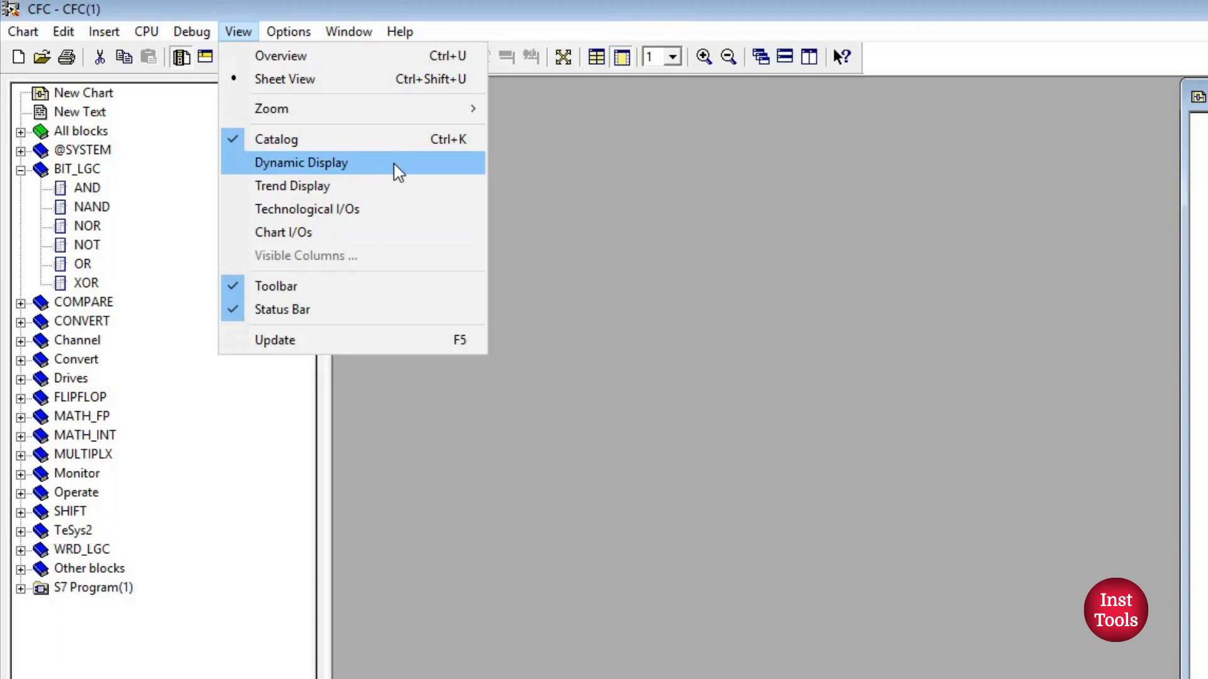
- Show the Dynamic Display watch table listing In.Value and IN2
{"action": "left_click", "coordinate": [300, 162]}
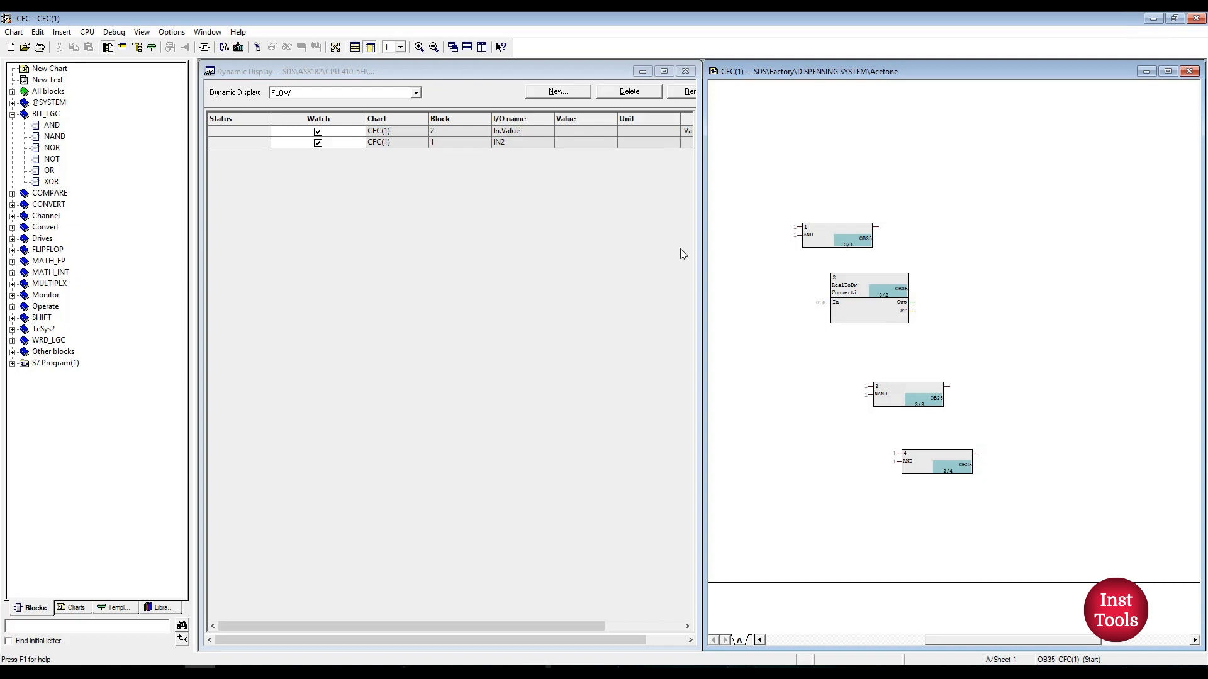
{"action": "mouse_move", "coordinate": [880, 399]}
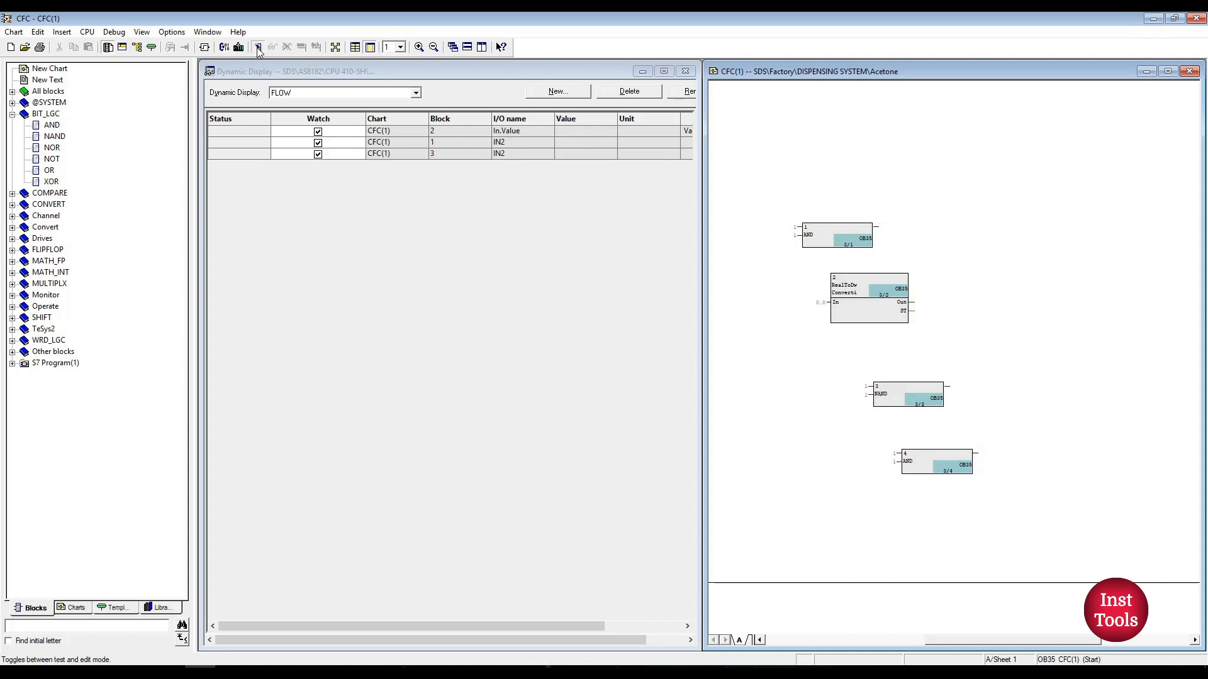
- Enter test mode and add the OUT outputs of blocks 3 and 1 to the FLOW watch table
{"action": "left_click", "coordinate": [258, 47]}
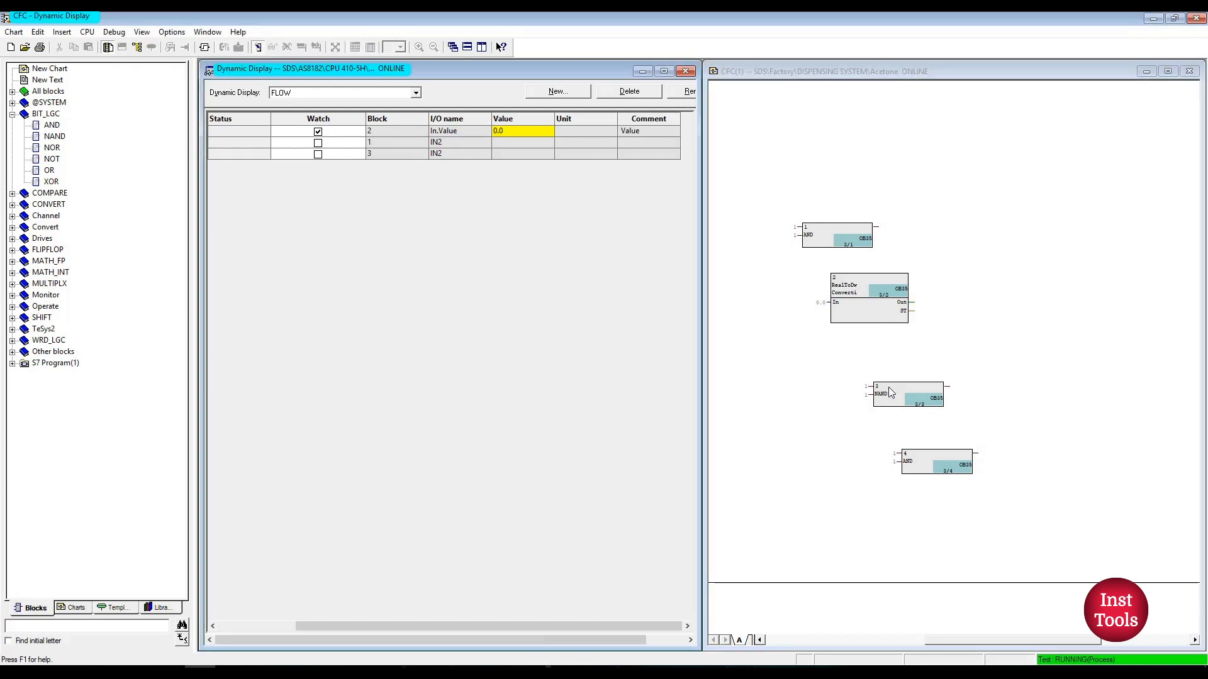
{"action": "left_click", "coordinate": [907, 393]}
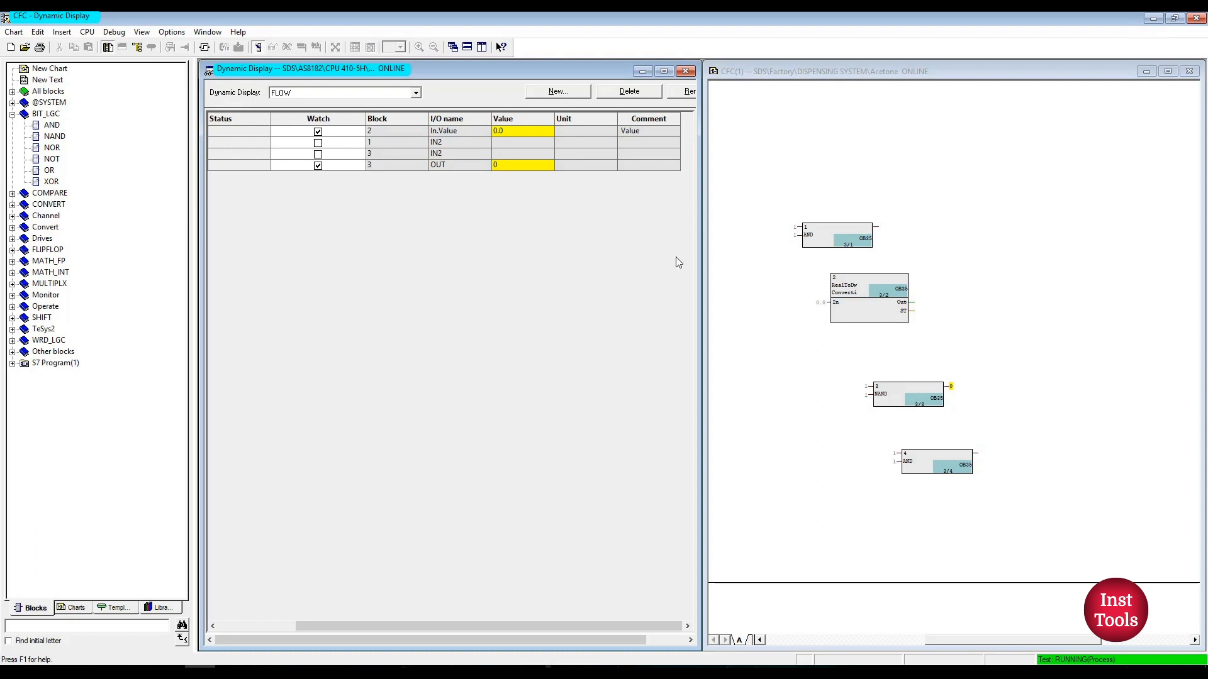
{"action": "mouse_move", "coordinate": [487, 176]}
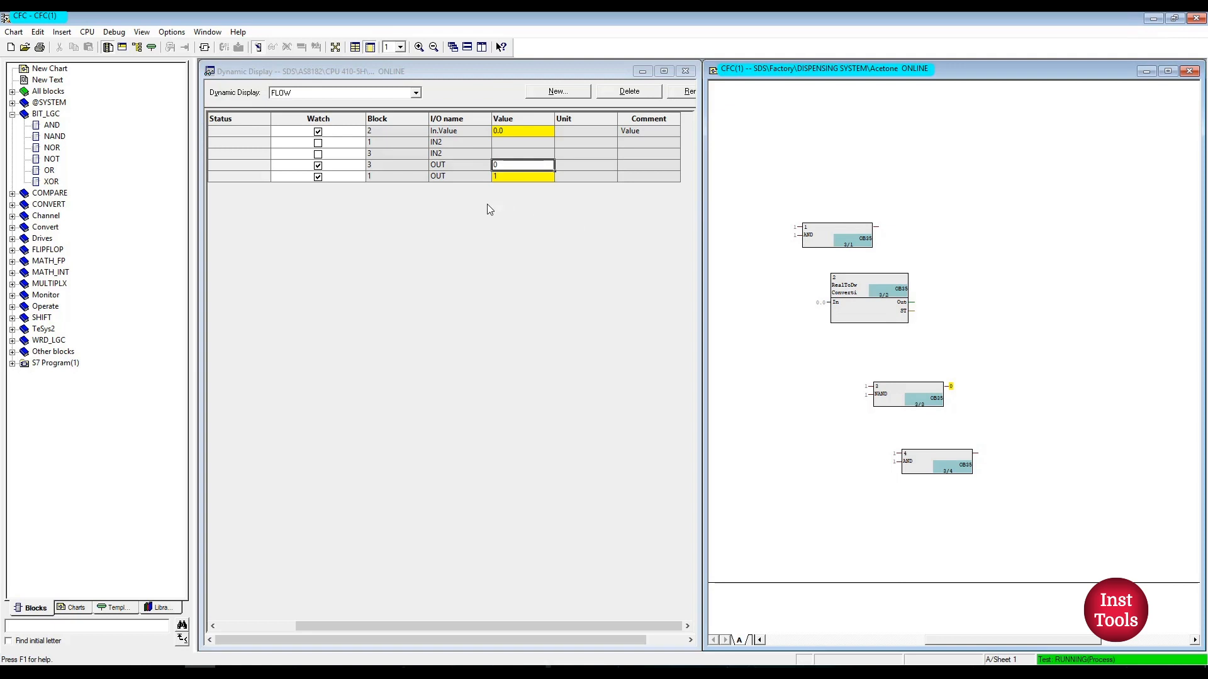
{"action": "mouse_move", "coordinate": [882, 347]}
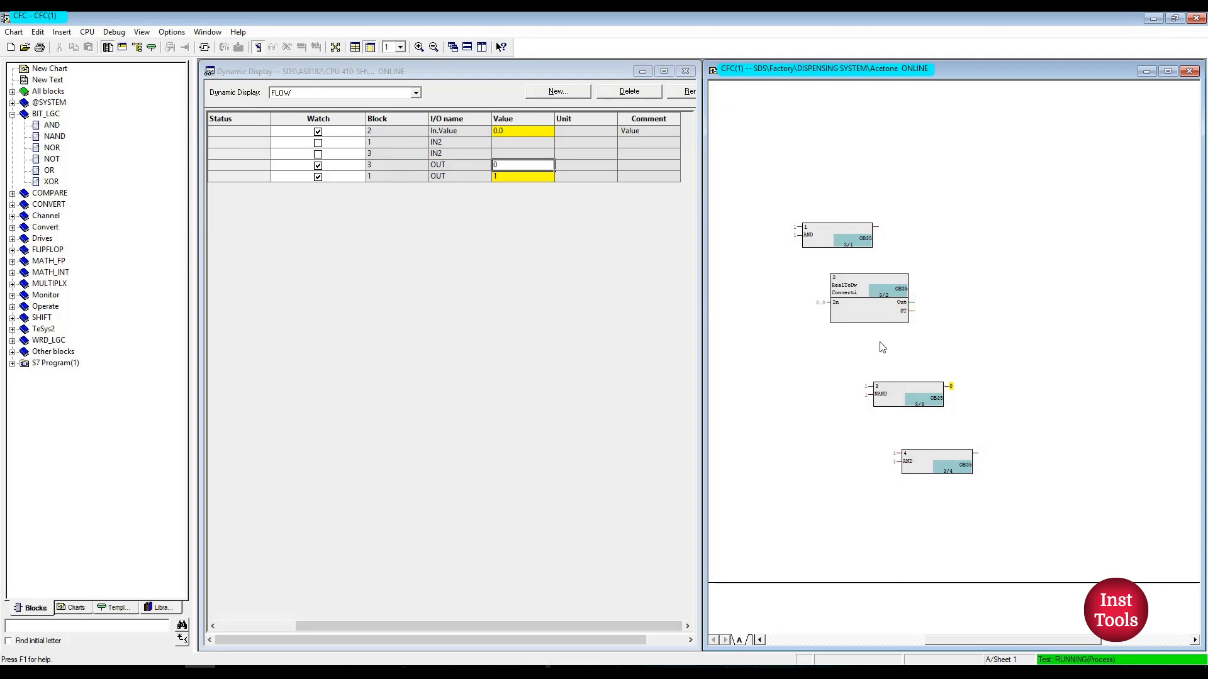
{"action": "left_click", "coordinate": [684, 70]}
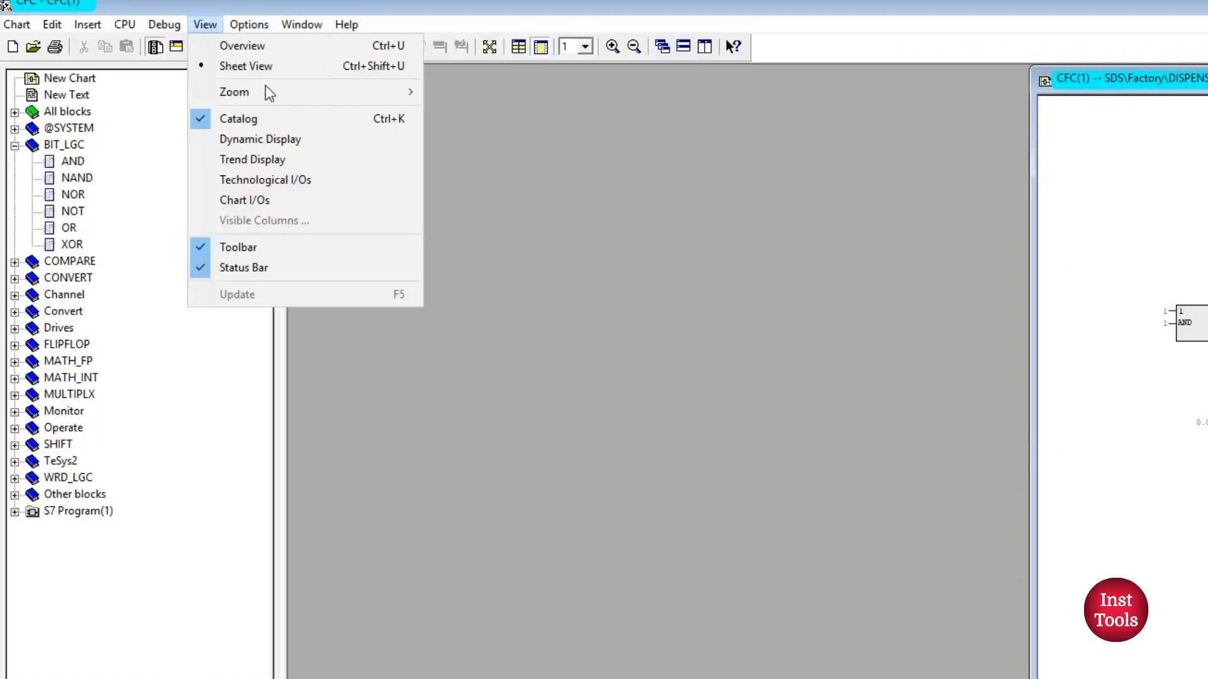
- Record CFC(1)\1.OUT on channel 1 and CFC(1)\3.OUT on channel 3 in a Trend Display and start it
{"action": "left_click", "coordinate": [252, 160]}
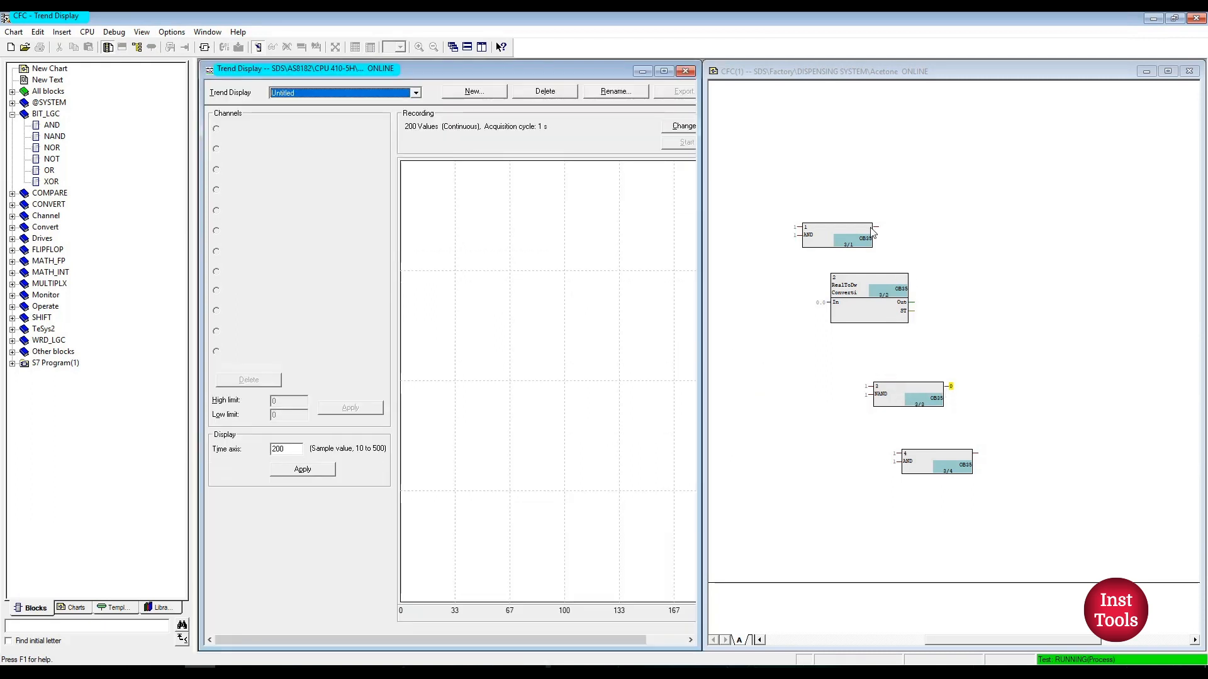
{"action": "left_click", "coordinate": [216, 128]}
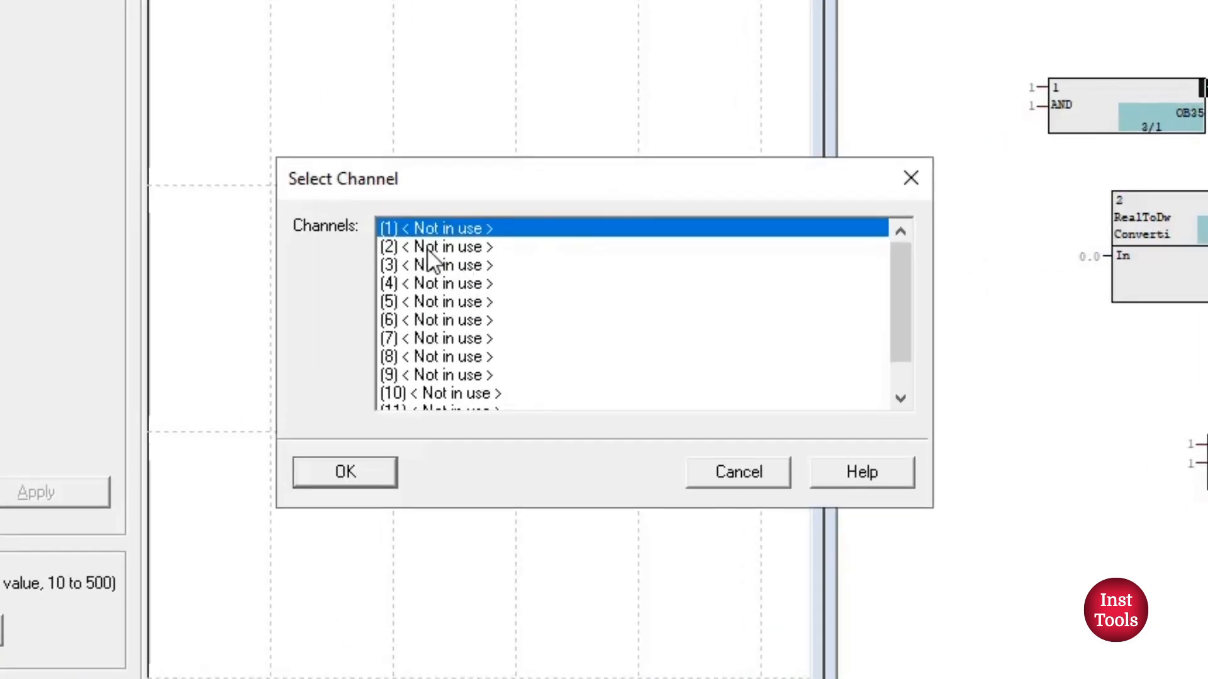
{"action": "scroll", "scroll_direction": "down", "scroll_amount": 3}
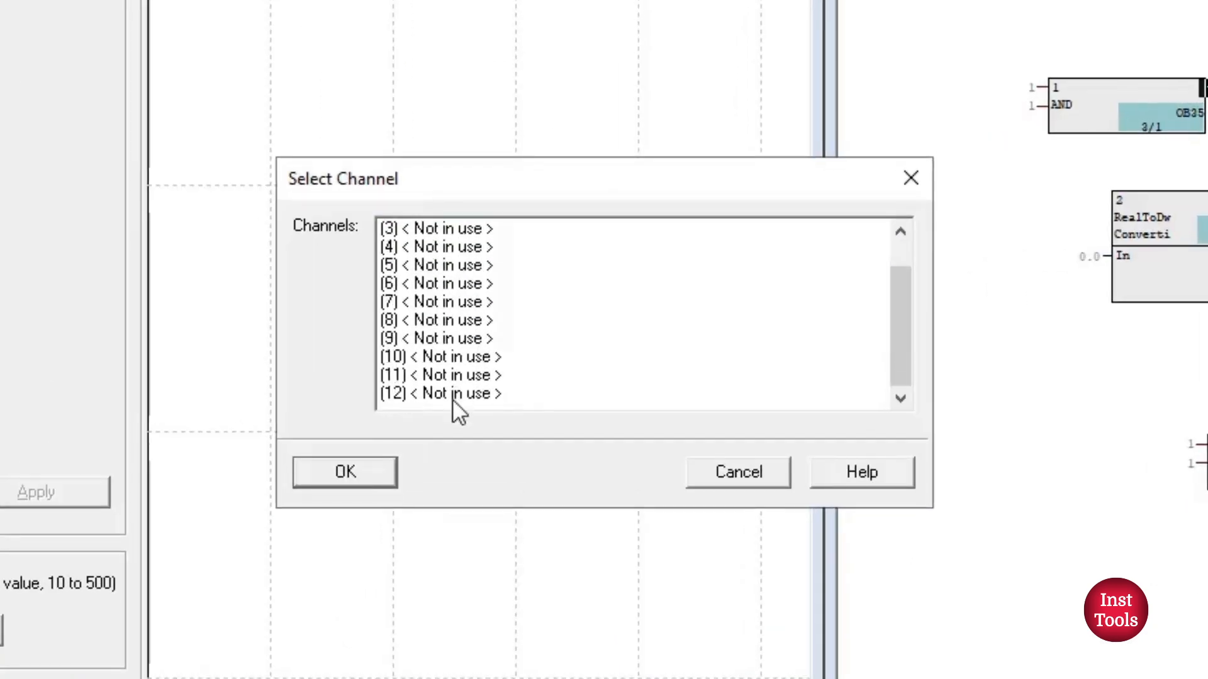
{"action": "mouse_move", "coordinate": [431, 289]}
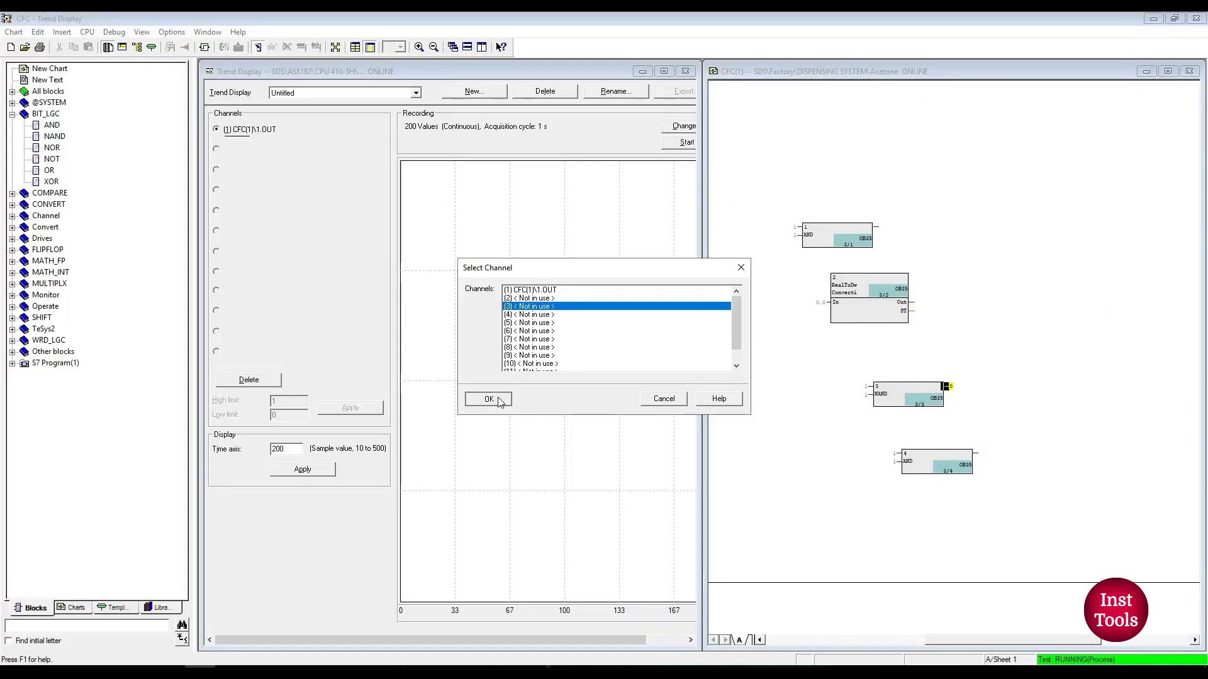
{"action": "left_click", "coordinate": [488, 399]}
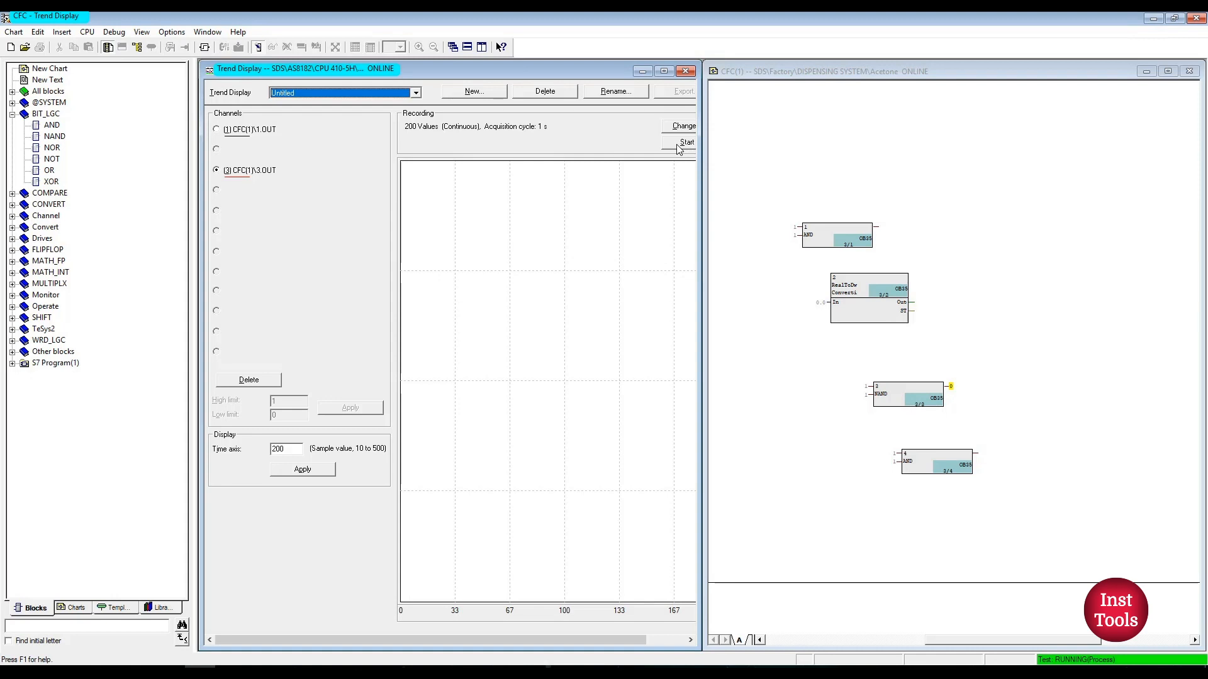
{"action": "left_click", "coordinate": [684, 143]}
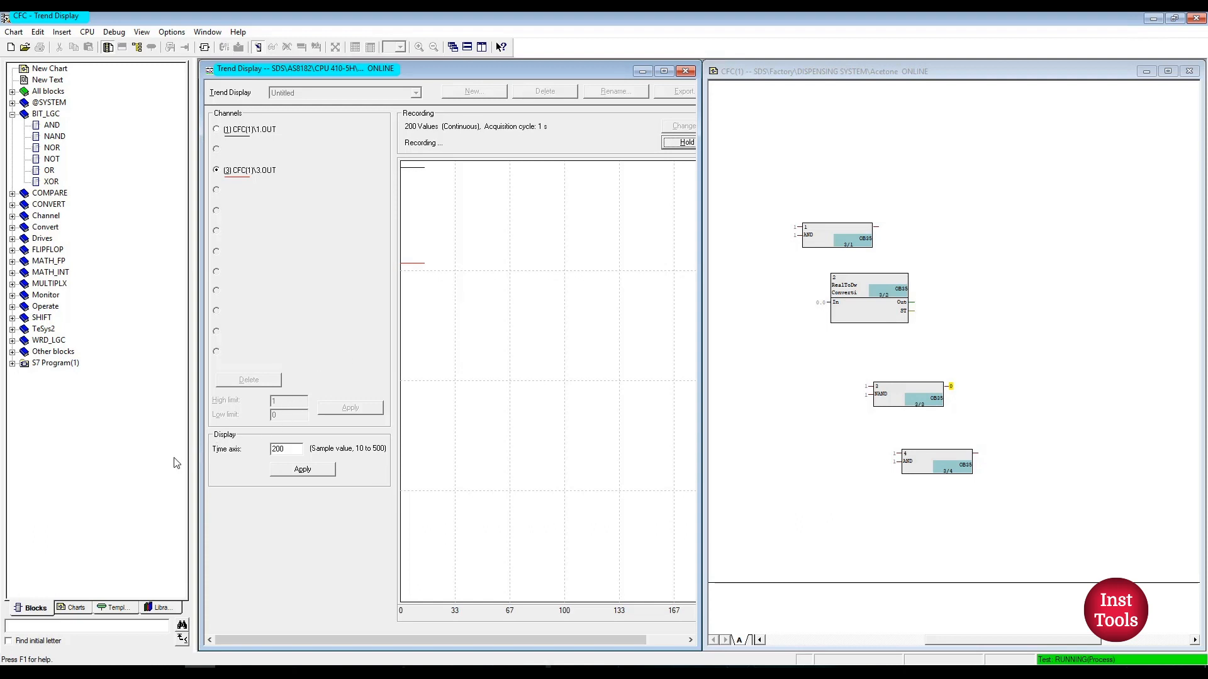
{"action": "mouse_move", "coordinate": [288, 437]}
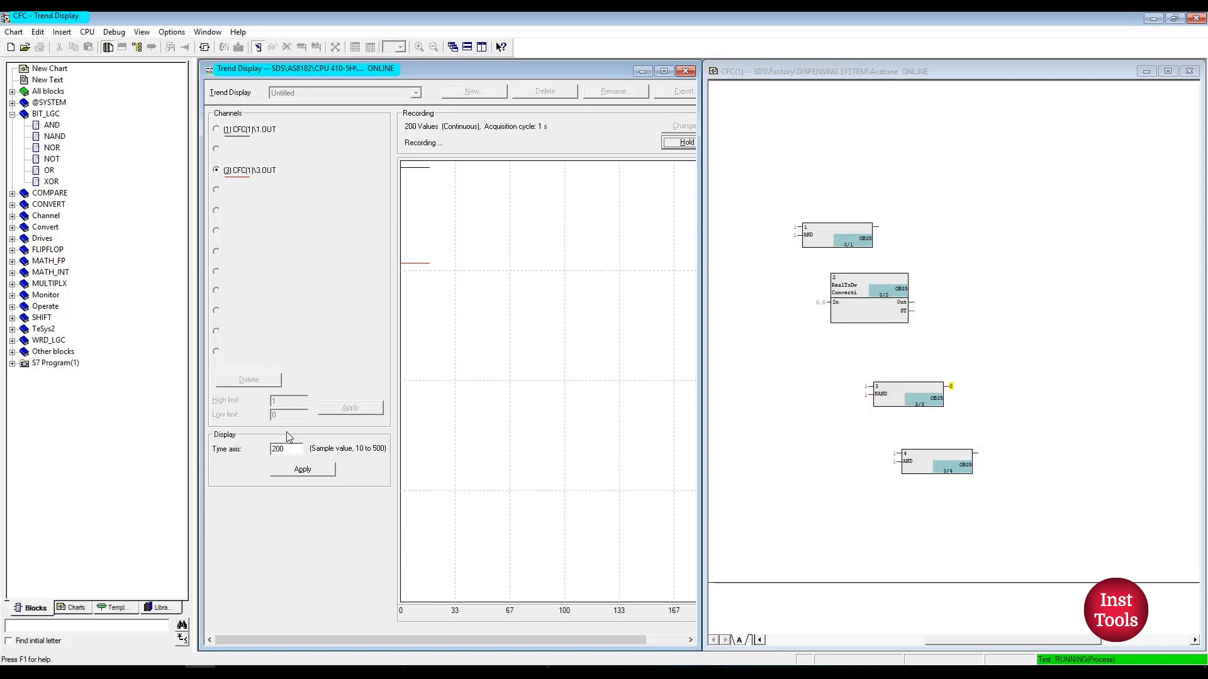
{"action": "mouse_move", "coordinate": [44, 190]}
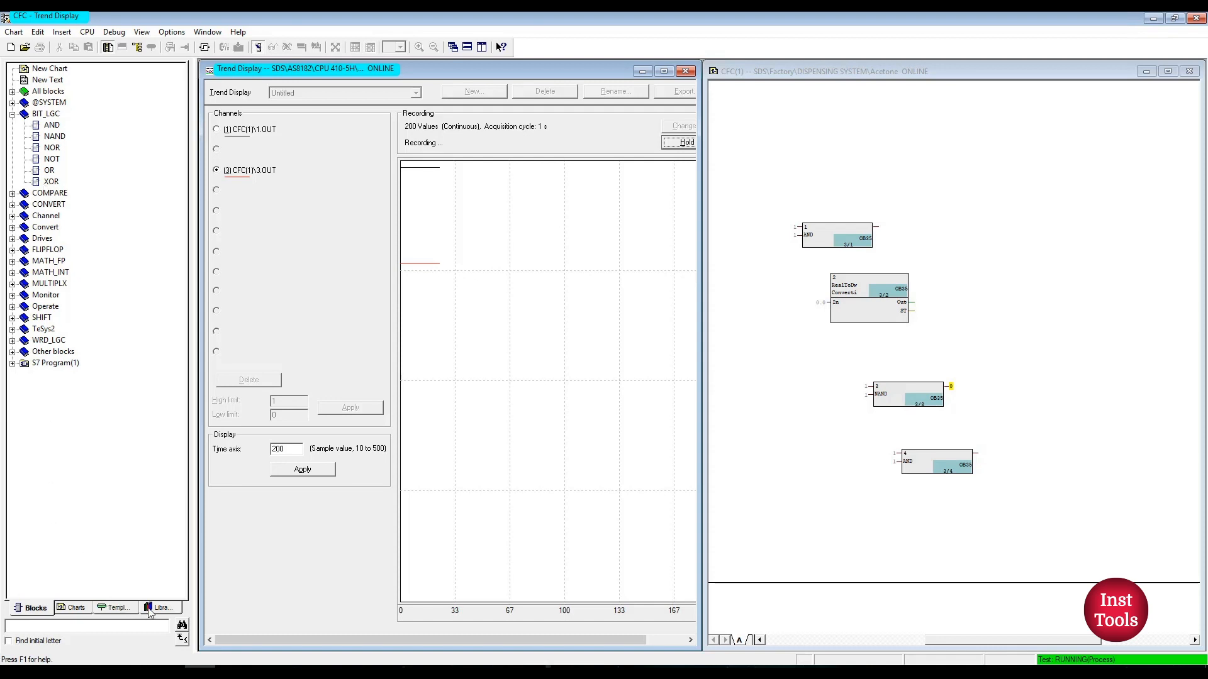
{"action": "left_click", "coordinate": [160, 608]}
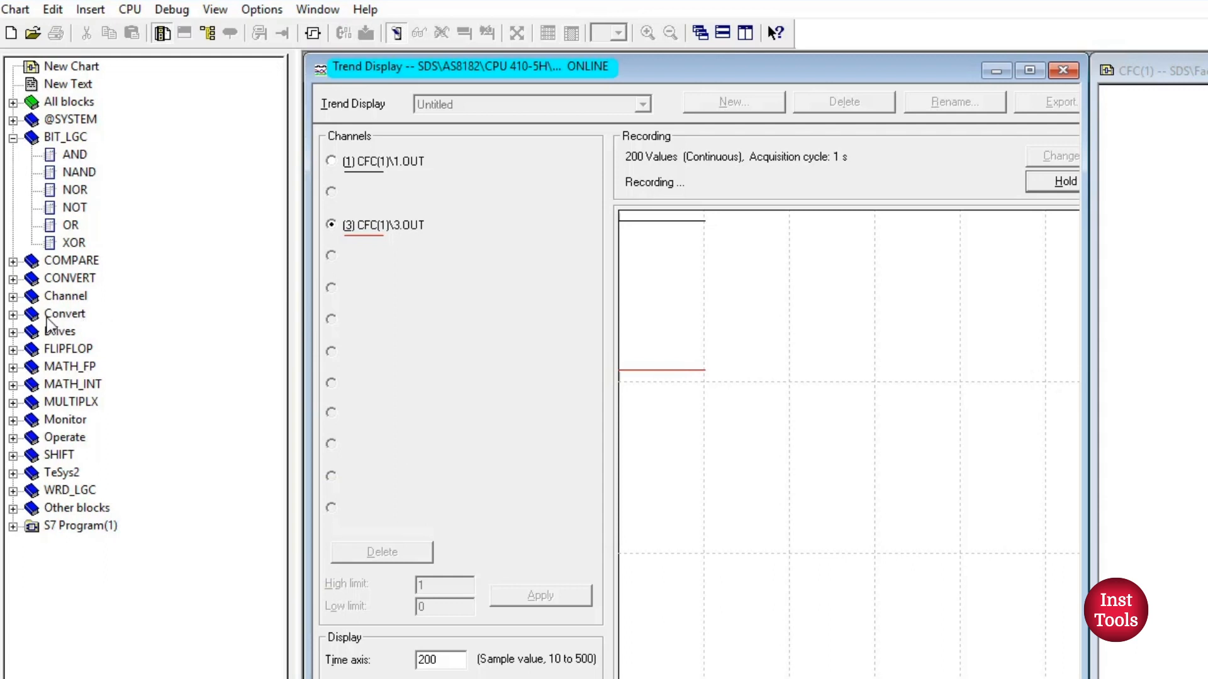
- Set RealToDw block 2's In value to 54.0 through its input properties
{"action": "left_click", "coordinate": [14, 313]}
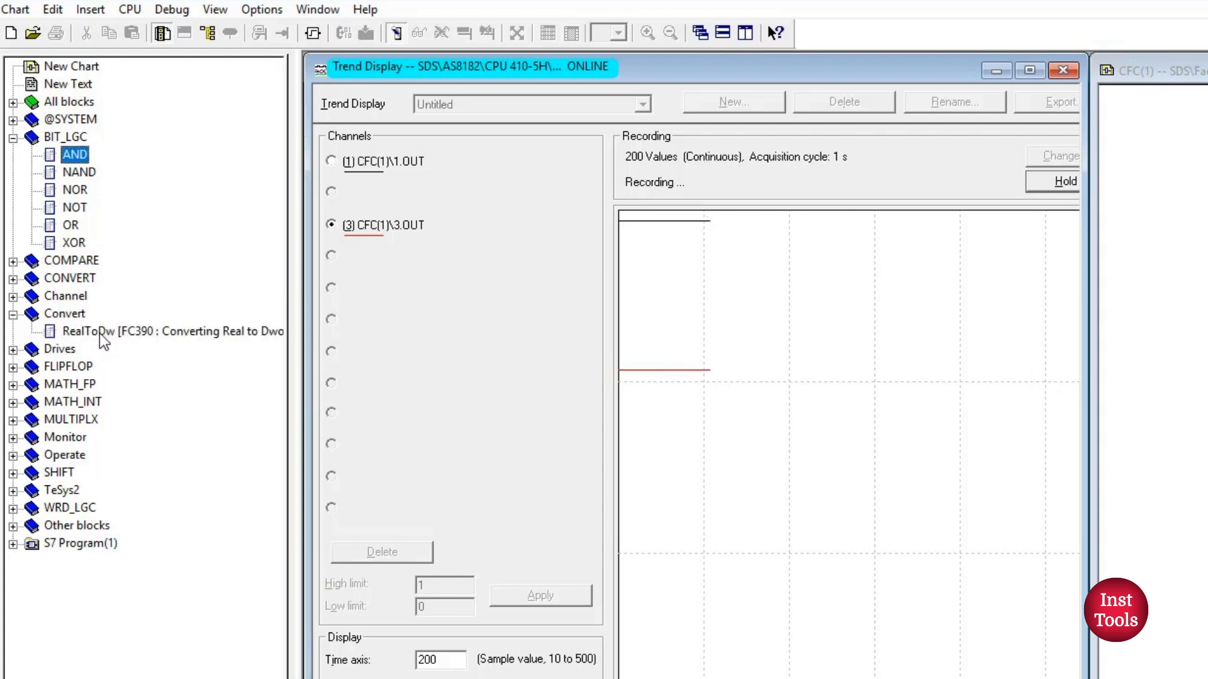
{"action": "mouse_move", "coordinate": [73, 344]}
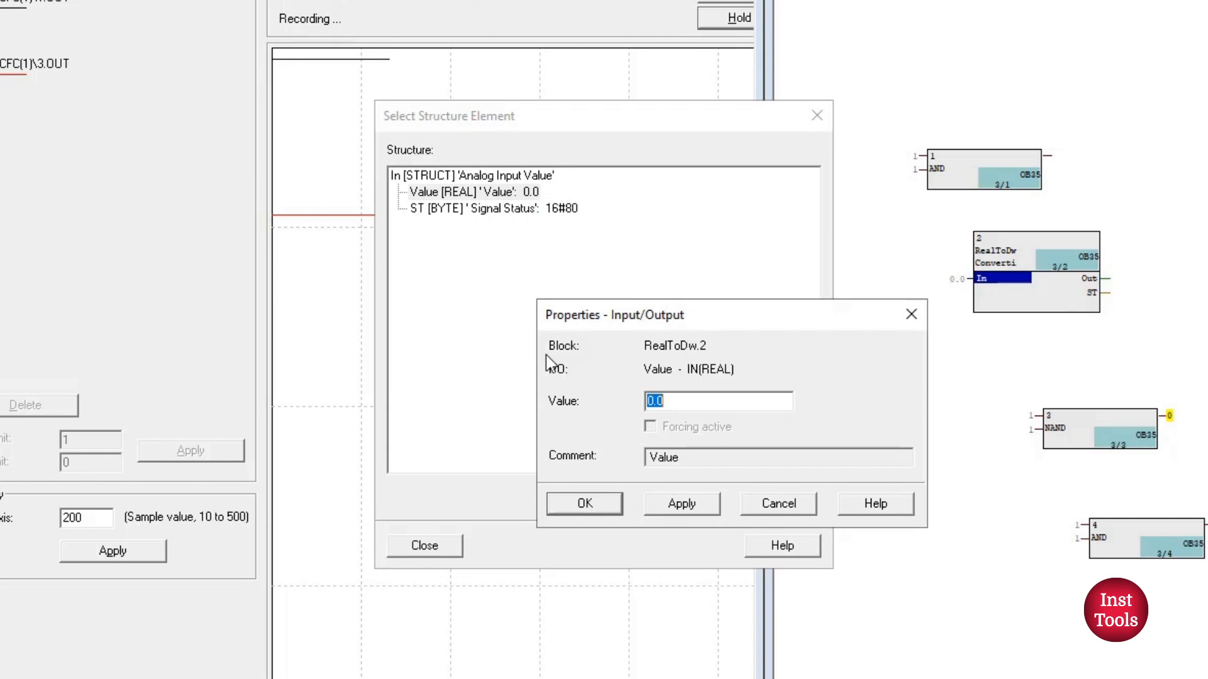
{"action": "left_click", "coordinate": [582, 503]}
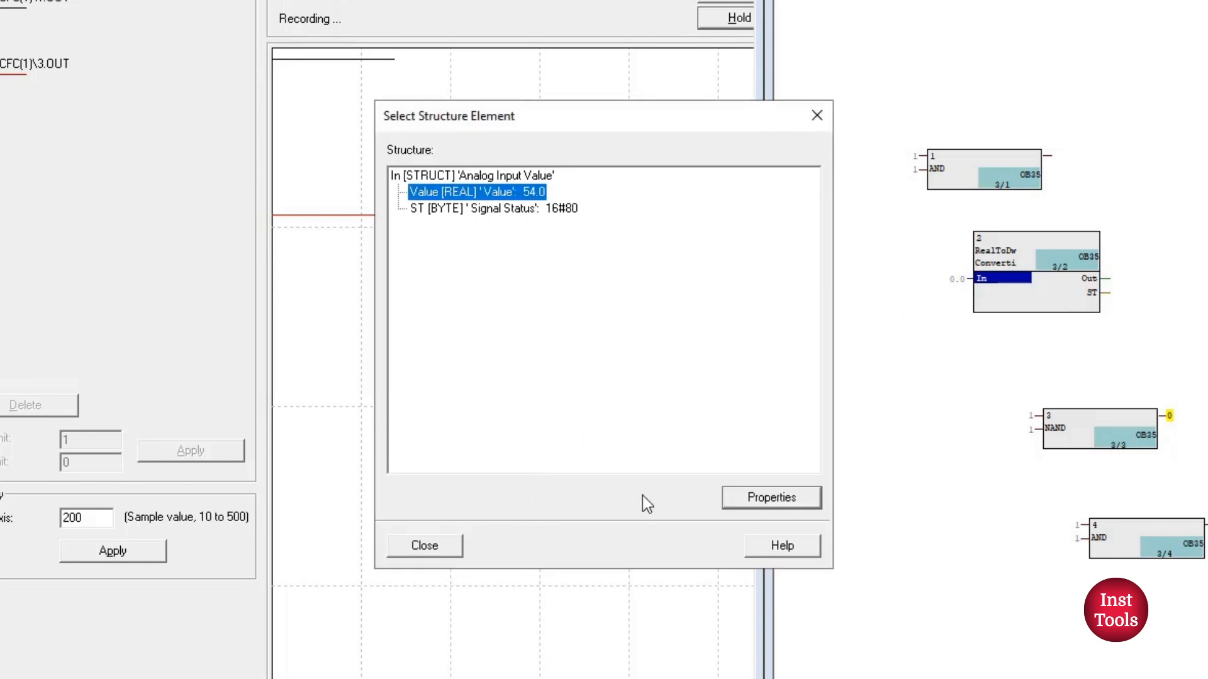
{"action": "left_click", "coordinate": [423, 545]}
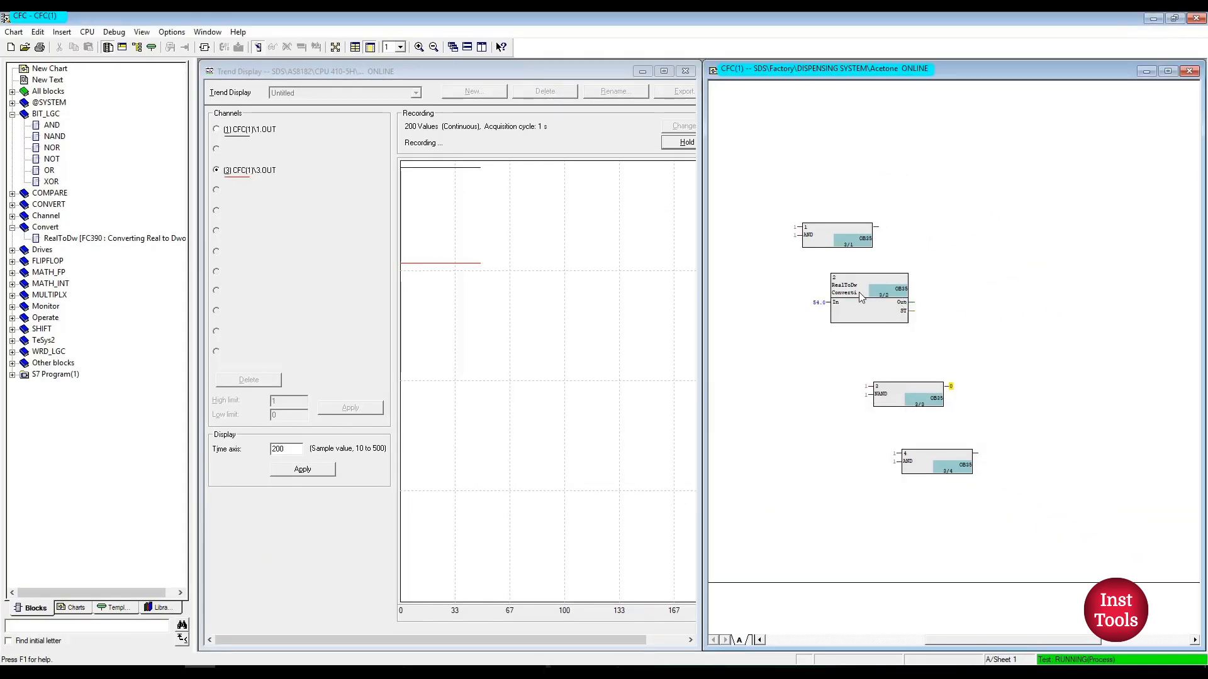
- Hold the trend, assign block 2's Out to channel 4, and restart recording
{"action": "left_click", "coordinate": [686, 142]}
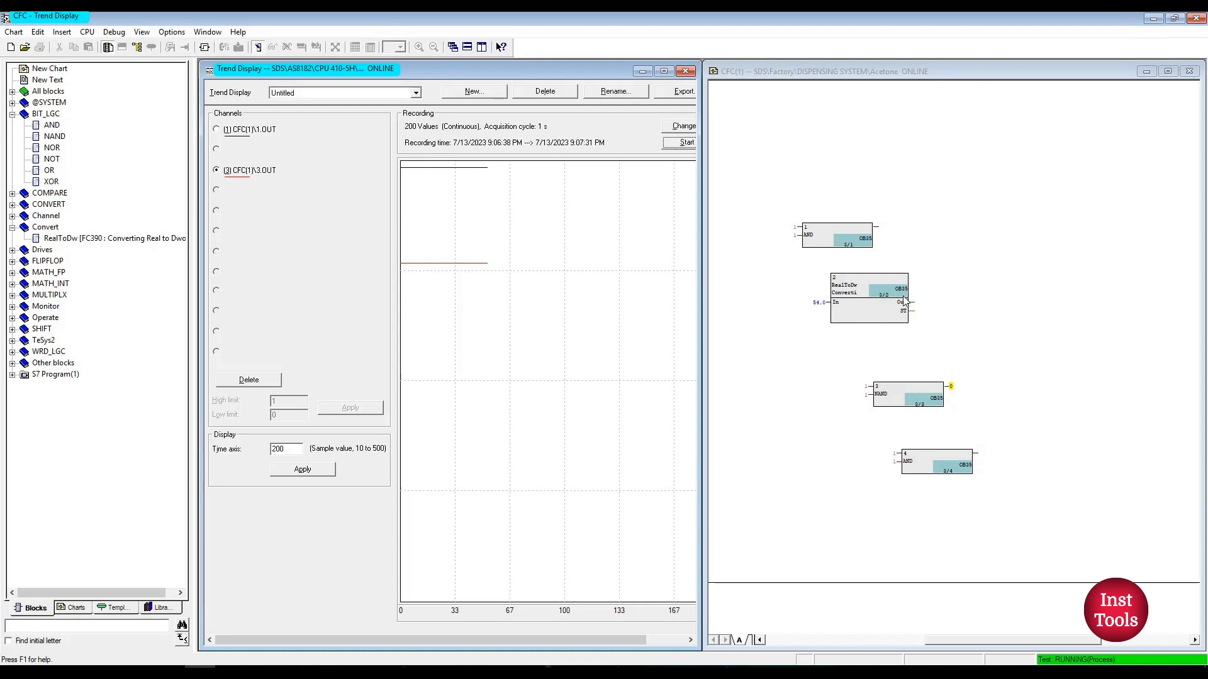
{"action": "left_click", "coordinate": [897, 301]}
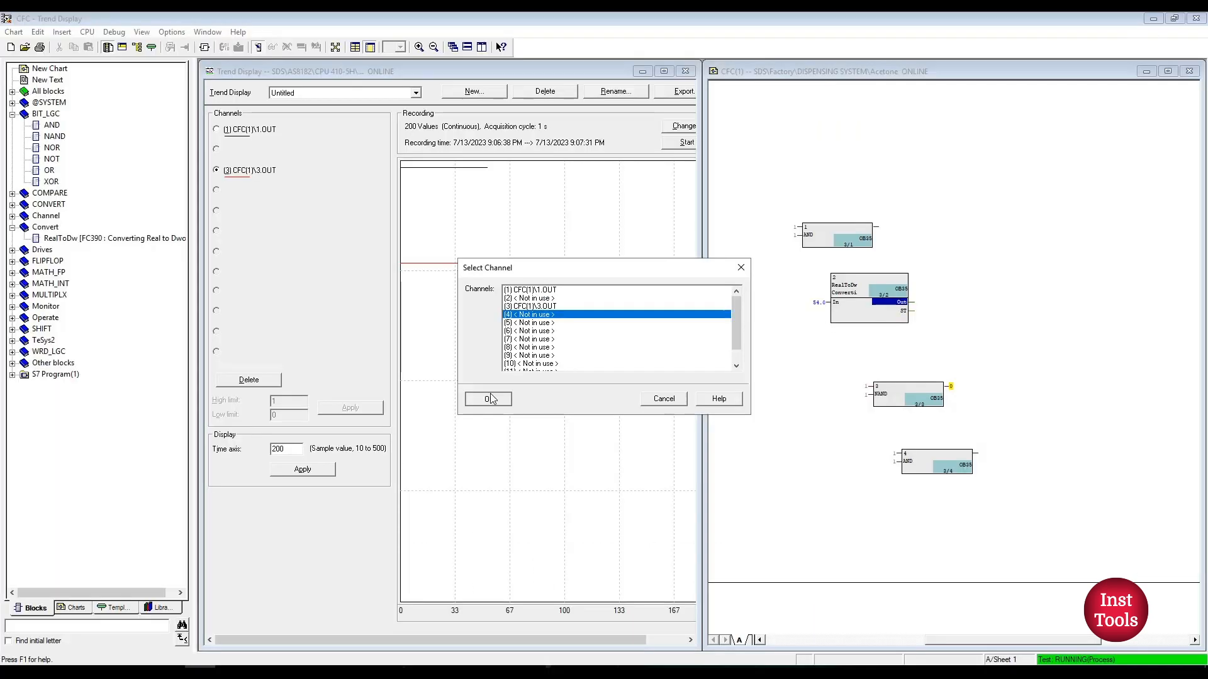
{"action": "left_click", "coordinate": [488, 398]}
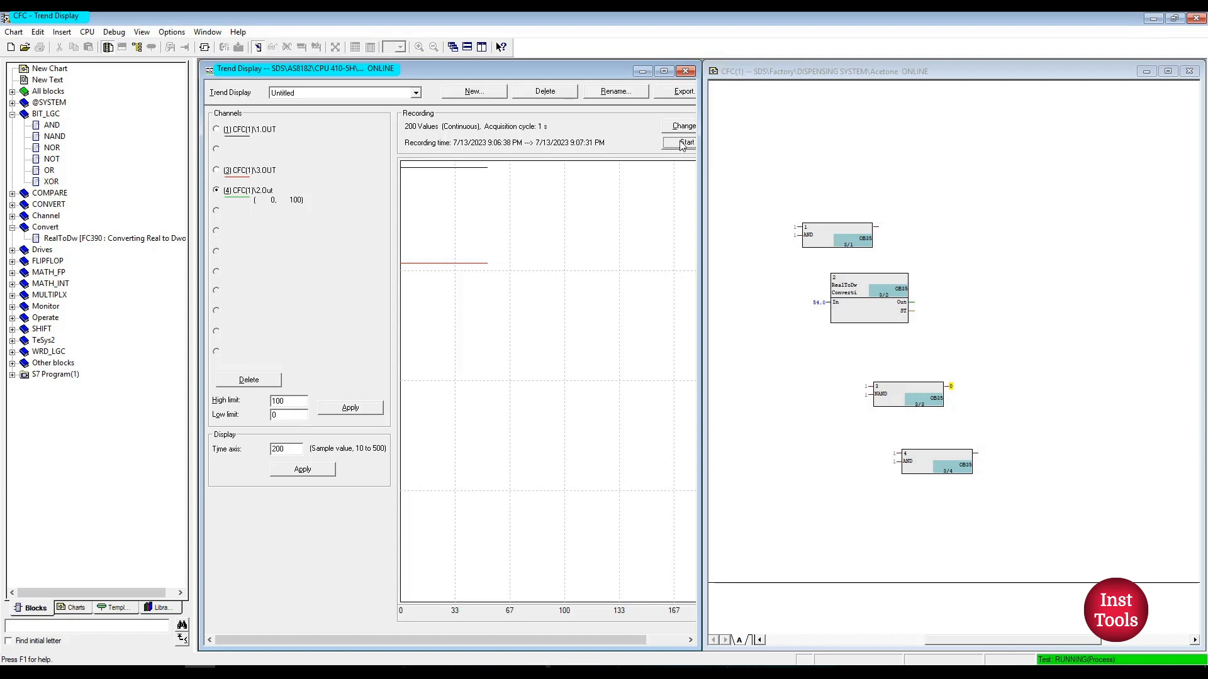
{"action": "left_click", "coordinate": [681, 142]}
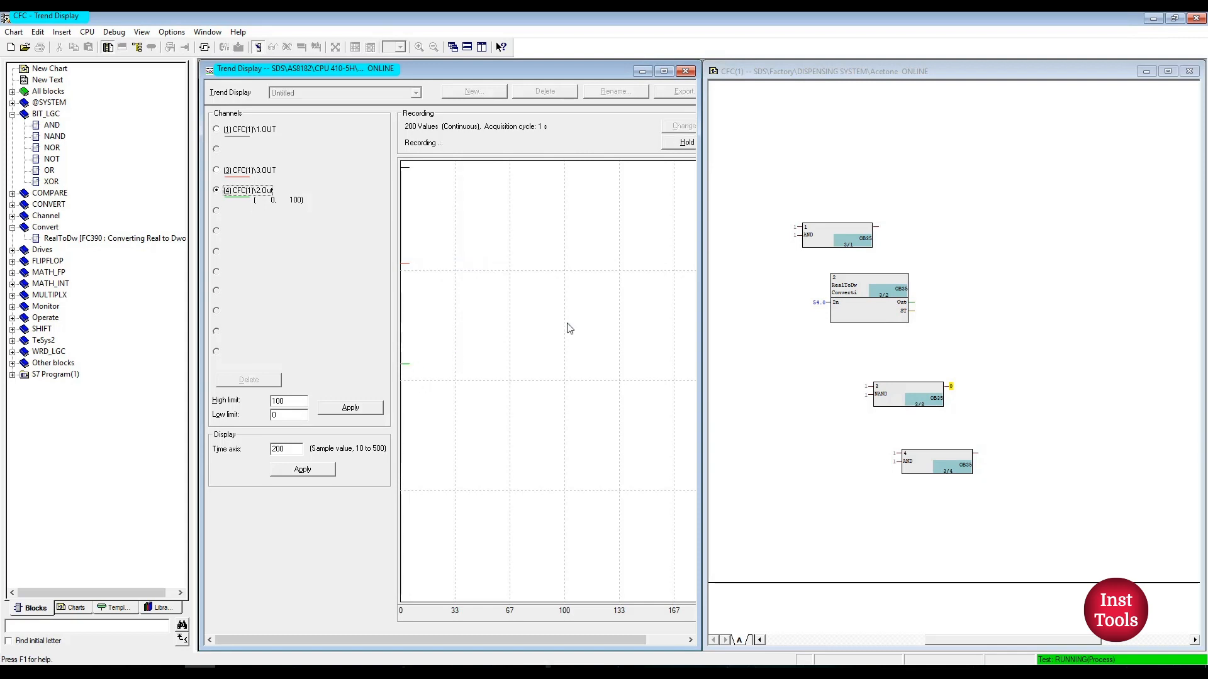
{"action": "mouse_move", "coordinate": [836, 308]}
{"action": "type", "text": "2"}
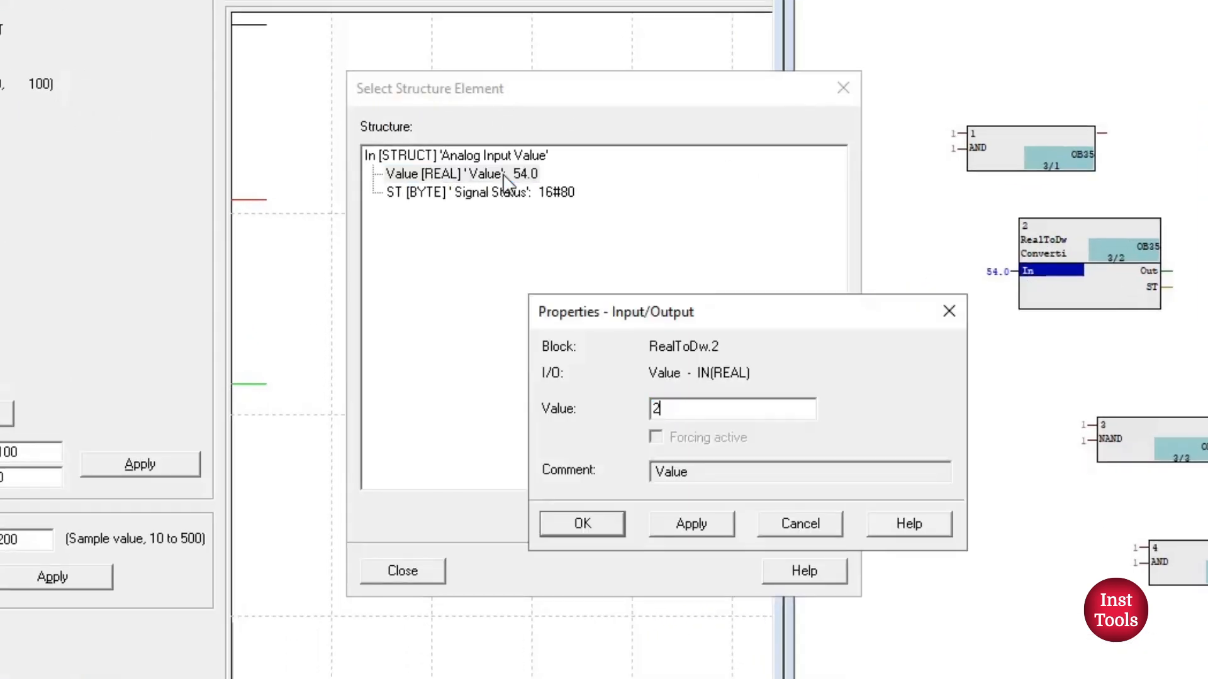
- Set RealToDw block 2's In value to 20.0 so its channel 4 trace steps down
{"action": "left_click", "coordinate": [581, 524]}
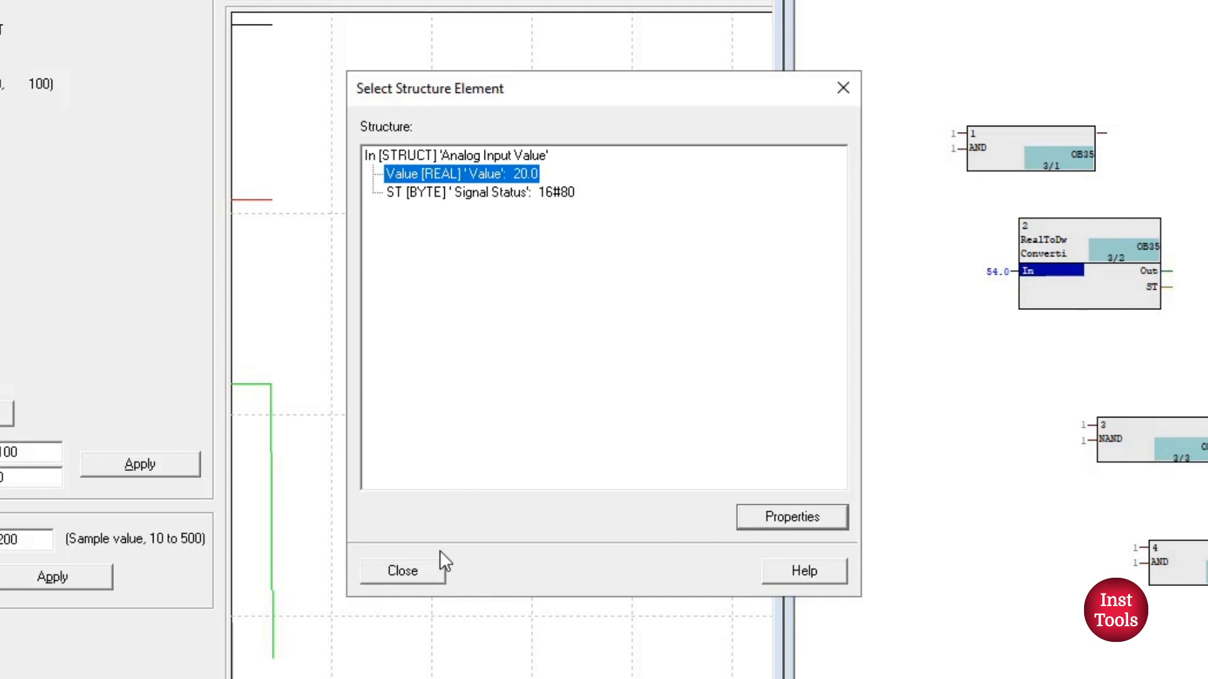
{"action": "left_click", "coordinate": [401, 571]}
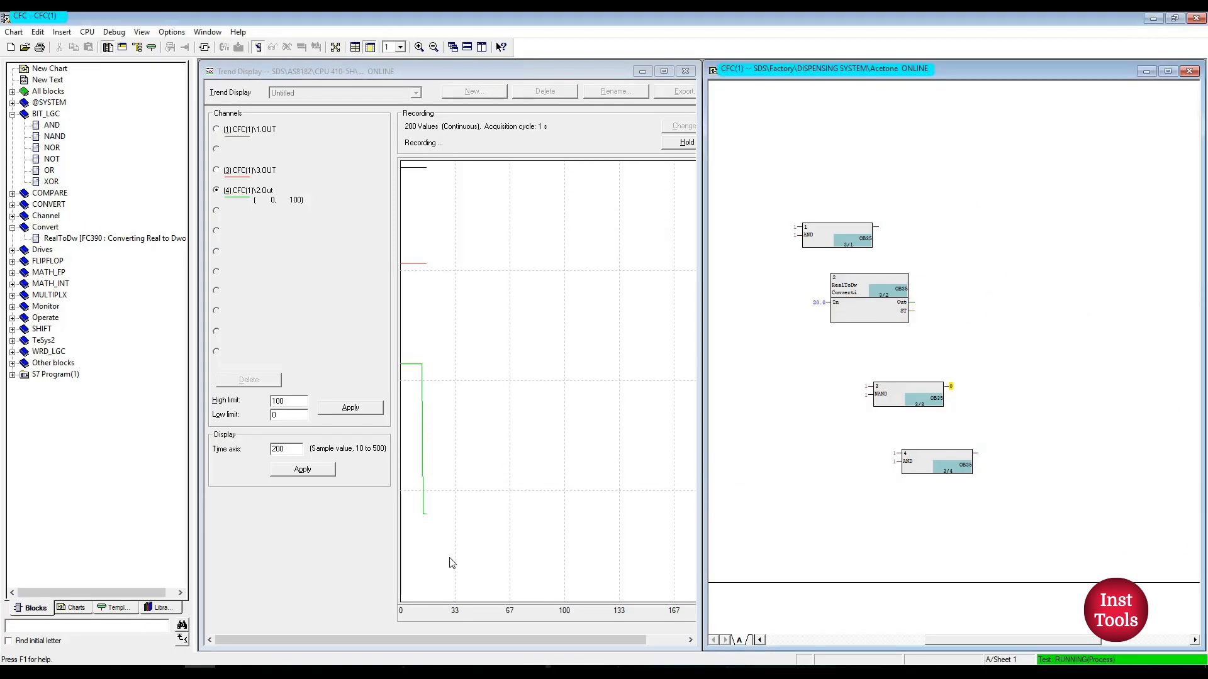
{"action": "mouse_move", "coordinate": [200, 475]}
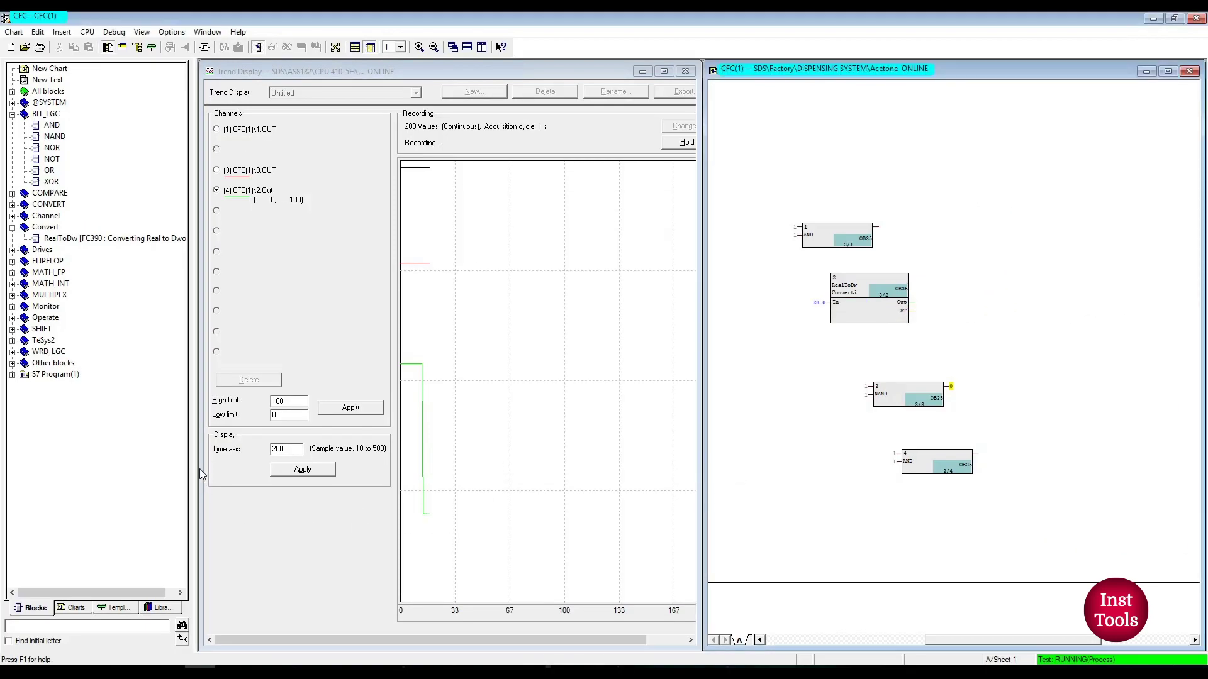